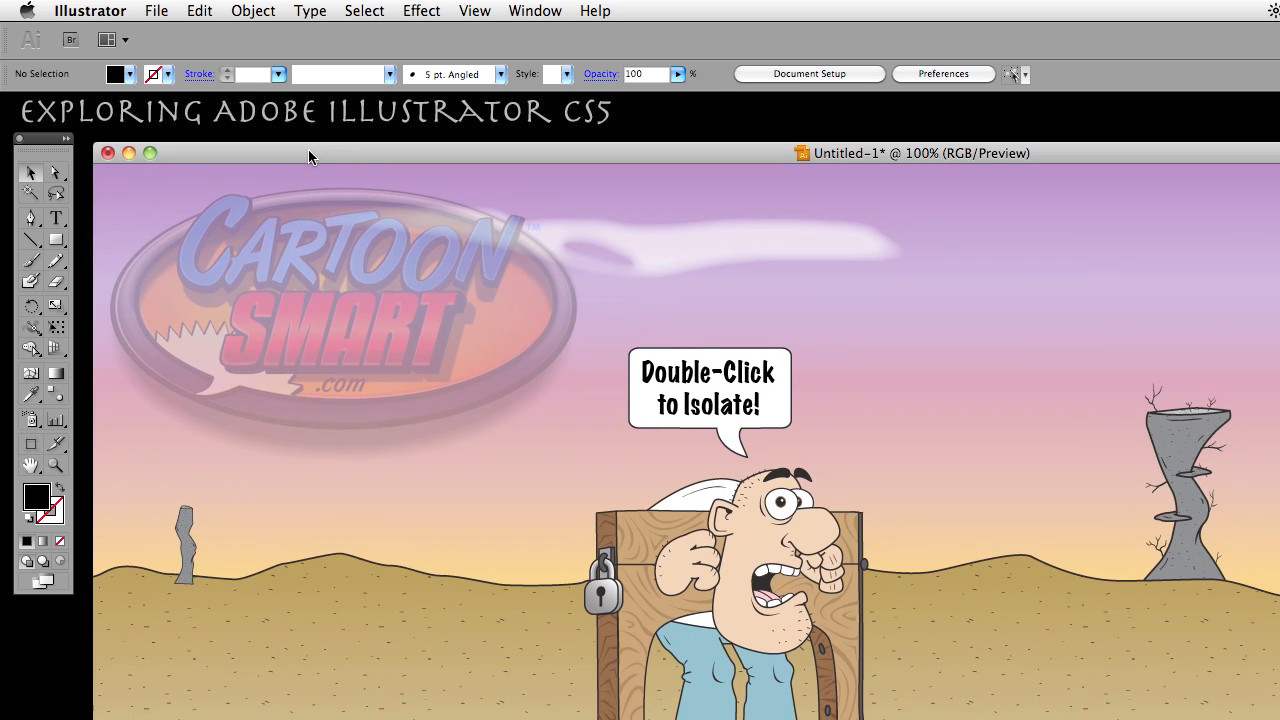
# - Draw three black squares of different sizes over the desert and select all three
pyautogui.click(156, 12)
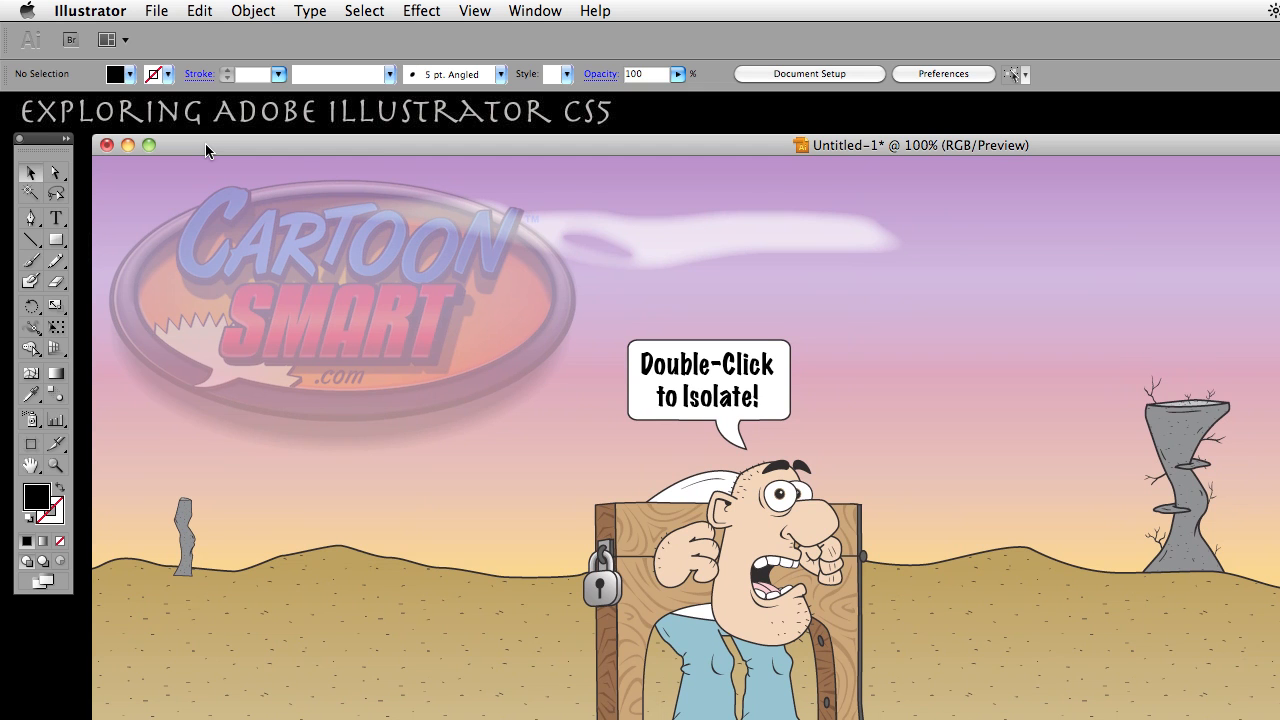
pyautogui.moveTo(68, 144)
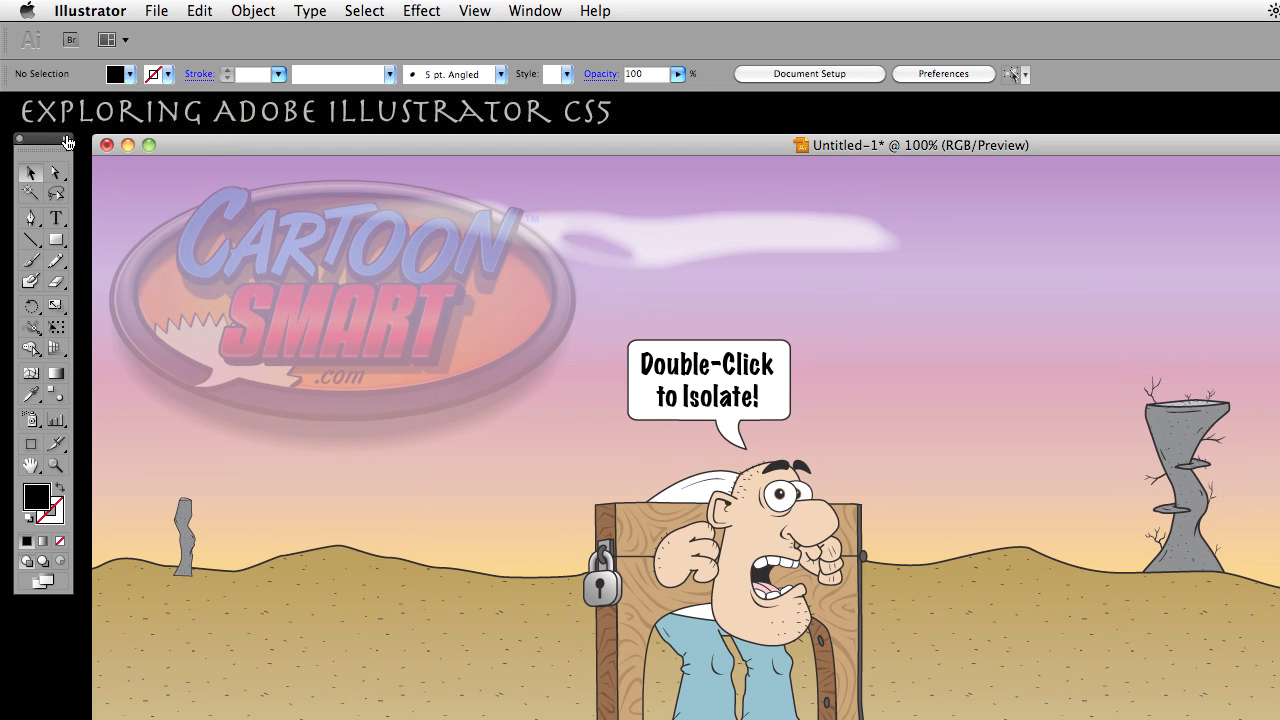
pyautogui.moveTo(56, 244)
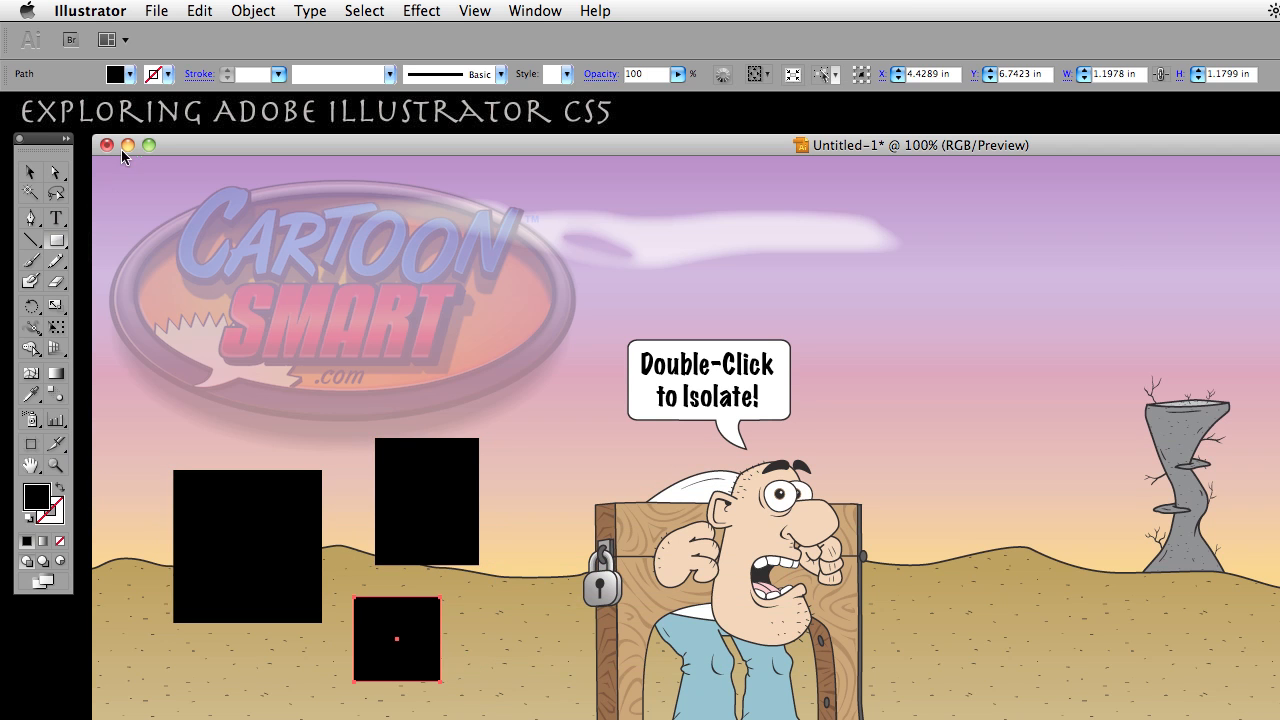
pyautogui.click(248, 548)
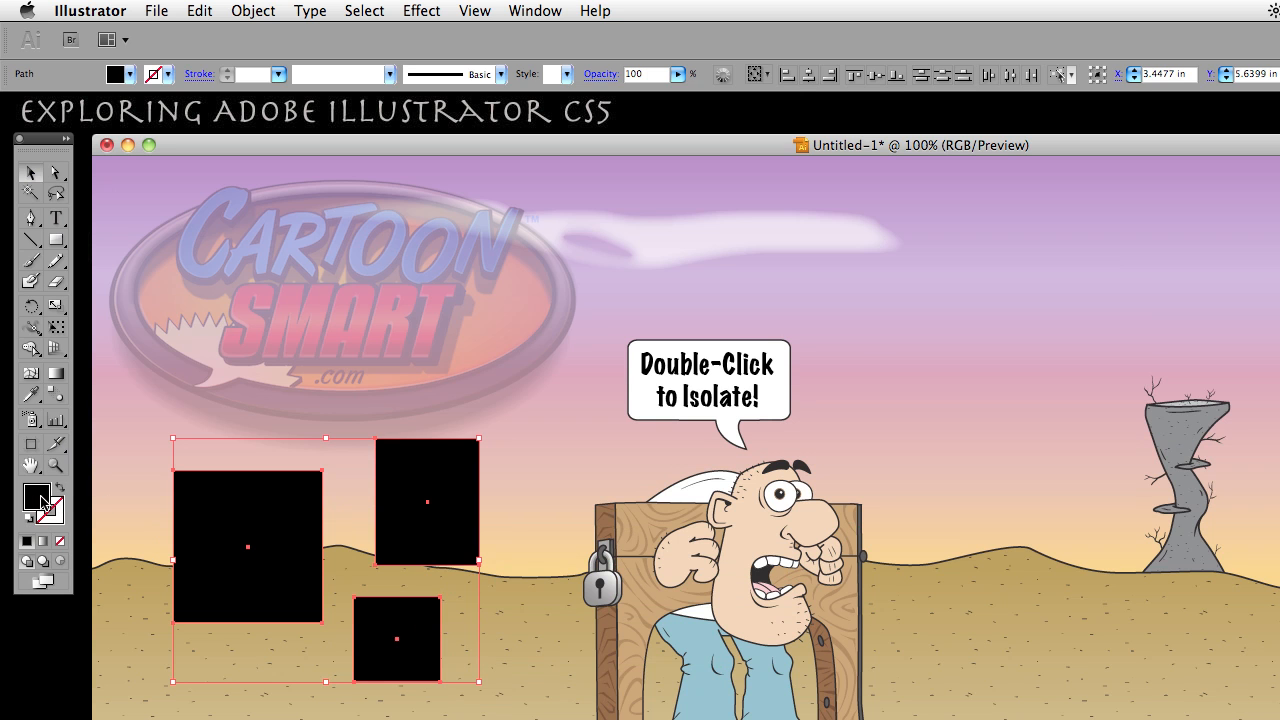
# - Change the squares' fill from black to an olive yellow-green via the Color Picker
pyautogui.doubleClick(36, 498)
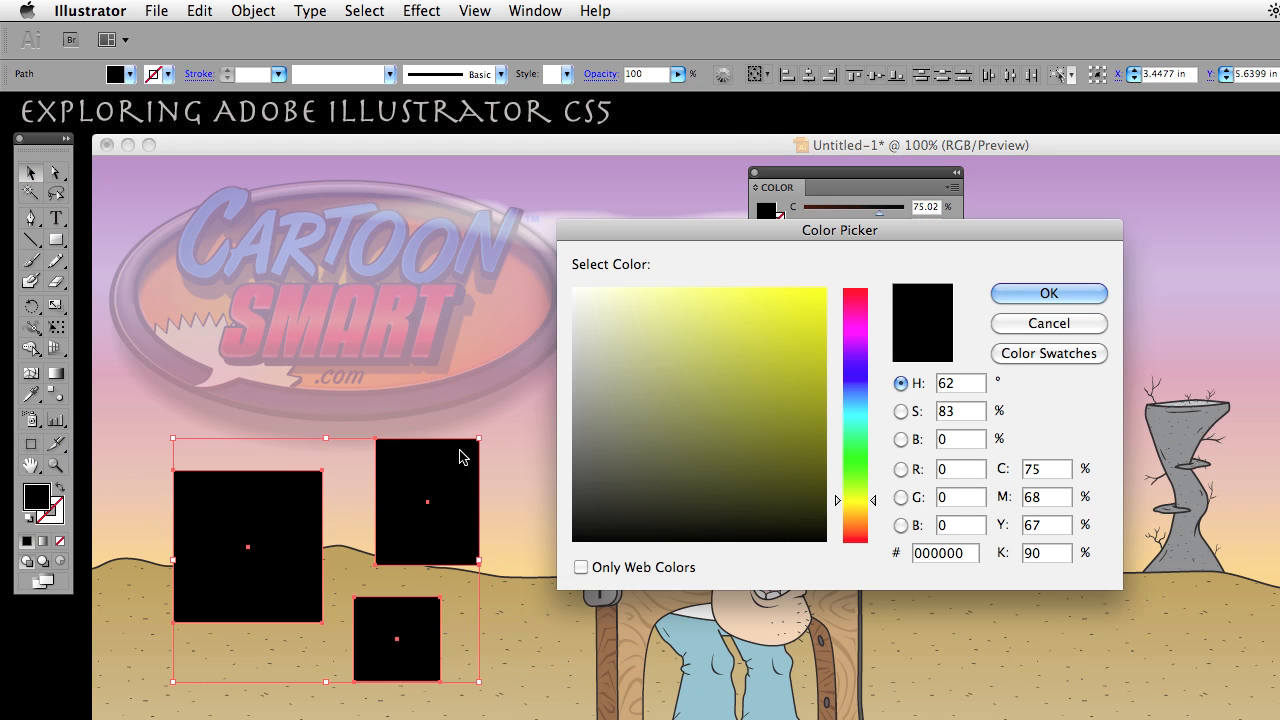
pyautogui.click(756, 332)
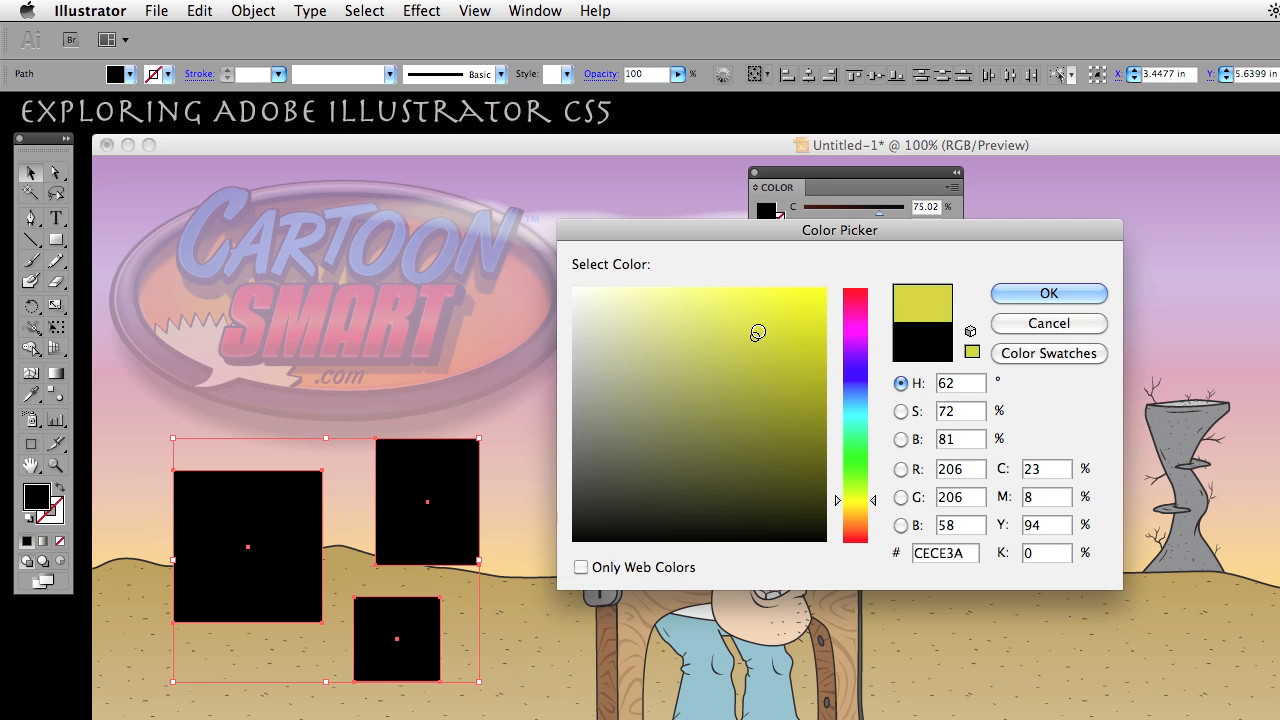
pyautogui.click(1048, 292)
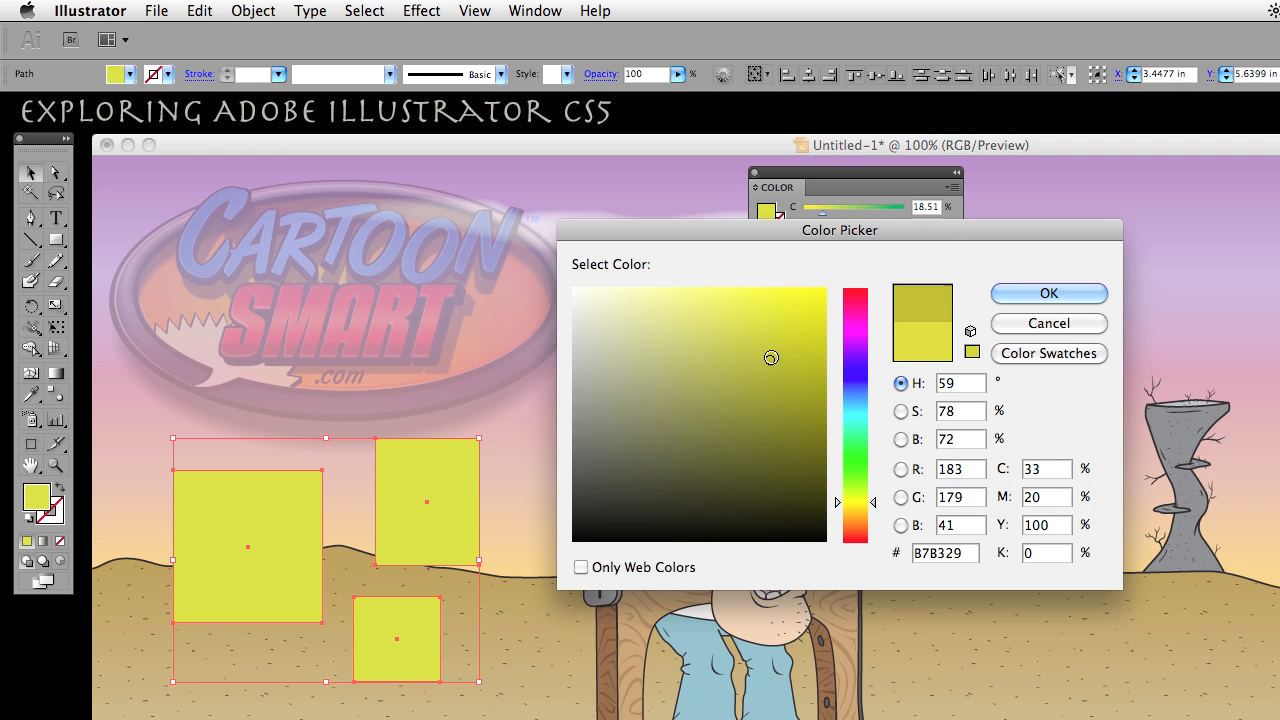
pyautogui.click(1048, 292)
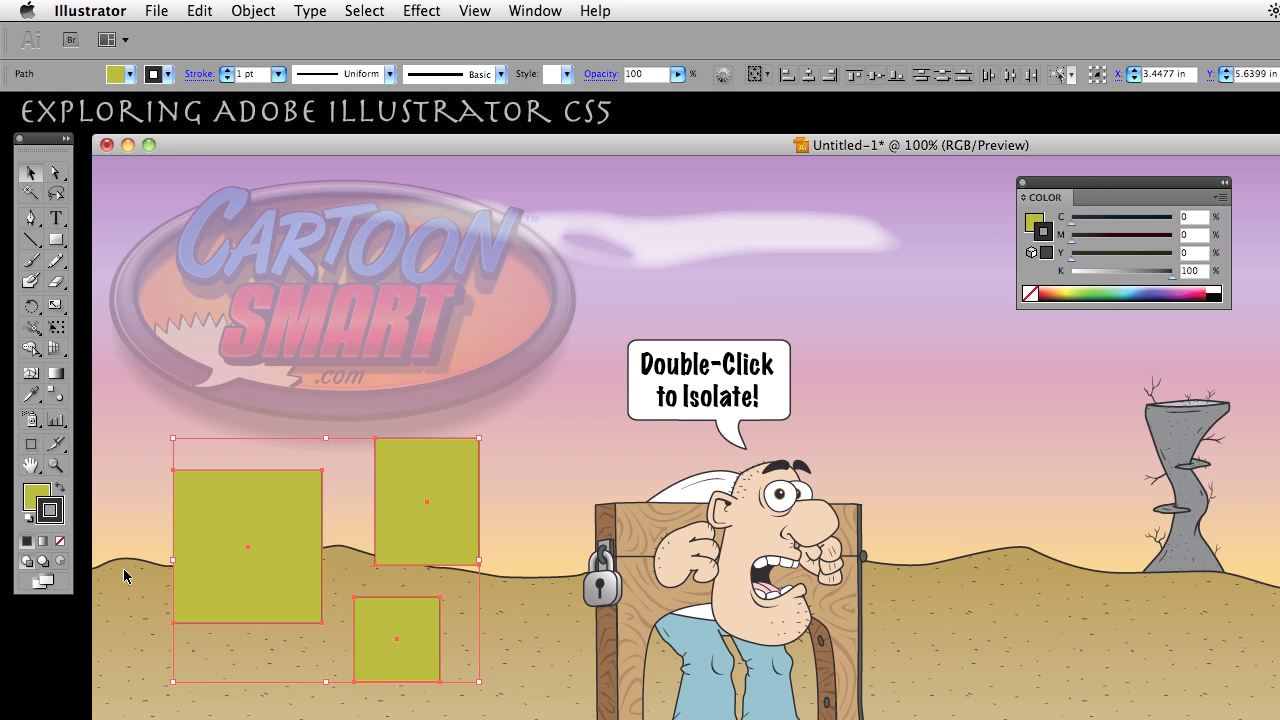
pyautogui.moveTo(230, 76)
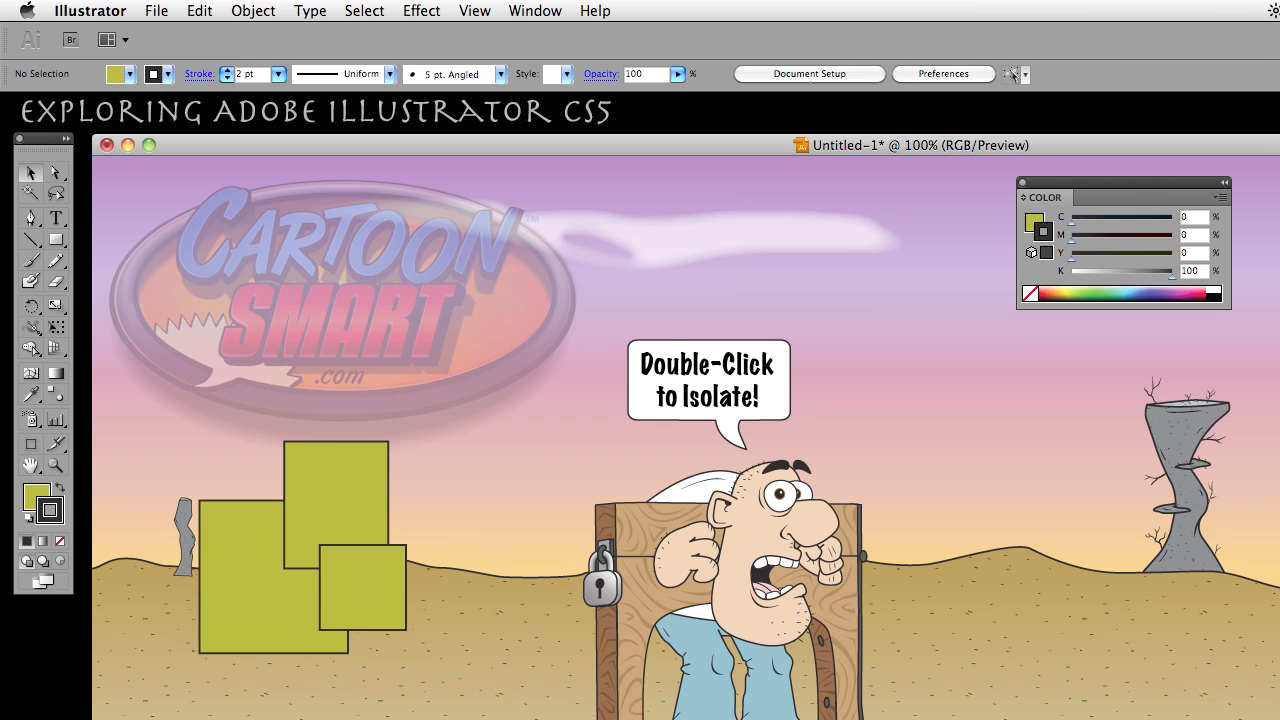
# - Confirm Double Click To Isolate is enabled in the General preferences
pyautogui.click(272, 584)
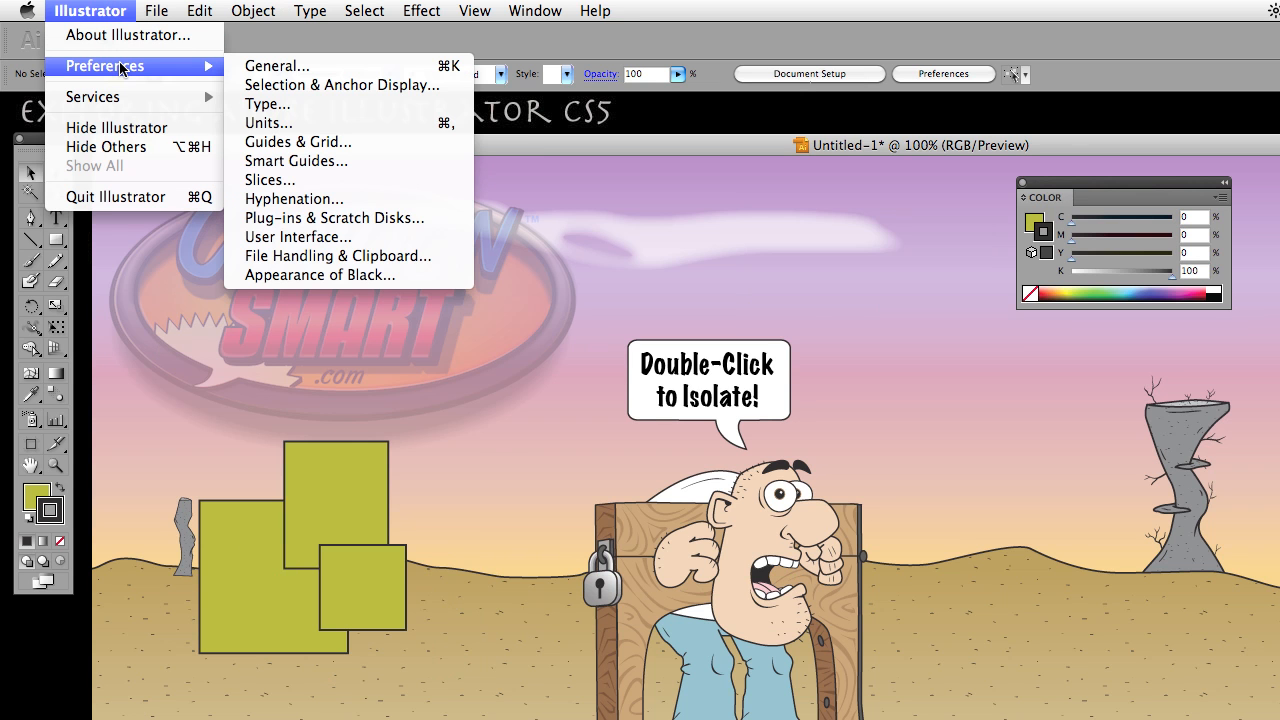
pyautogui.click(200, 12)
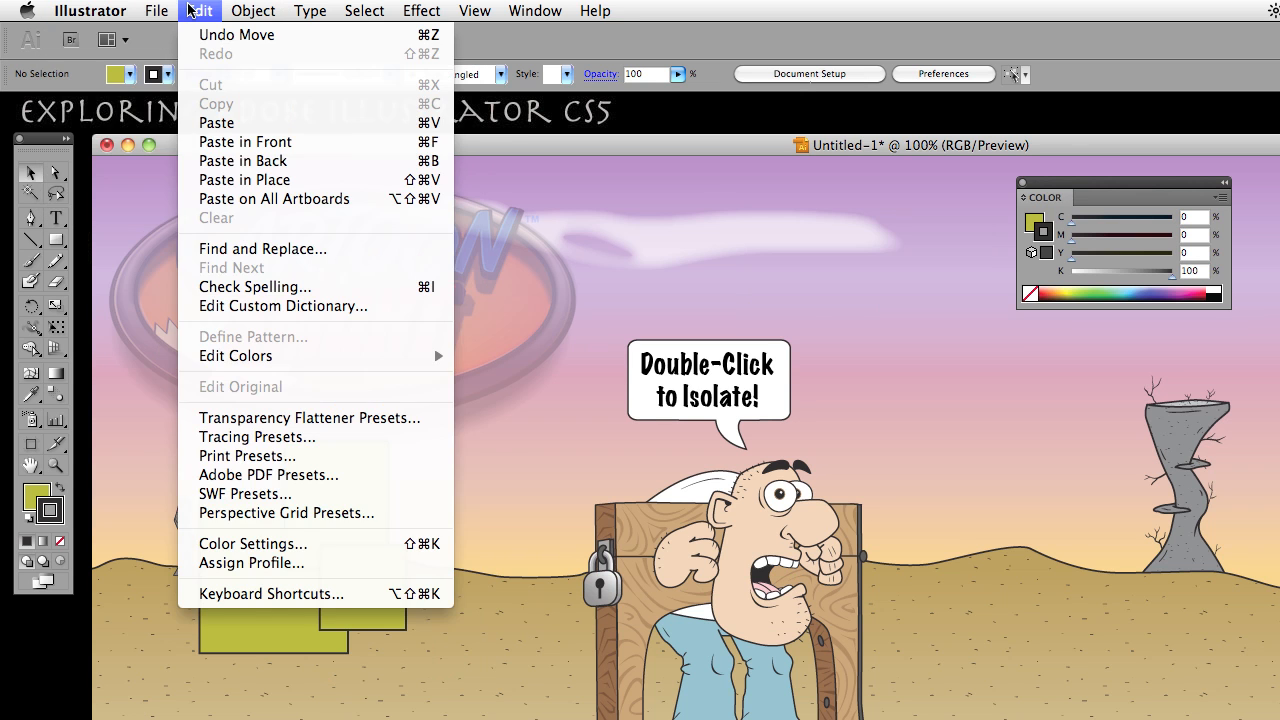
pyautogui.click(90, 12)
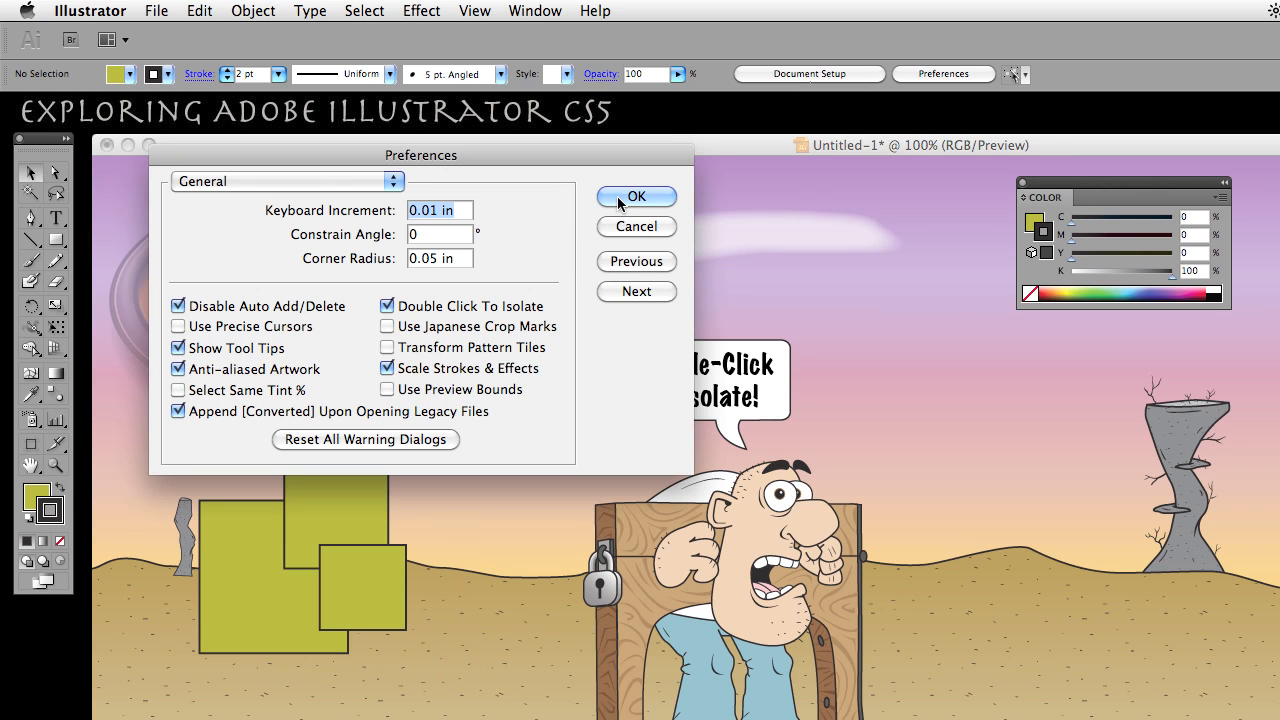
pyautogui.click(636, 196)
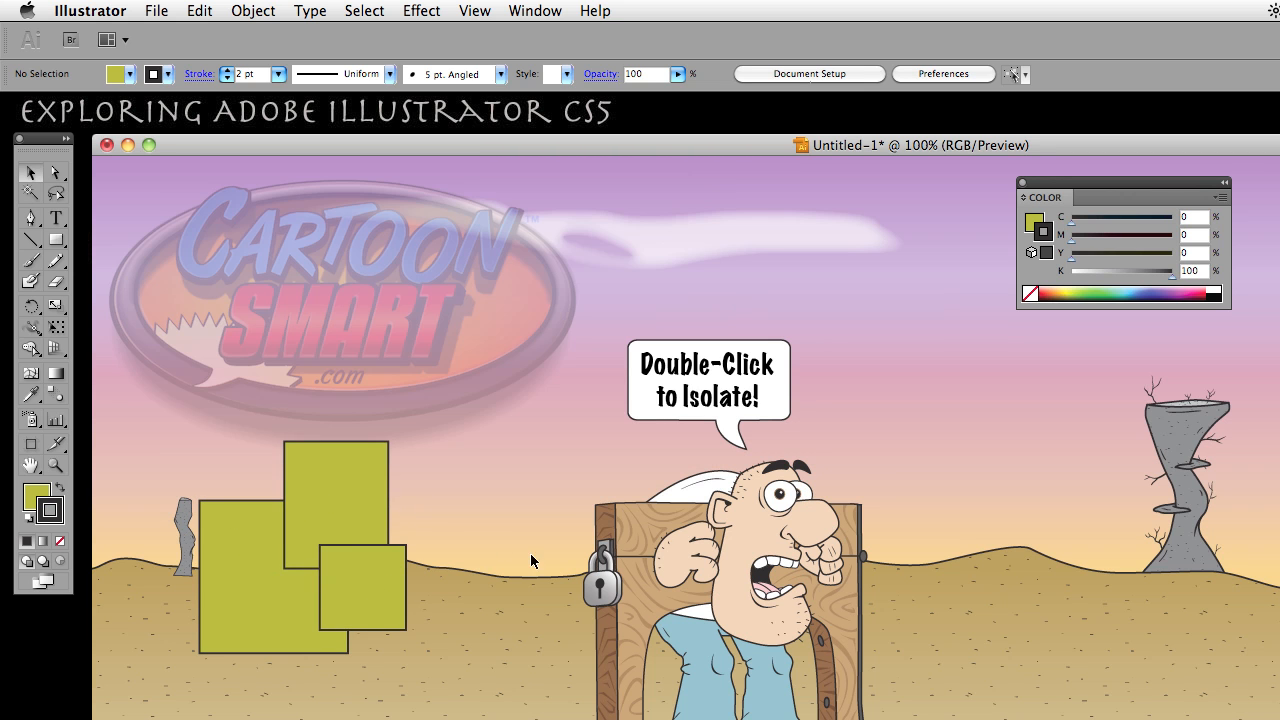
# - Select the cartoon man in the stocks as one grouped piece of artwork
pyautogui.click(776, 564)
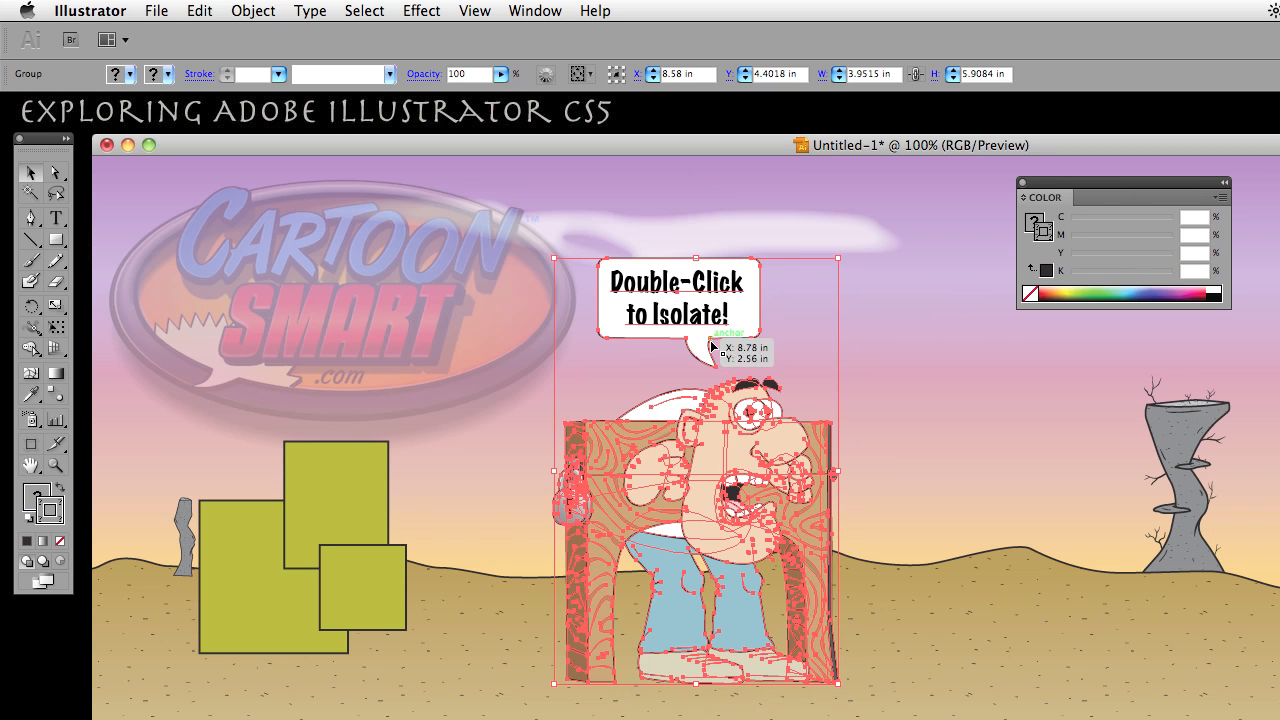
pyautogui.moveTo(776, 380)
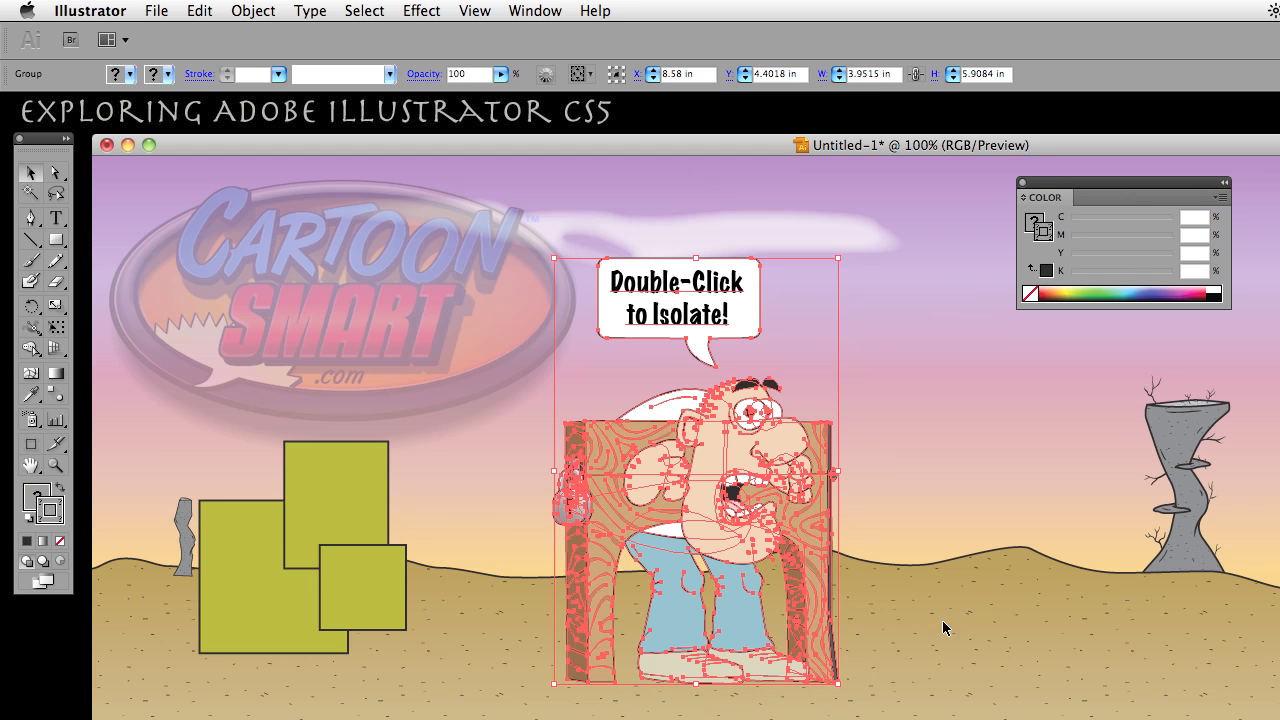
pyautogui.moveTo(926, 484)
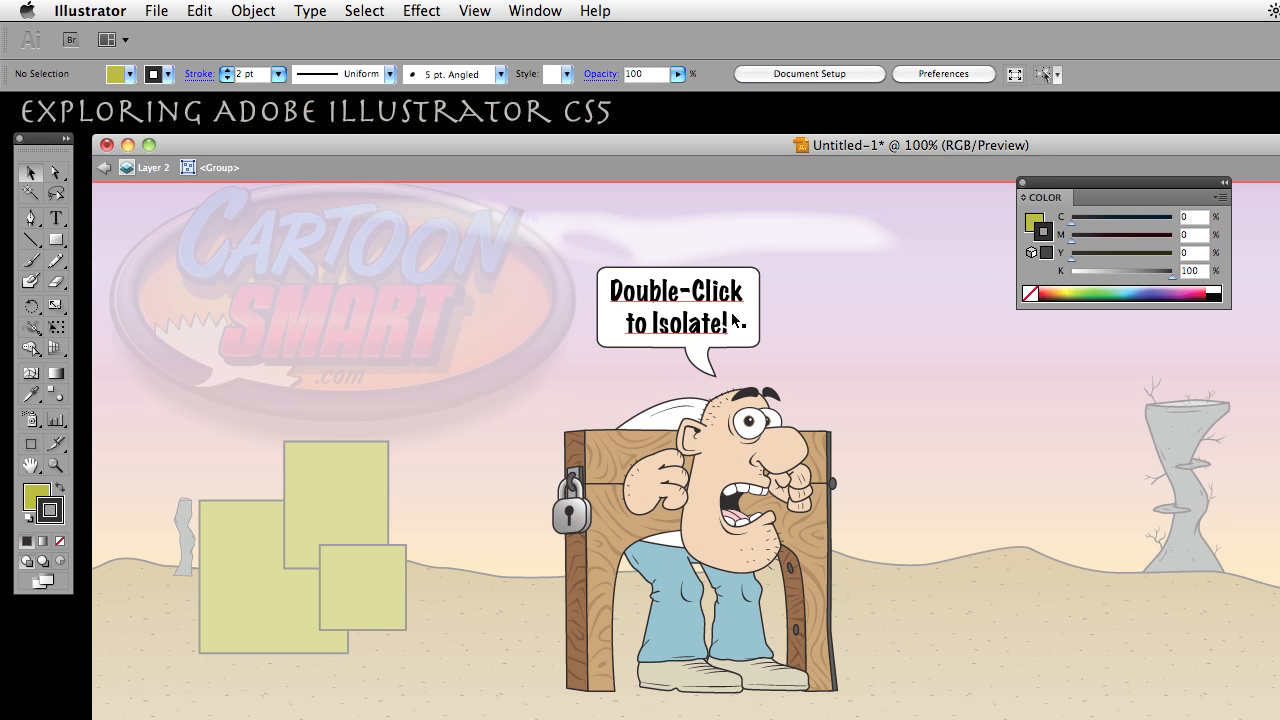
pyautogui.moveTo(956, 680)
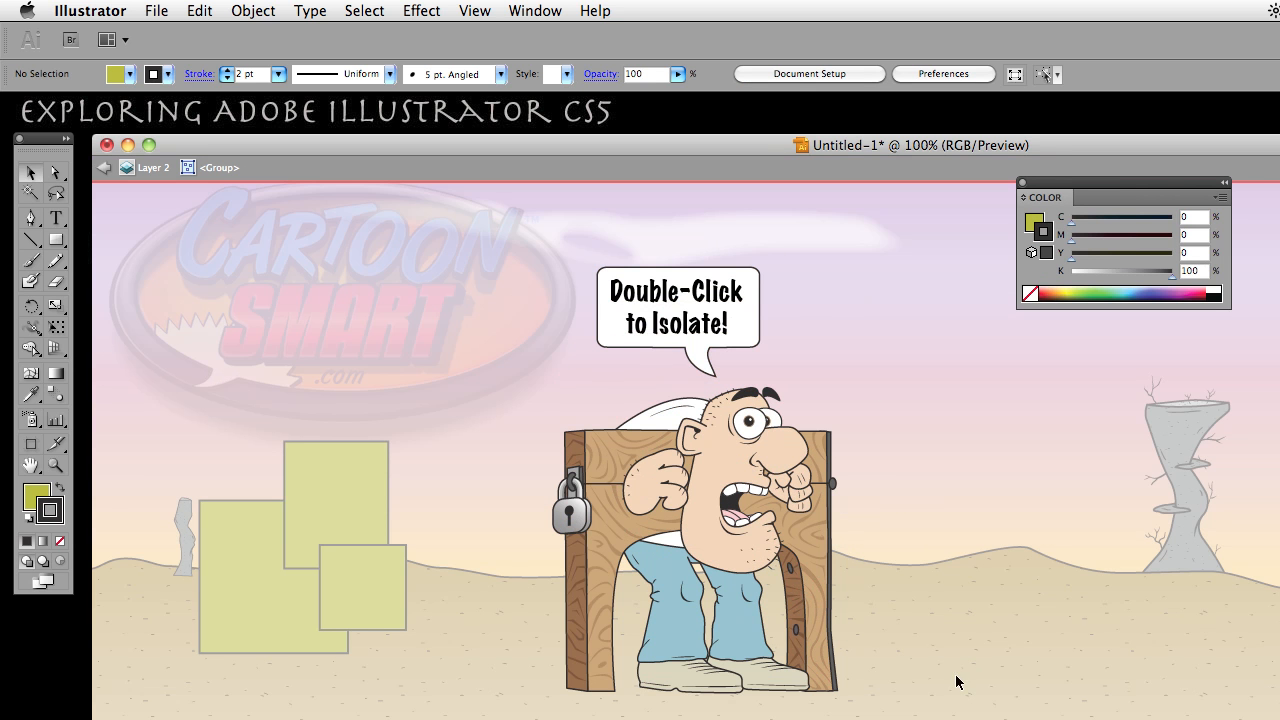
pyautogui.moveTo(420, 640)
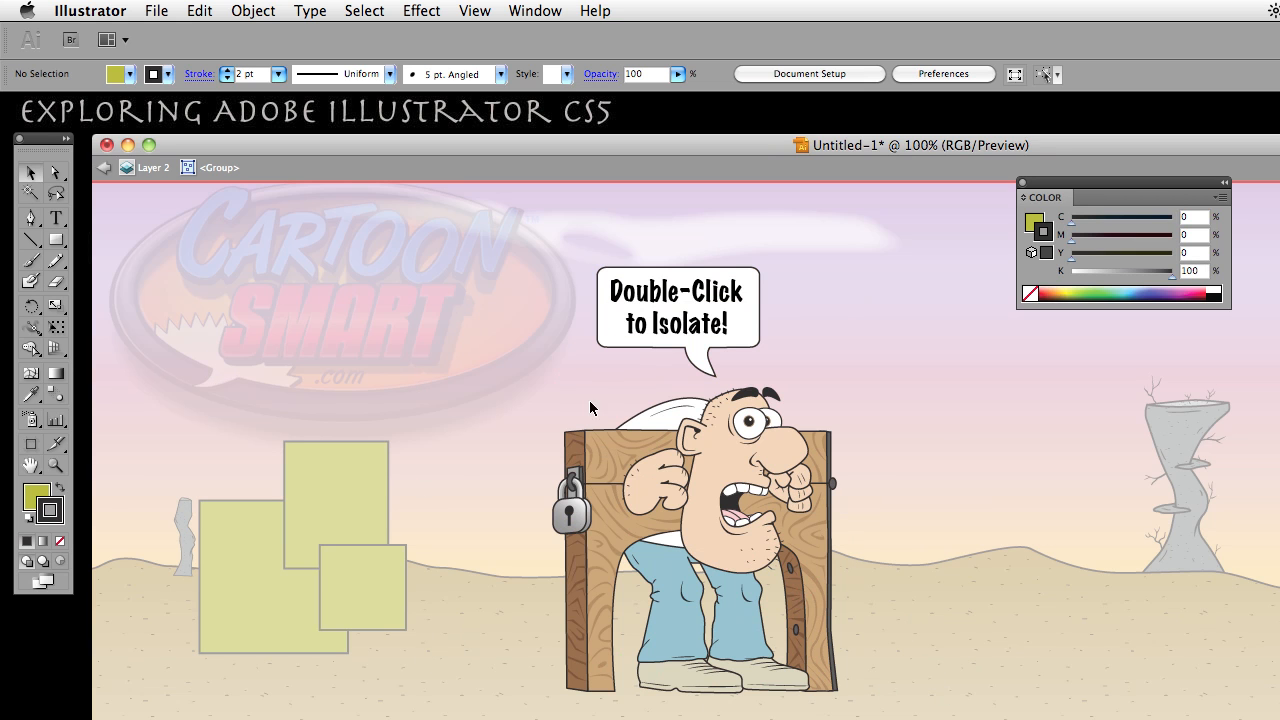
pyautogui.moveTo(874, 384)
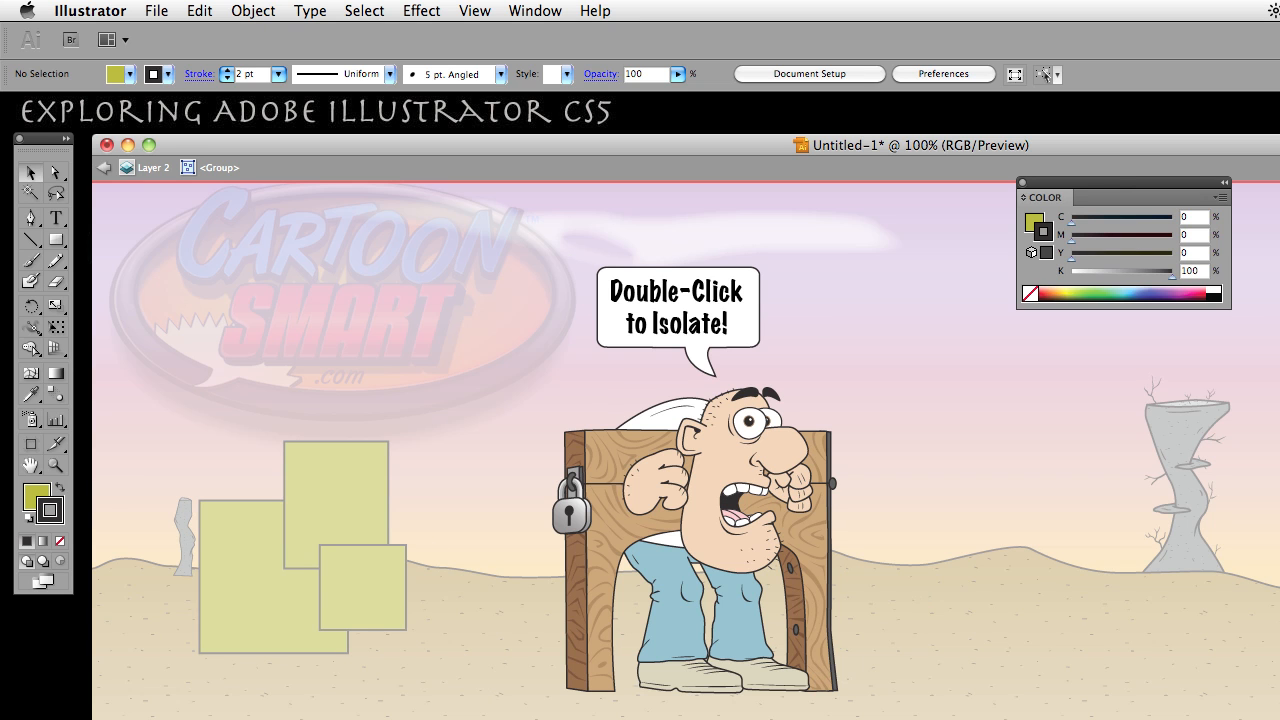
pyautogui.moveTo(790, 268)
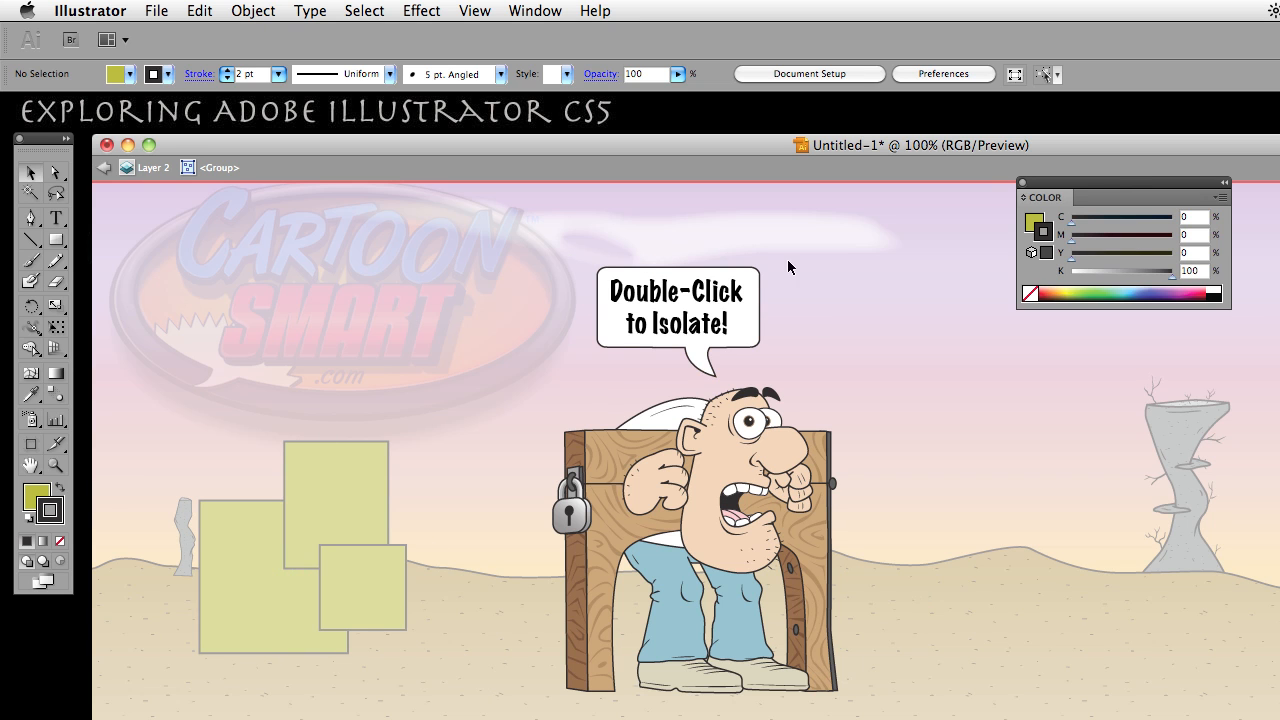
pyautogui.moveTo(520, 304)
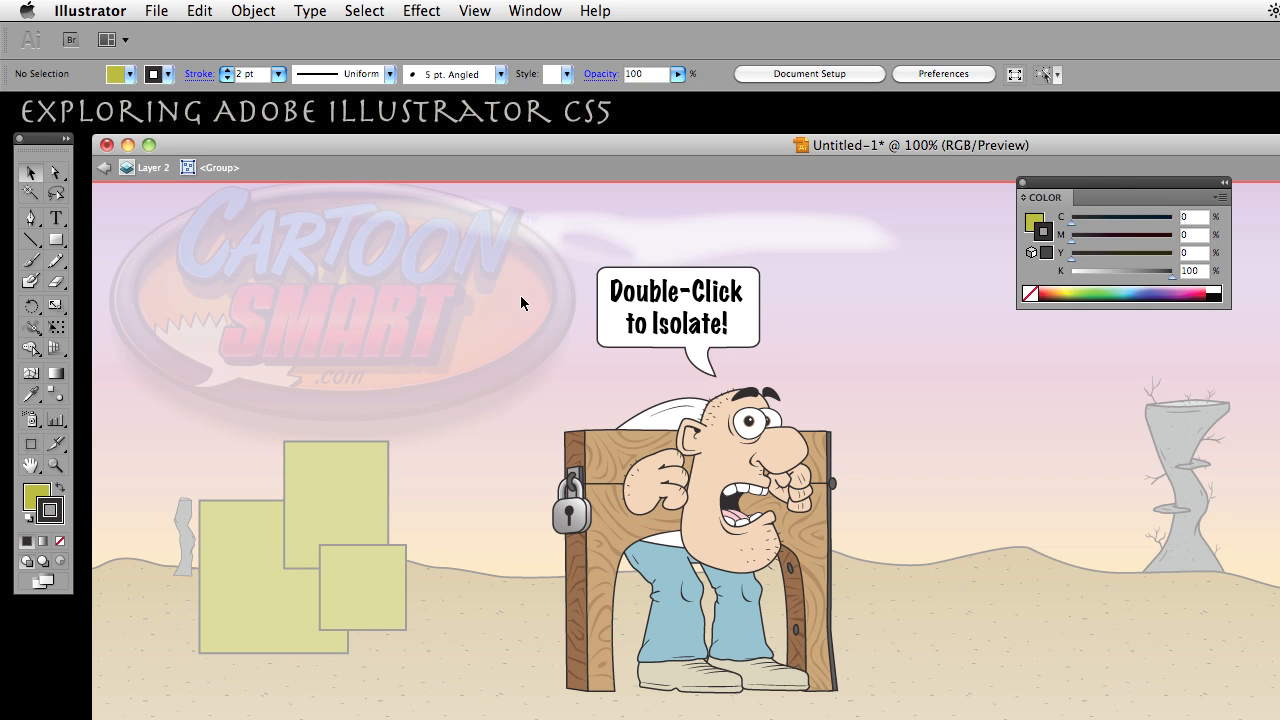
pyautogui.moveTo(918, 456)
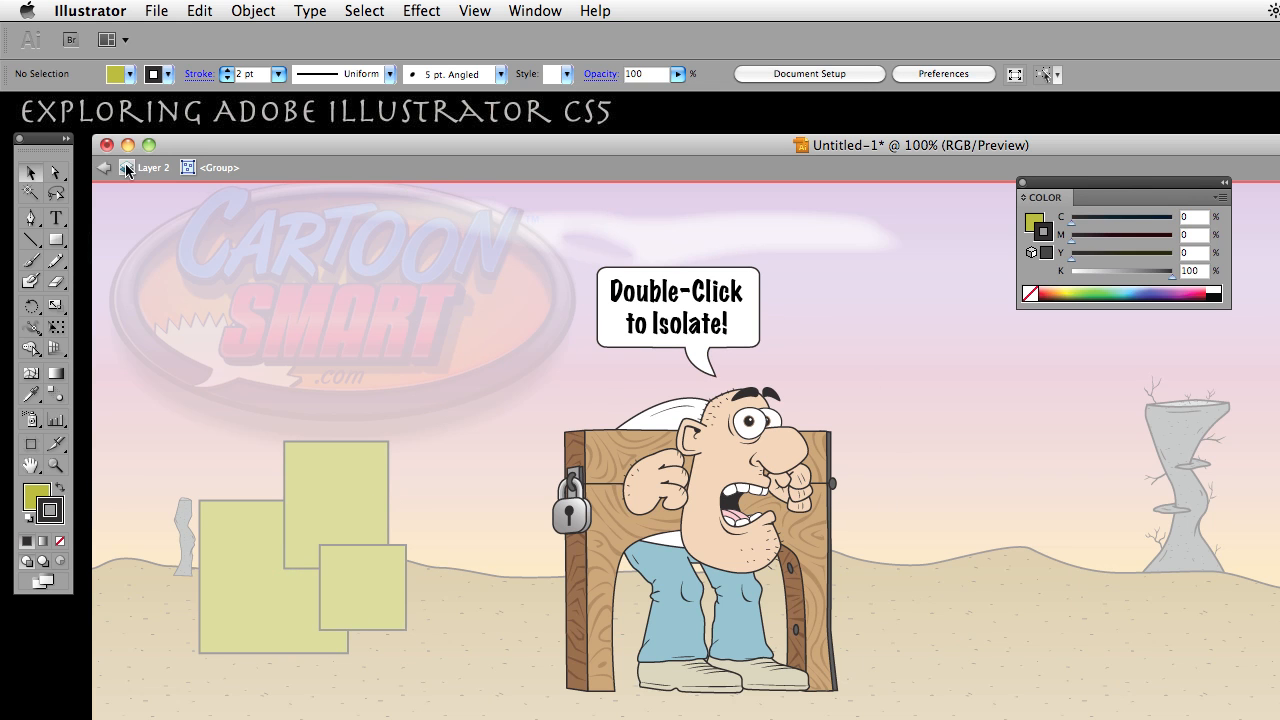
pyautogui.moveTo(168, 184)
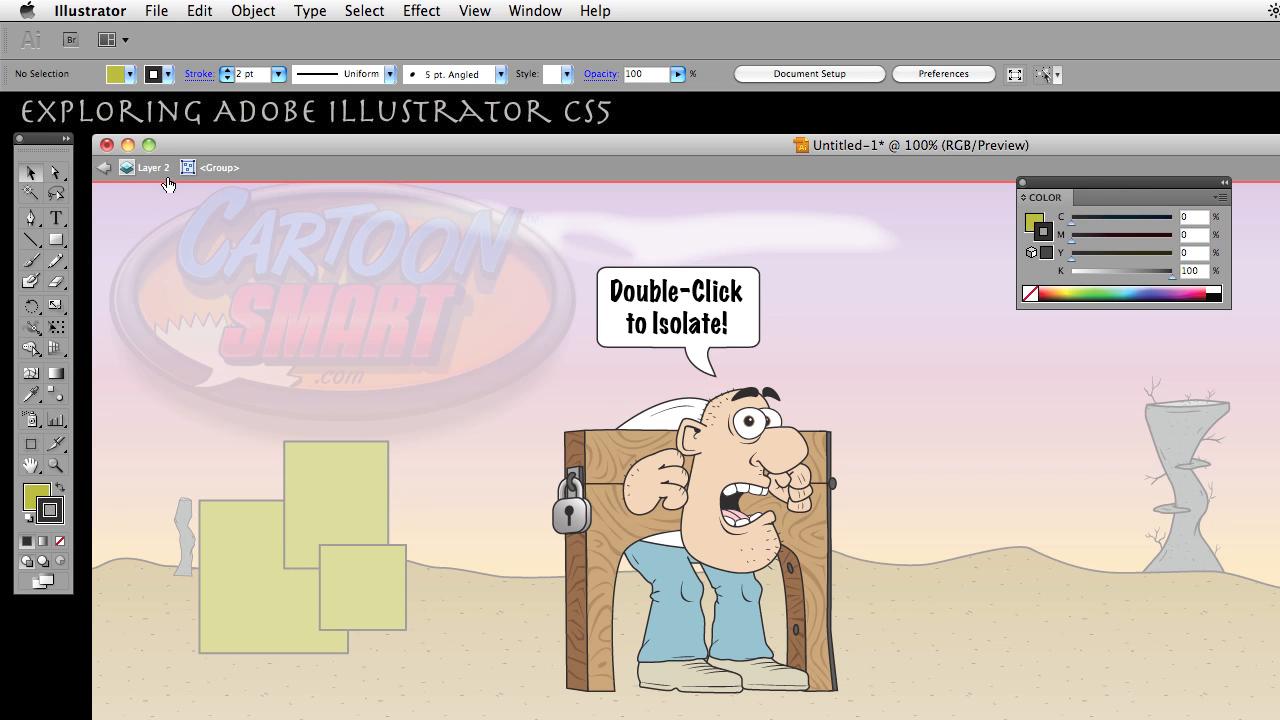
pyautogui.moveTo(148, 180)
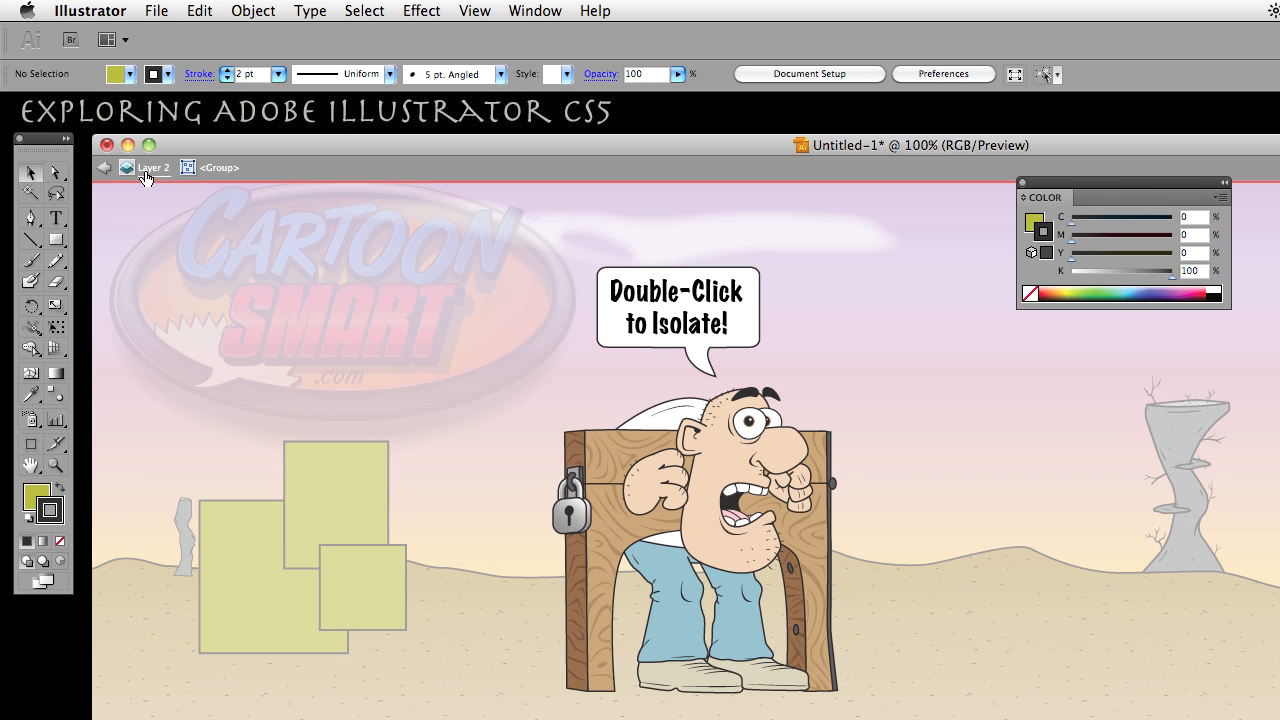
pyautogui.moveTo(210, 176)
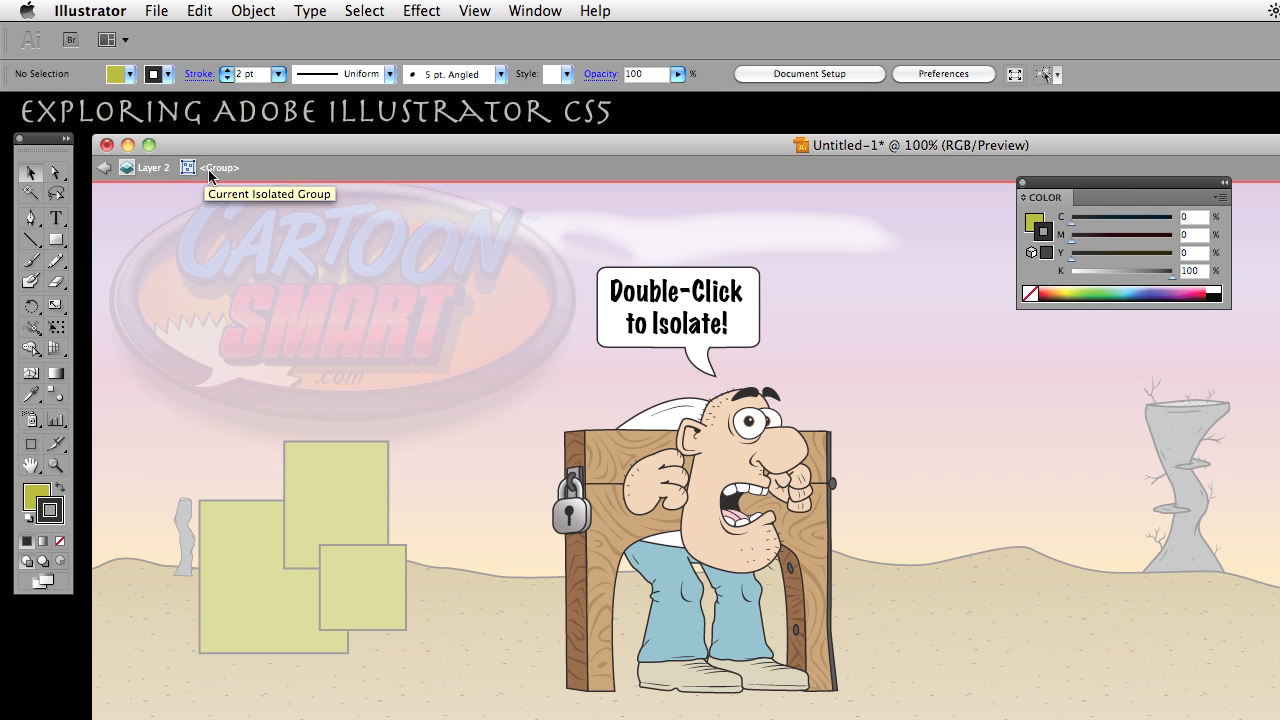
pyautogui.moveTo(104, 200)
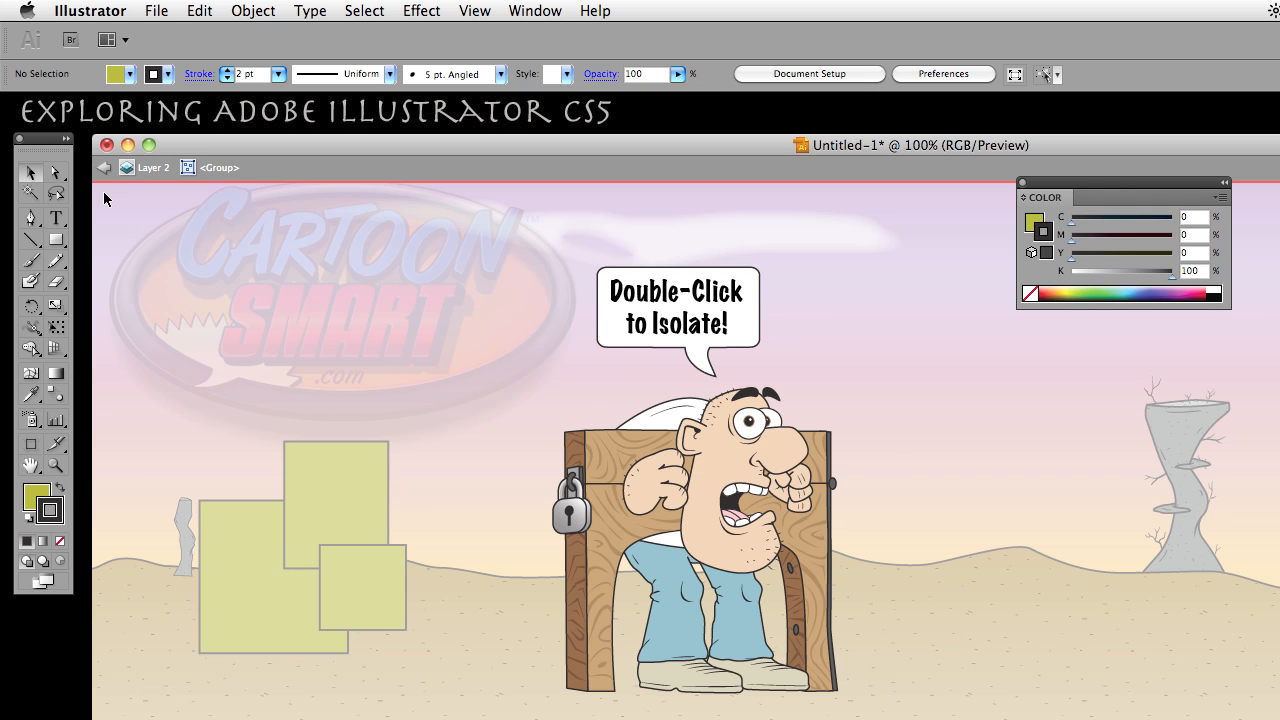
pyautogui.moveTo(200, 150)
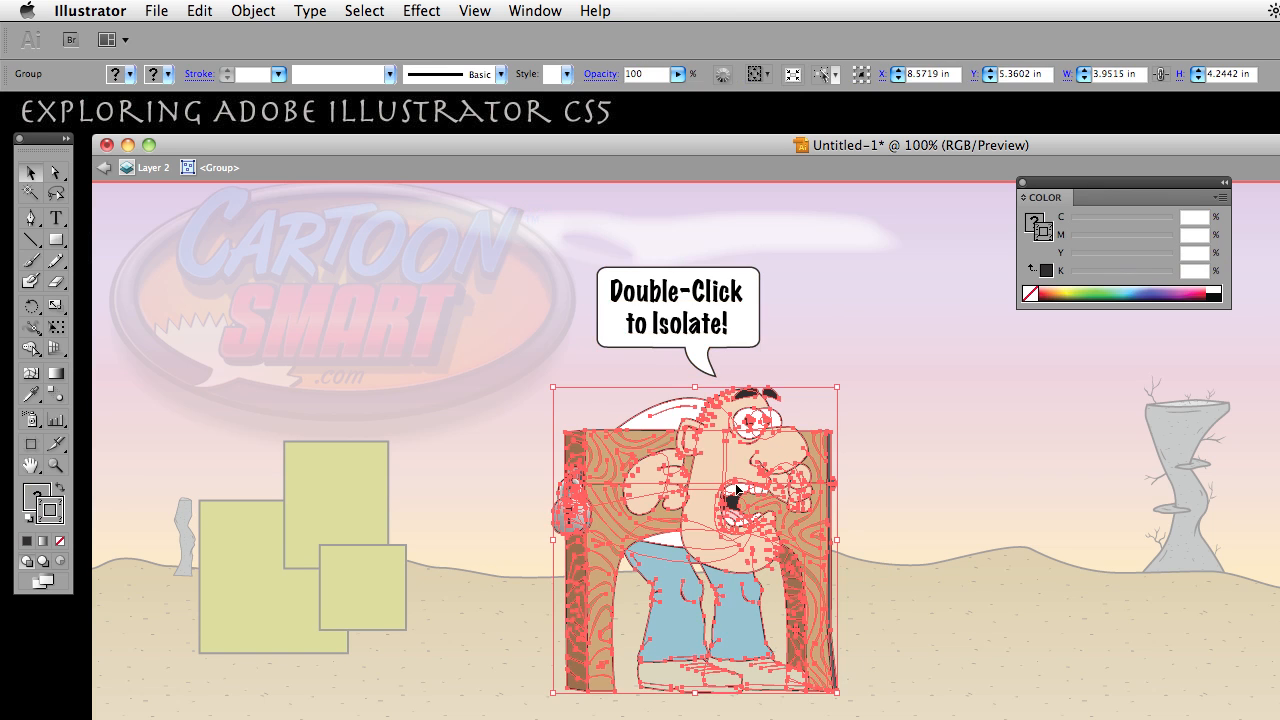
pyautogui.moveTo(756, 472)
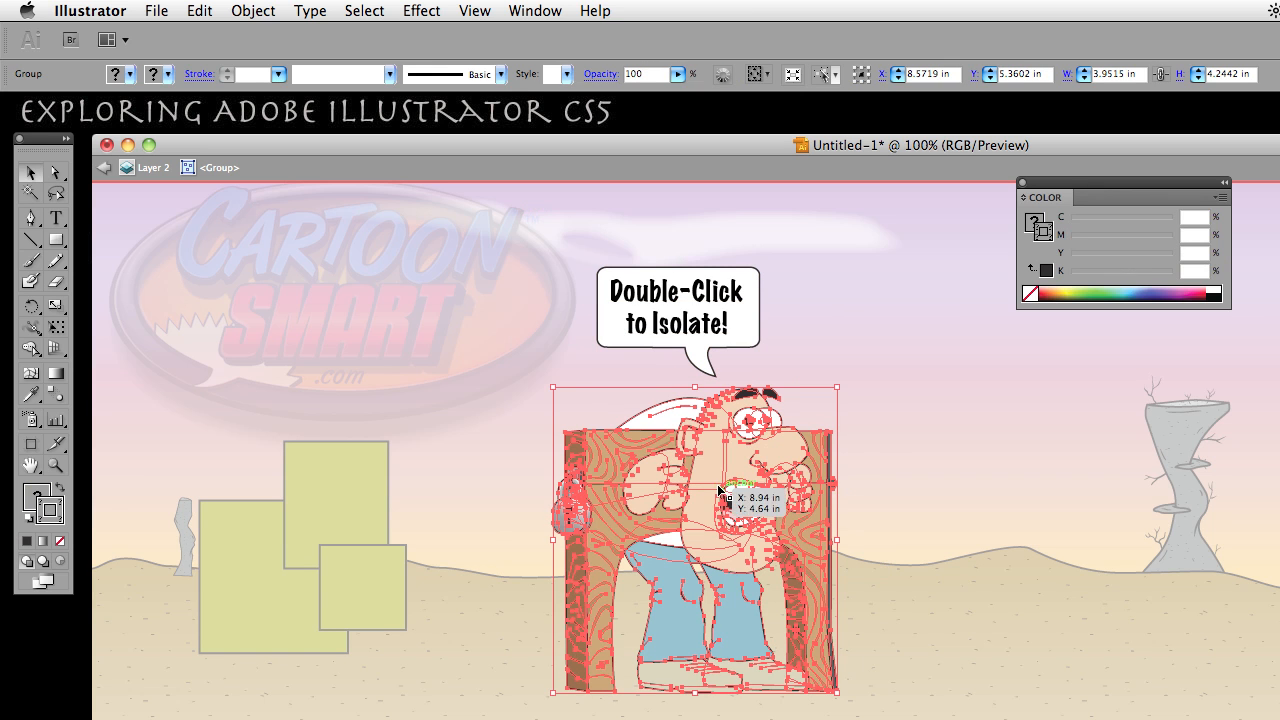
# - Isolate down through the arm and hand groups and select individual skin-toned finger paths
pyautogui.doubleClick(700, 490)
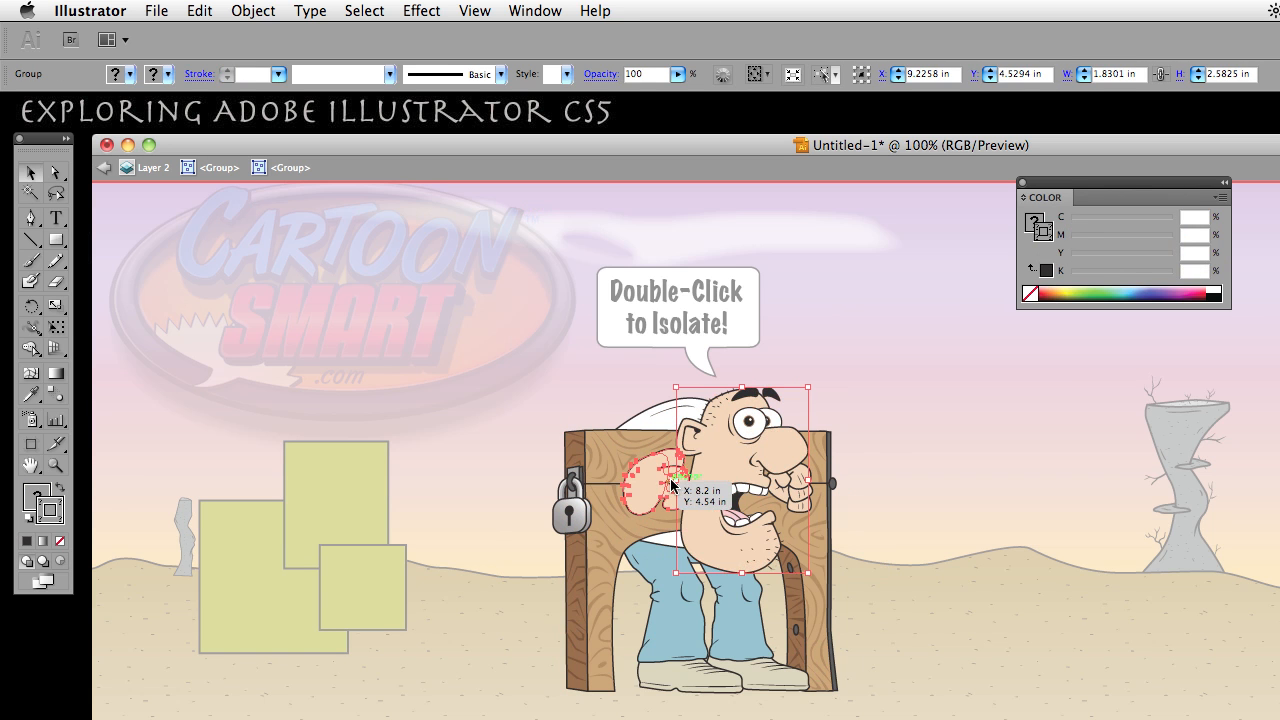
pyautogui.click(650, 480)
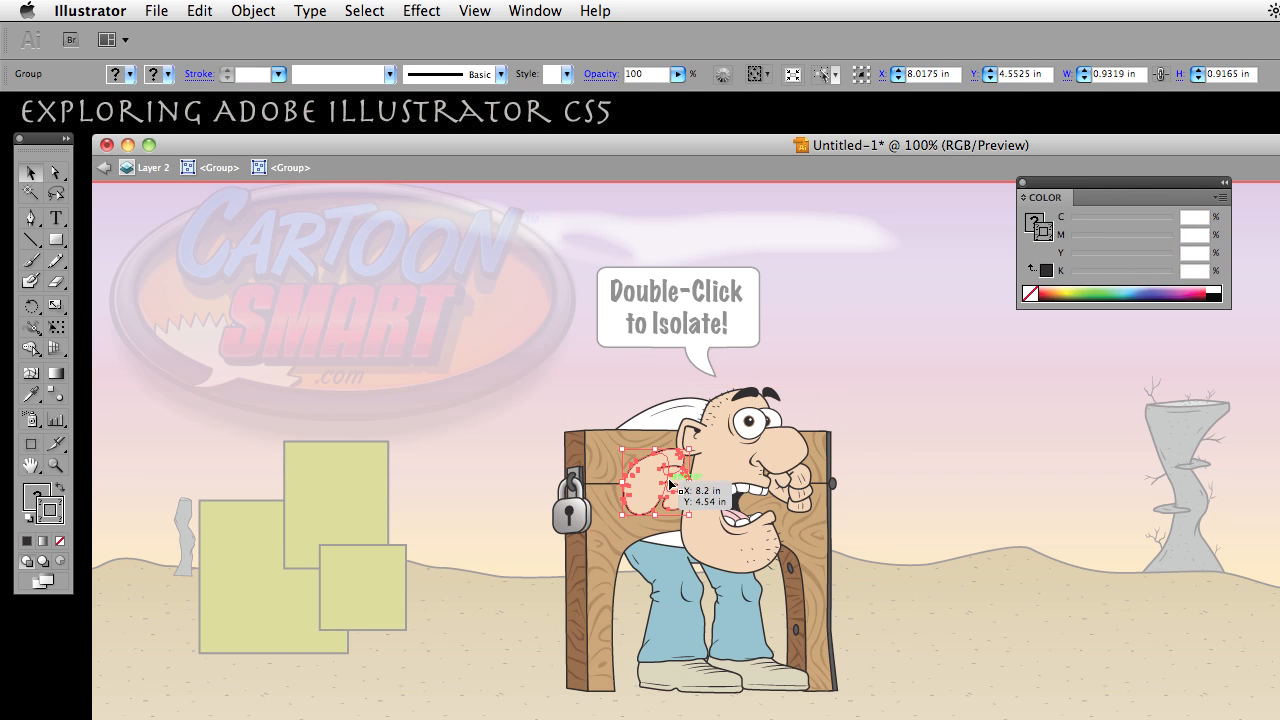
pyautogui.doubleClick(672, 484)
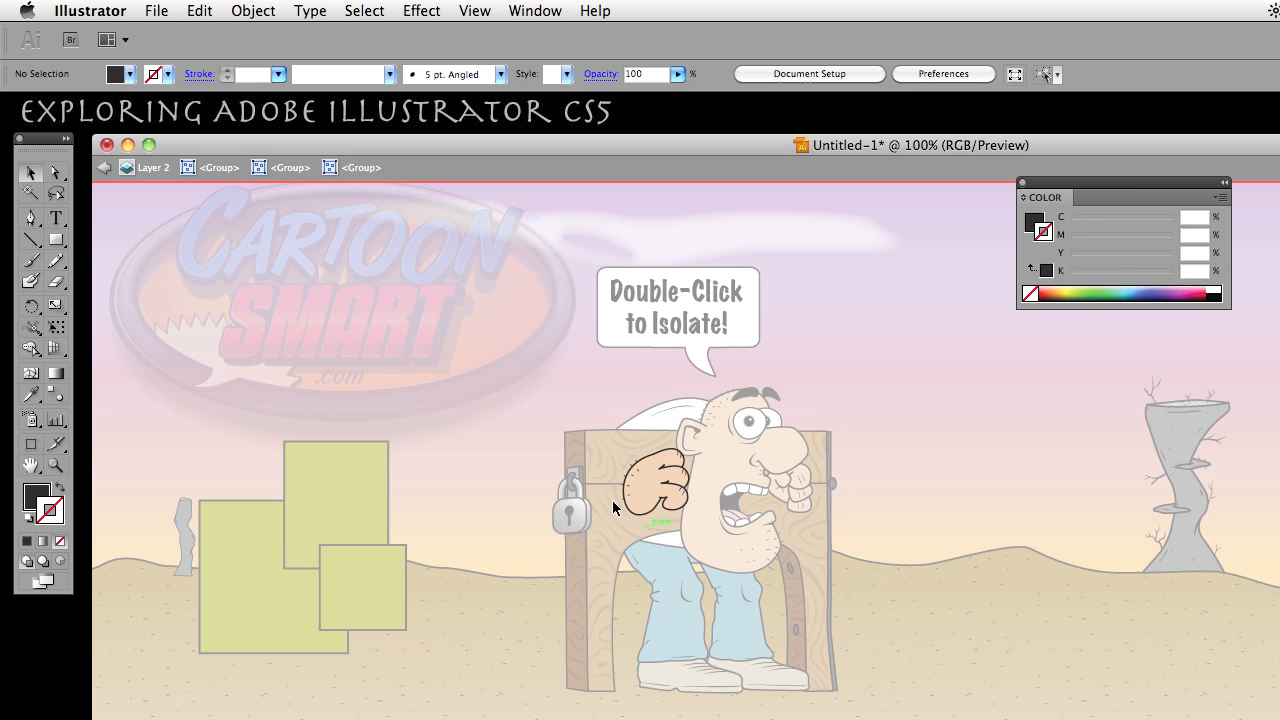
pyautogui.moveTo(732, 412)
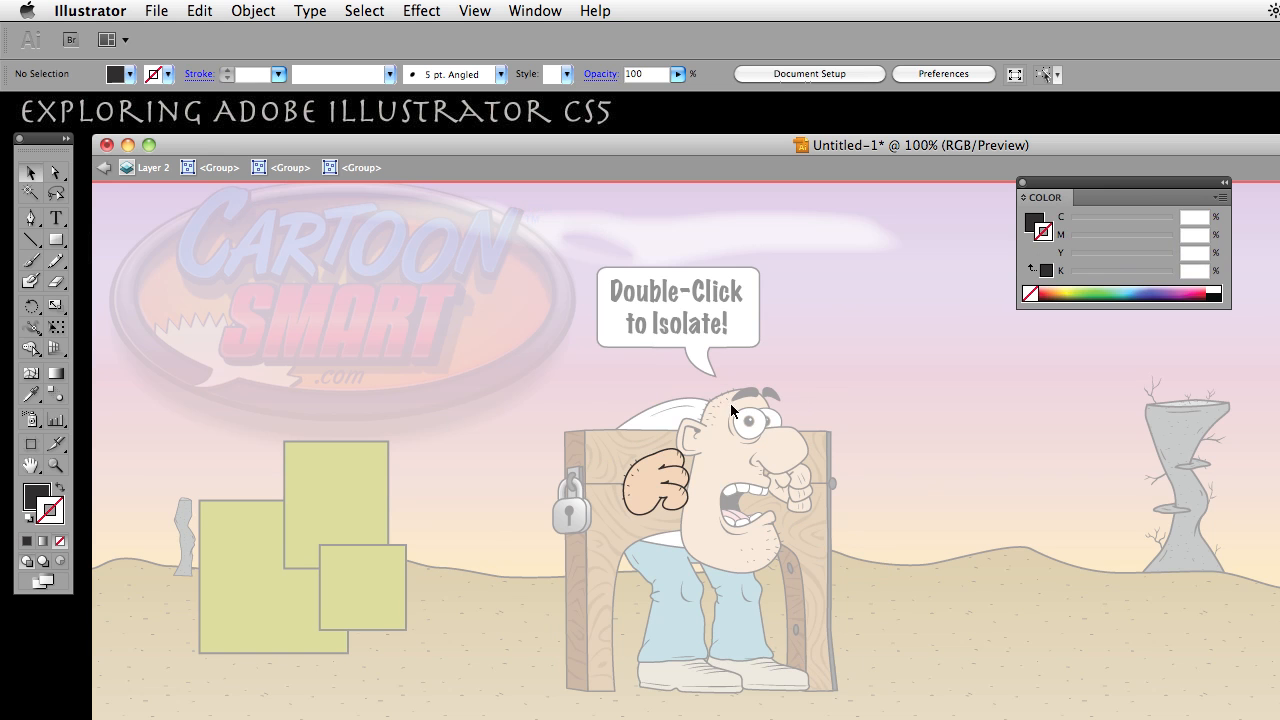
pyautogui.click(684, 496)
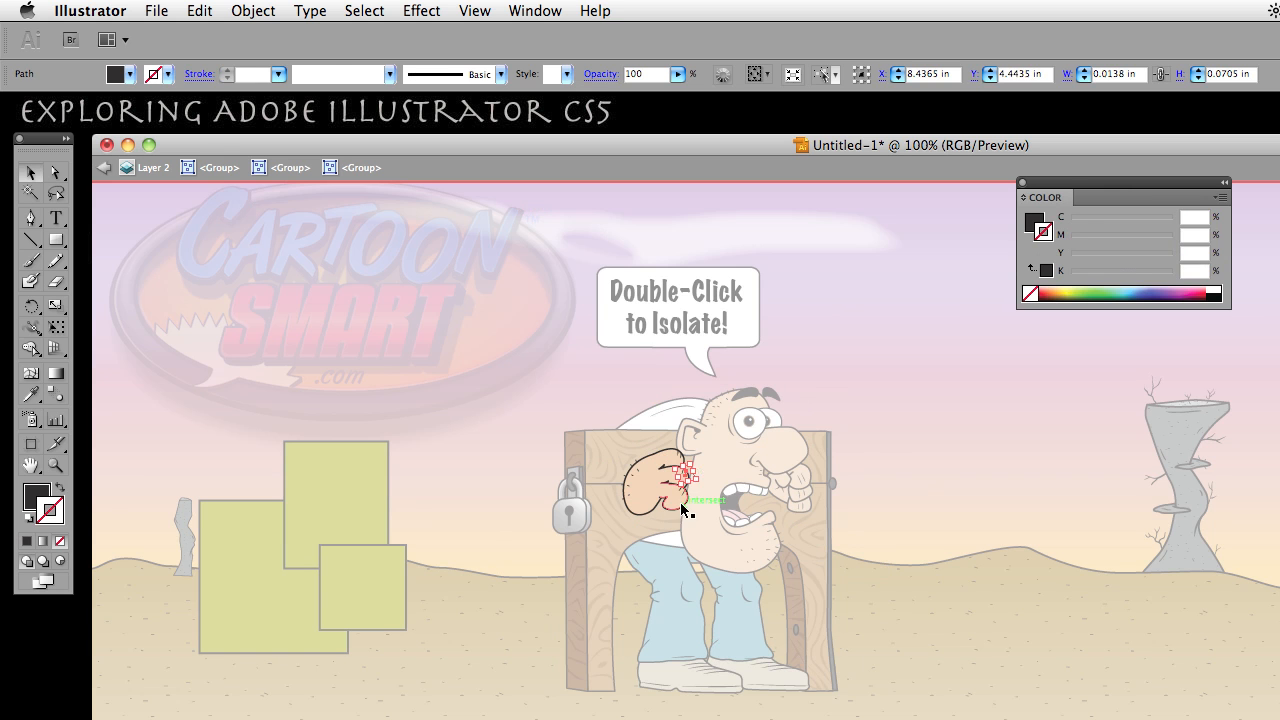
pyautogui.click(680, 470)
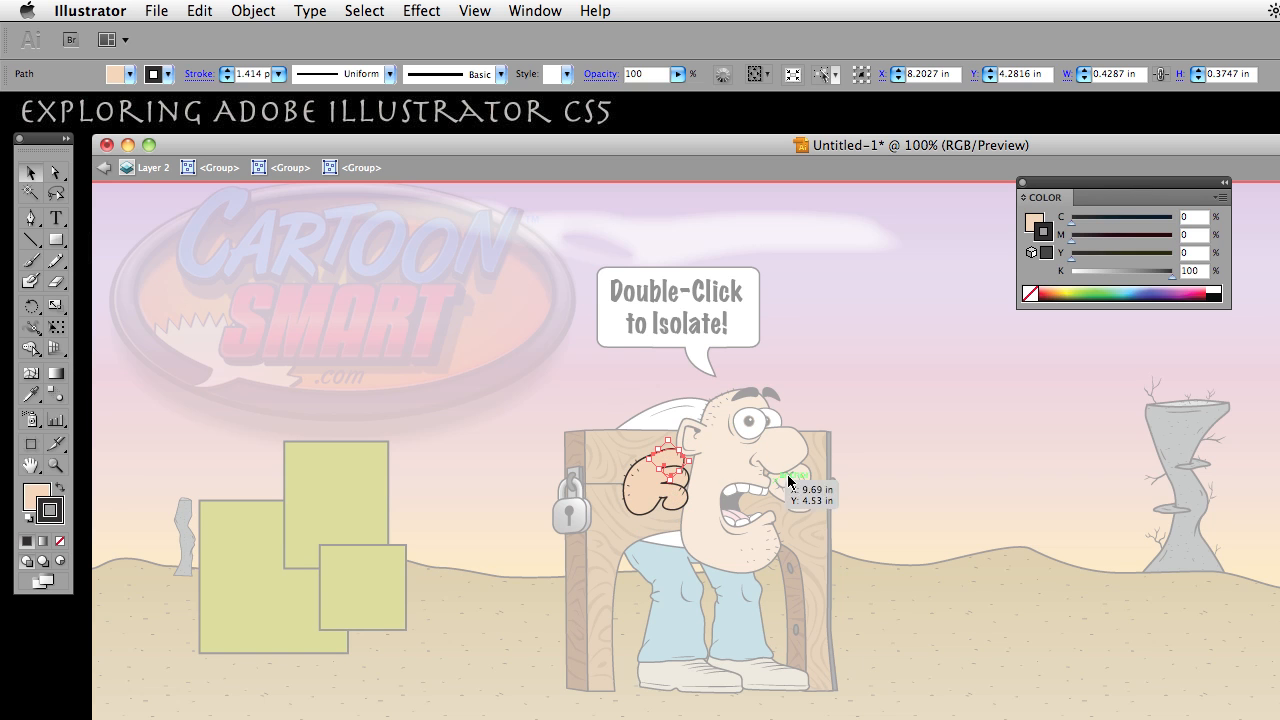
pyautogui.moveTo(830, 414)
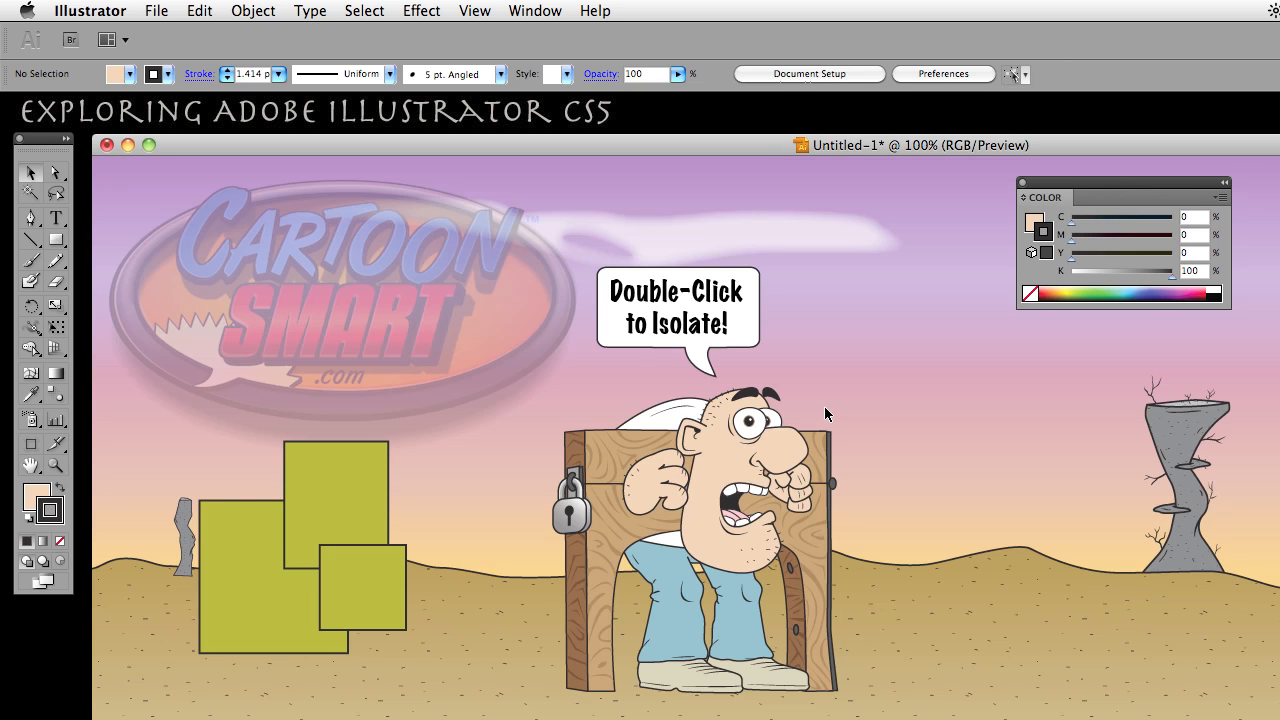
pyautogui.moveTo(1148, 520)
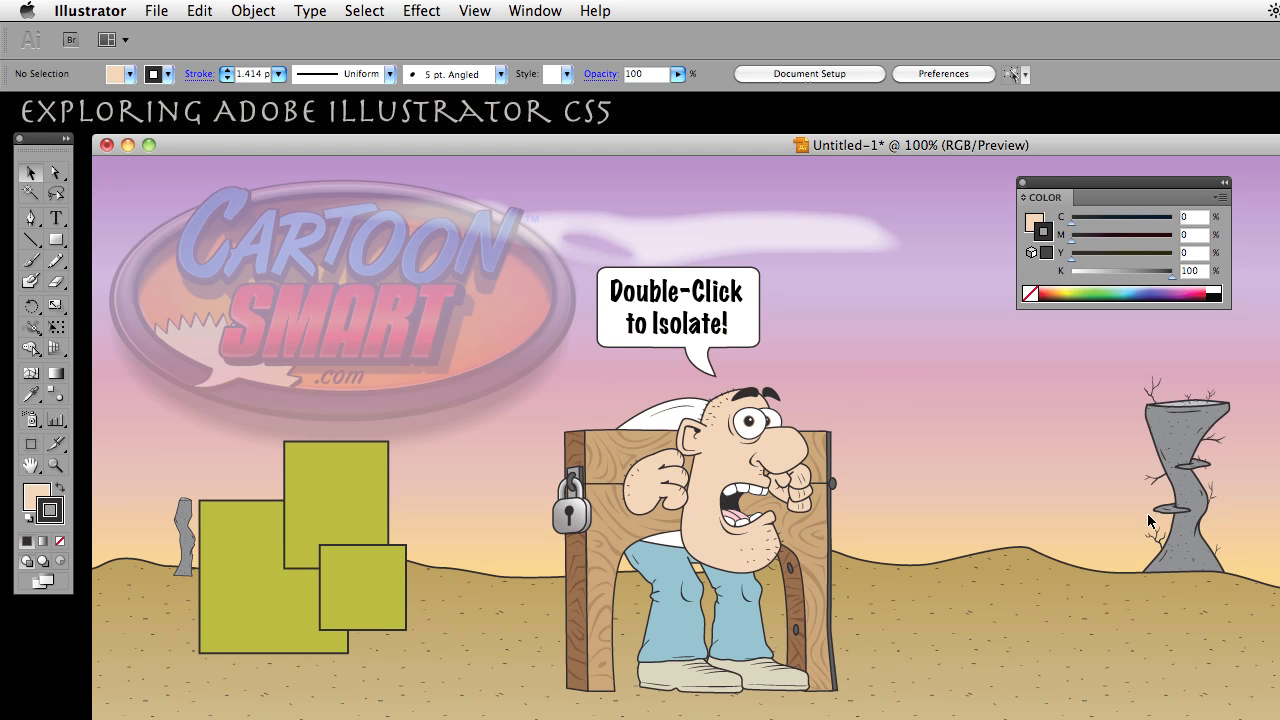
# - Select the character, isolate it and descend through nested groups to the ear paths
pyautogui.click(736, 496)
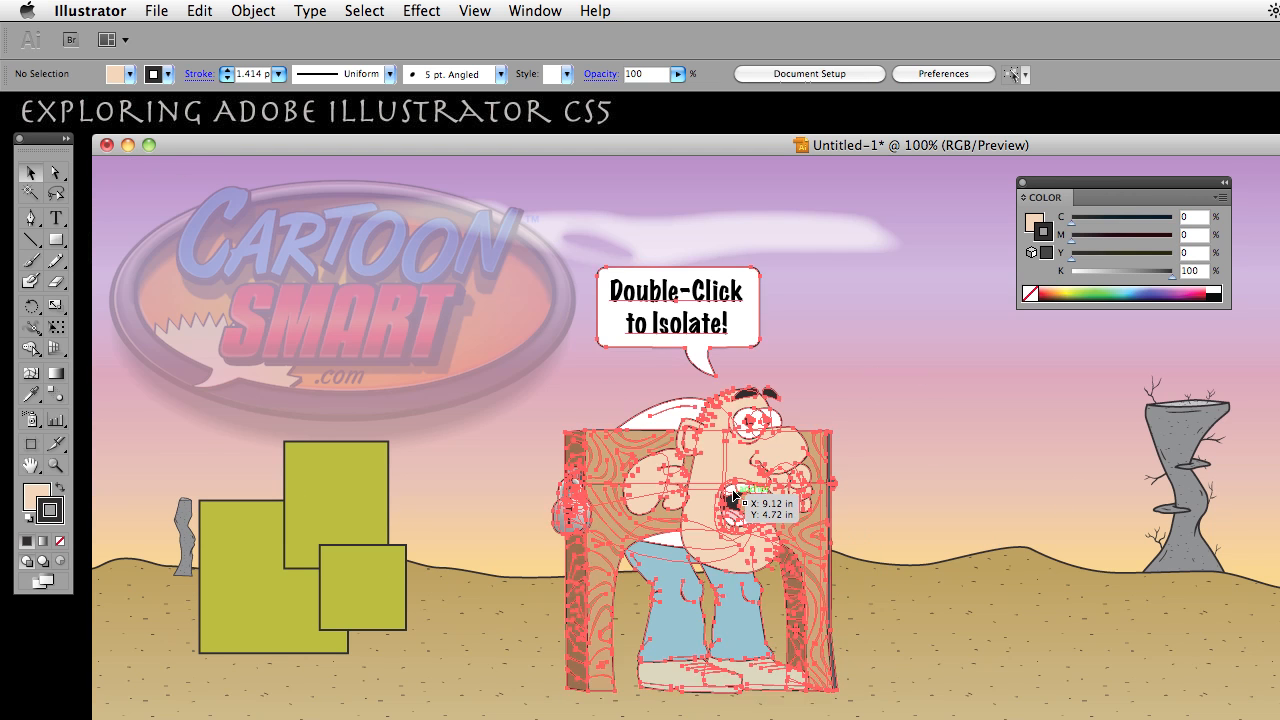
pyautogui.doubleClick(696, 490)
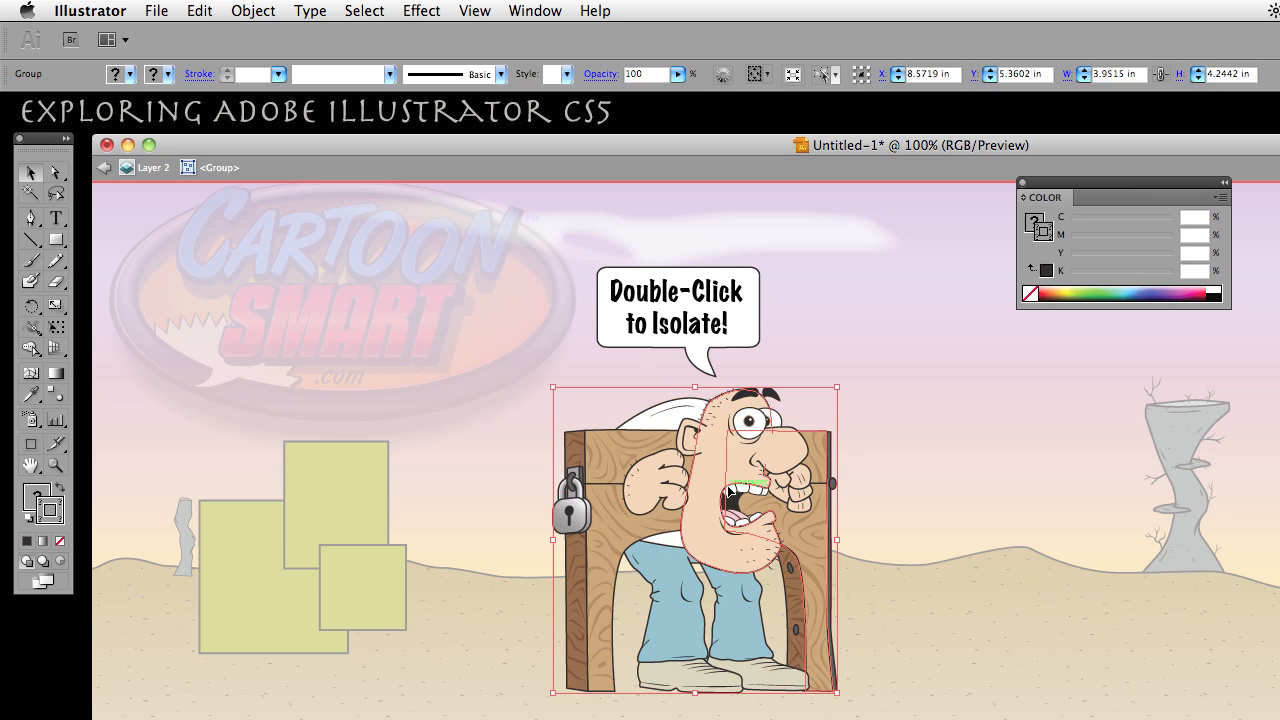
pyautogui.doubleClick(730, 490)
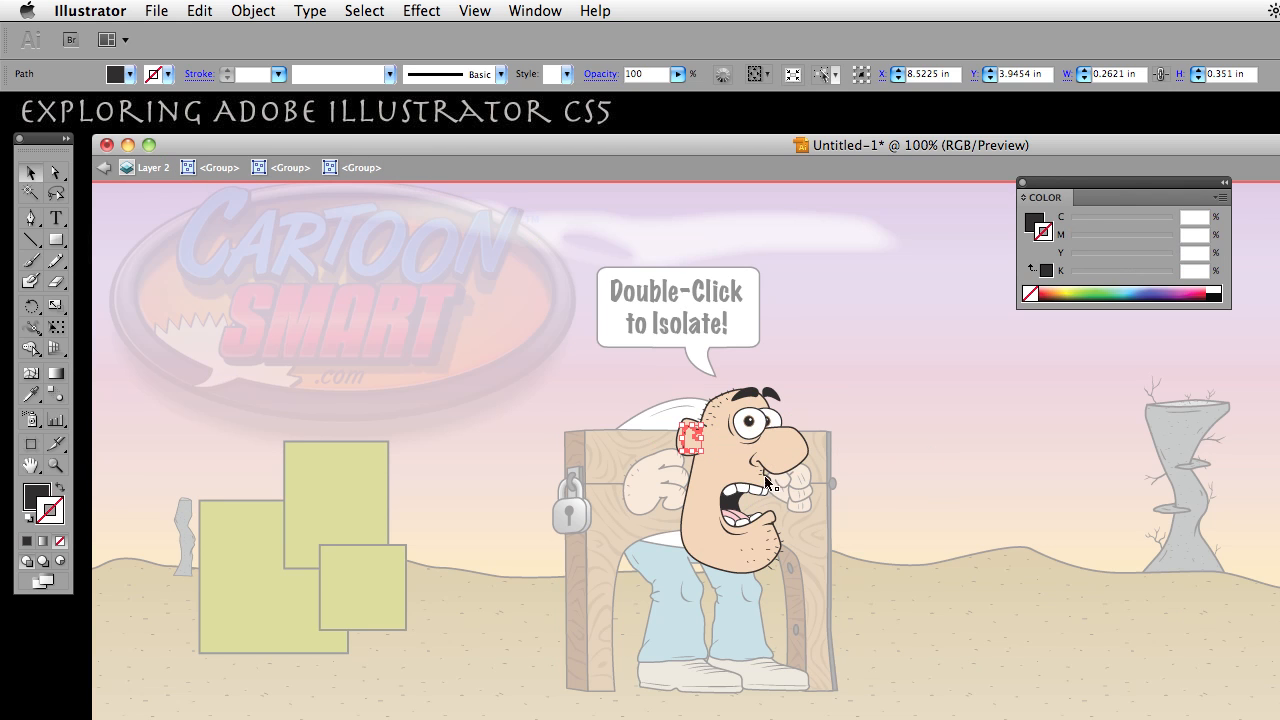
pyautogui.moveTo(336, 220)
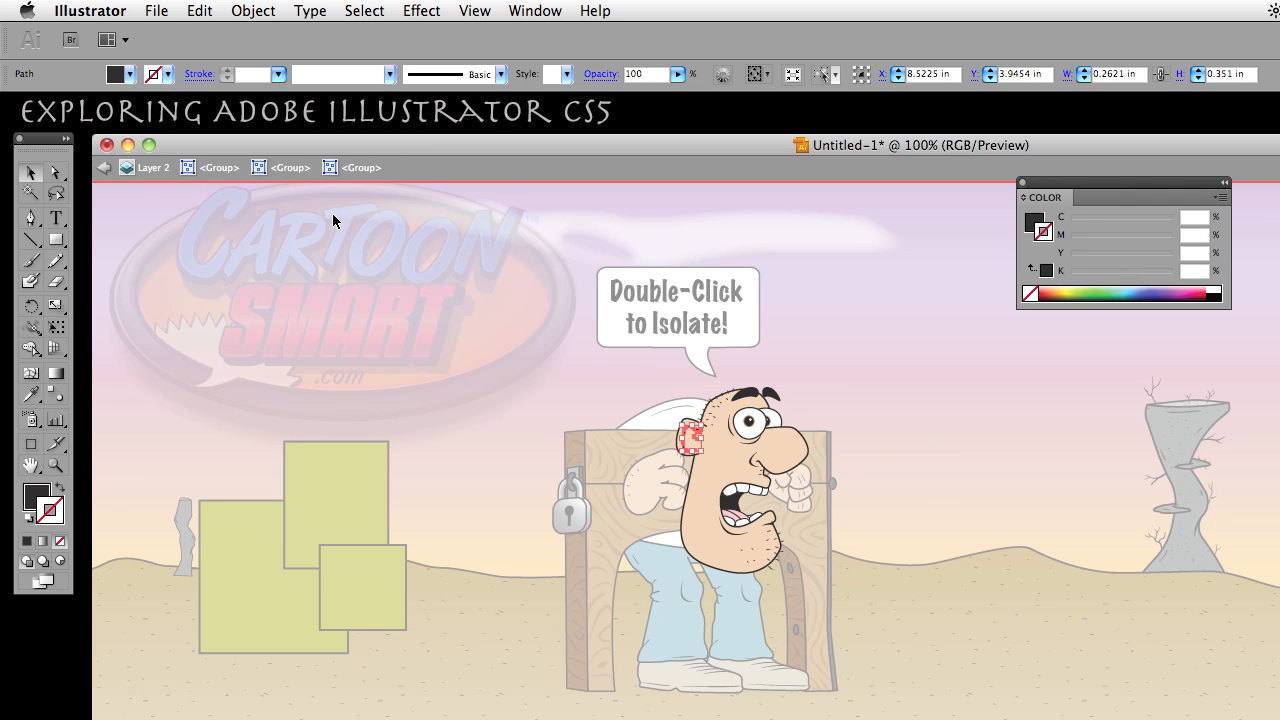
pyautogui.moveTo(104, 168)
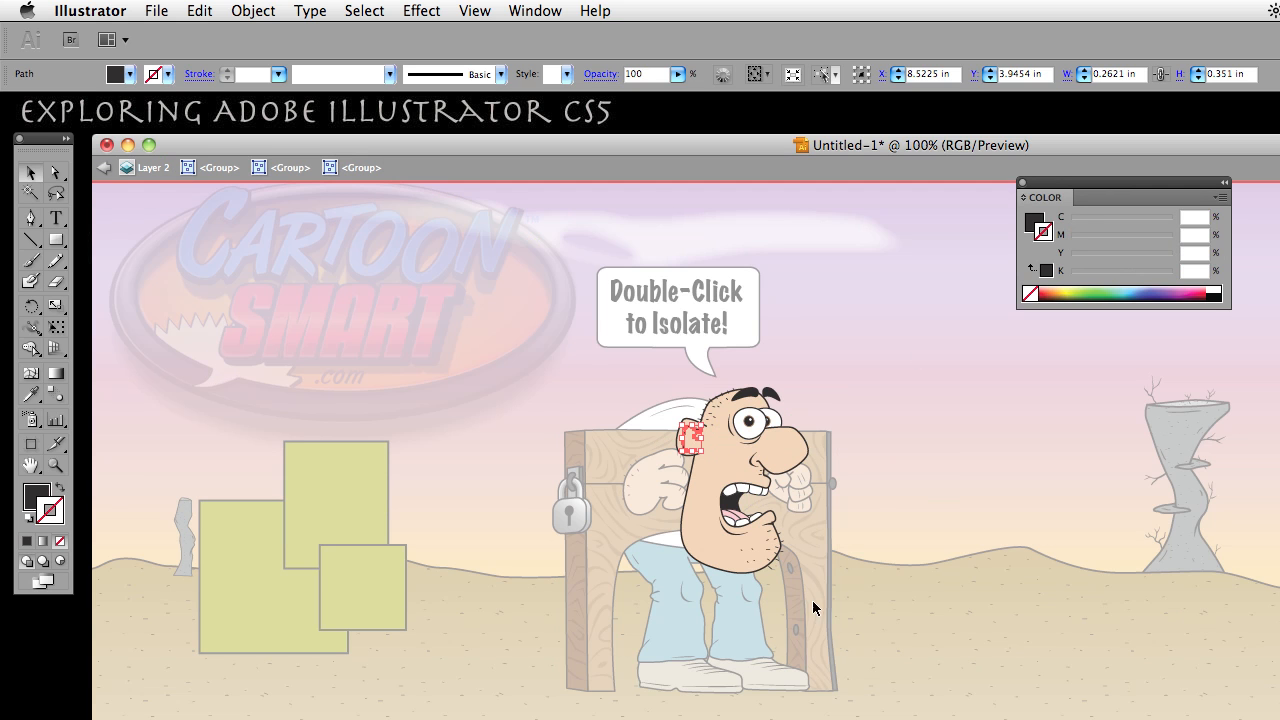
pyautogui.moveTo(676, 230)
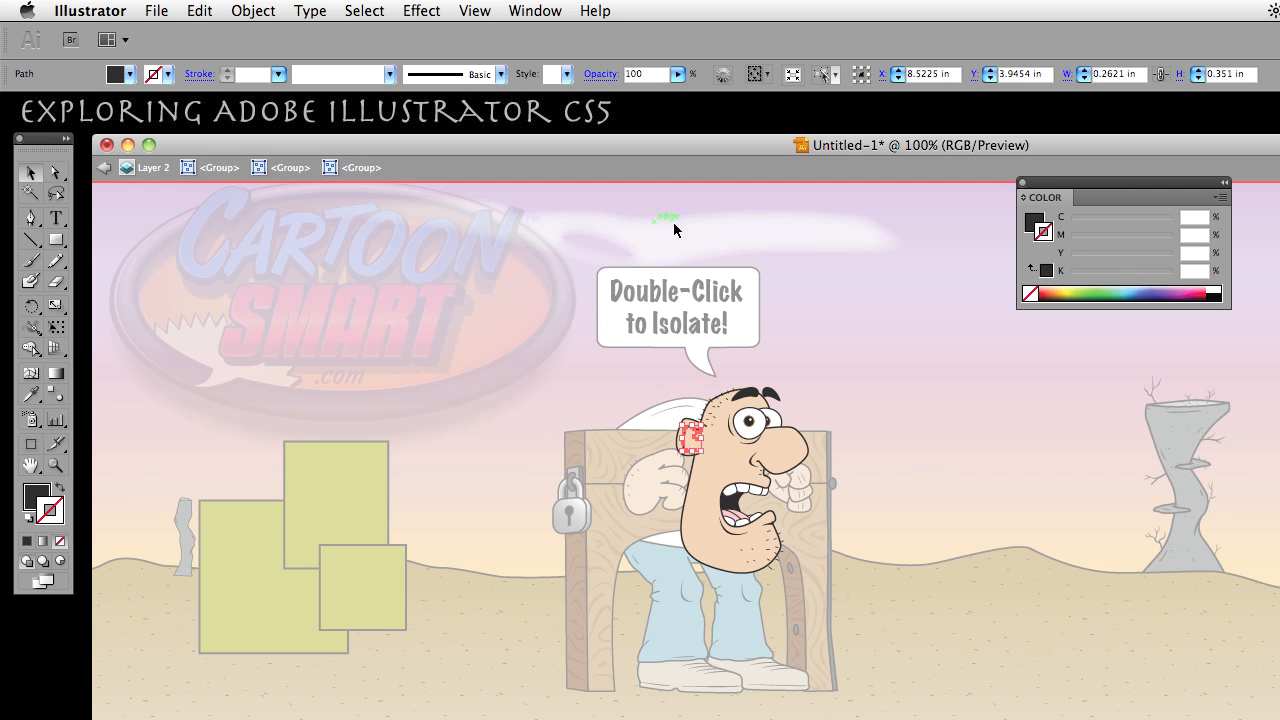
pyautogui.moveTo(104, 168)
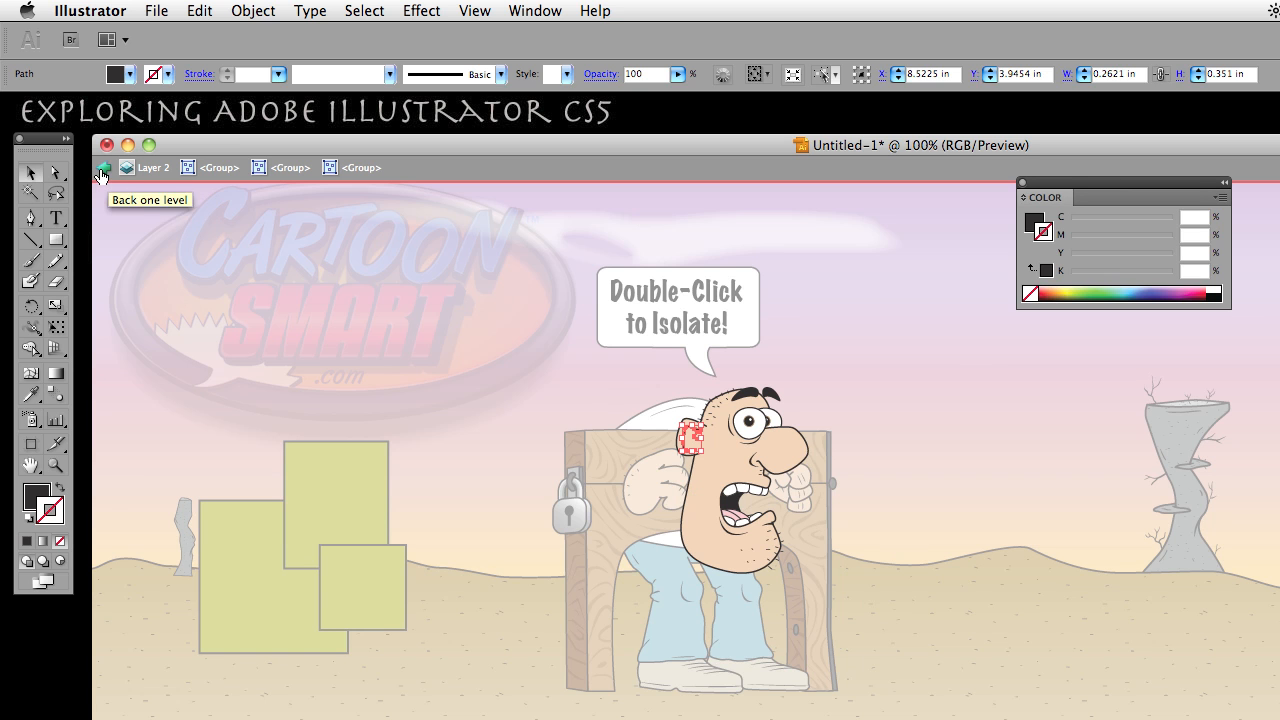
# - Exit isolation mode back to the full undimmed scene
pyautogui.click(102, 168)
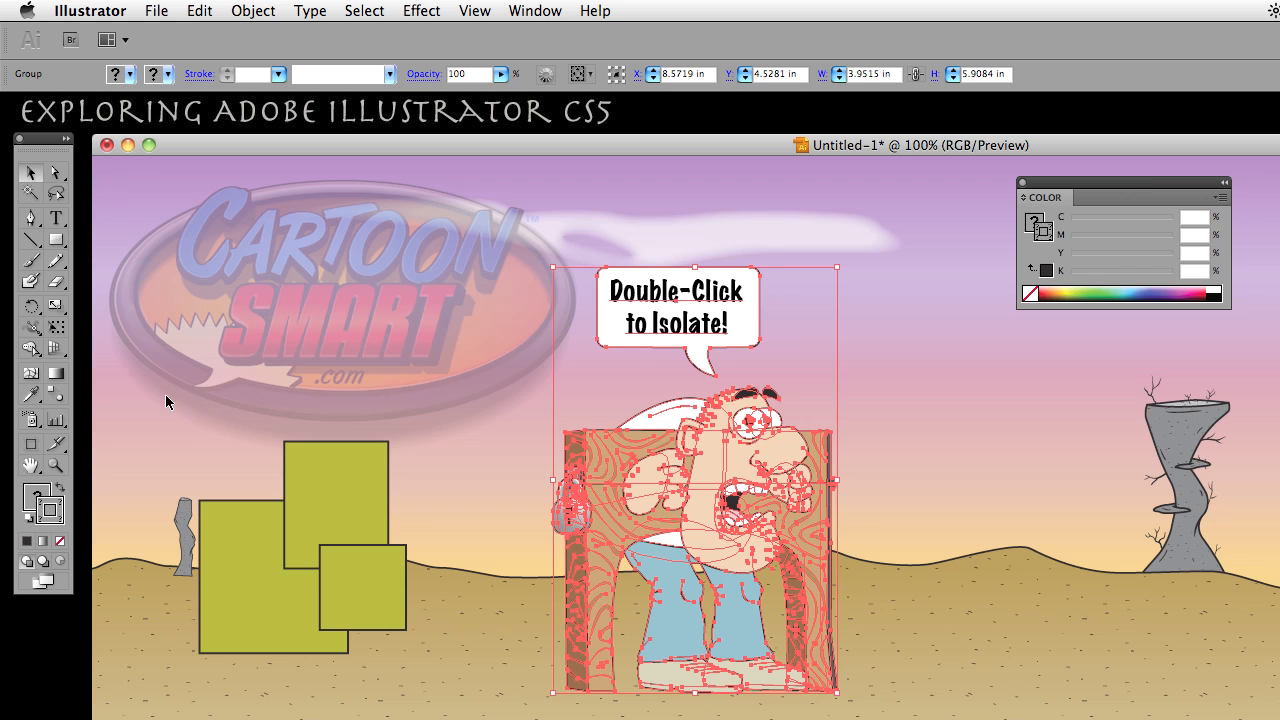
pyautogui.moveTo(170, 420)
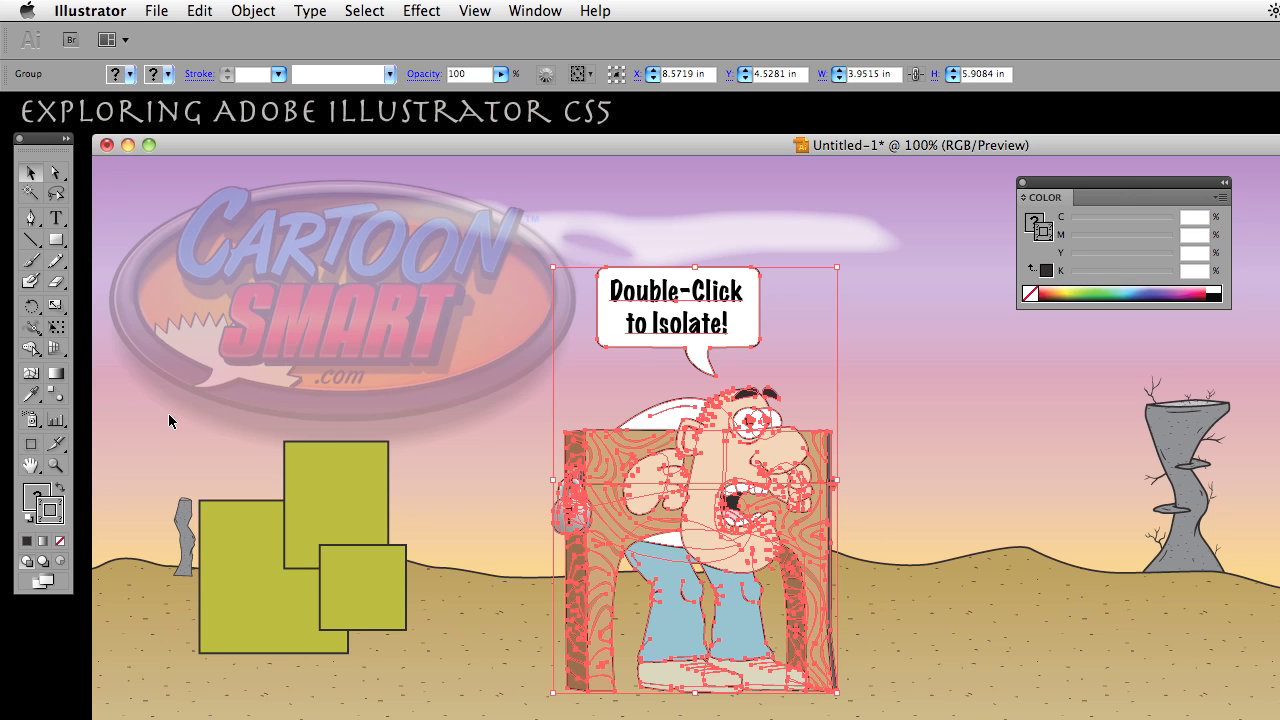
pyautogui.moveTo(152, 386)
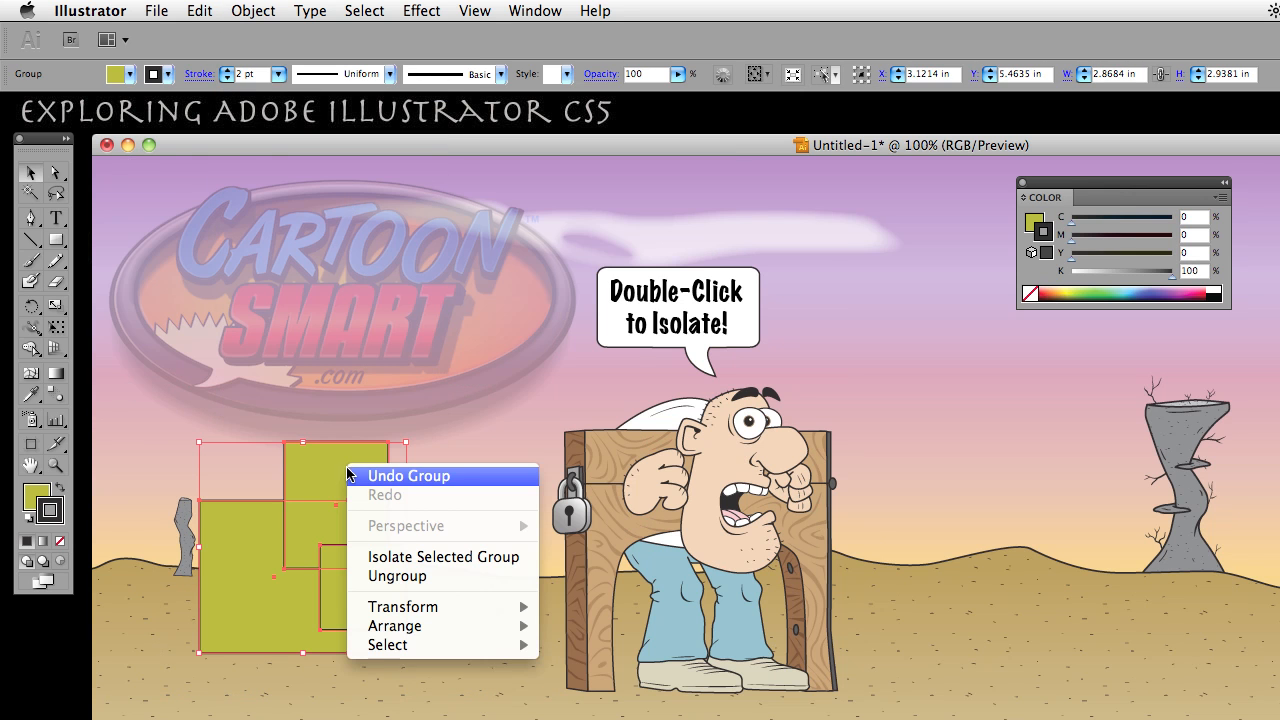
pyautogui.moveTo(320, 506)
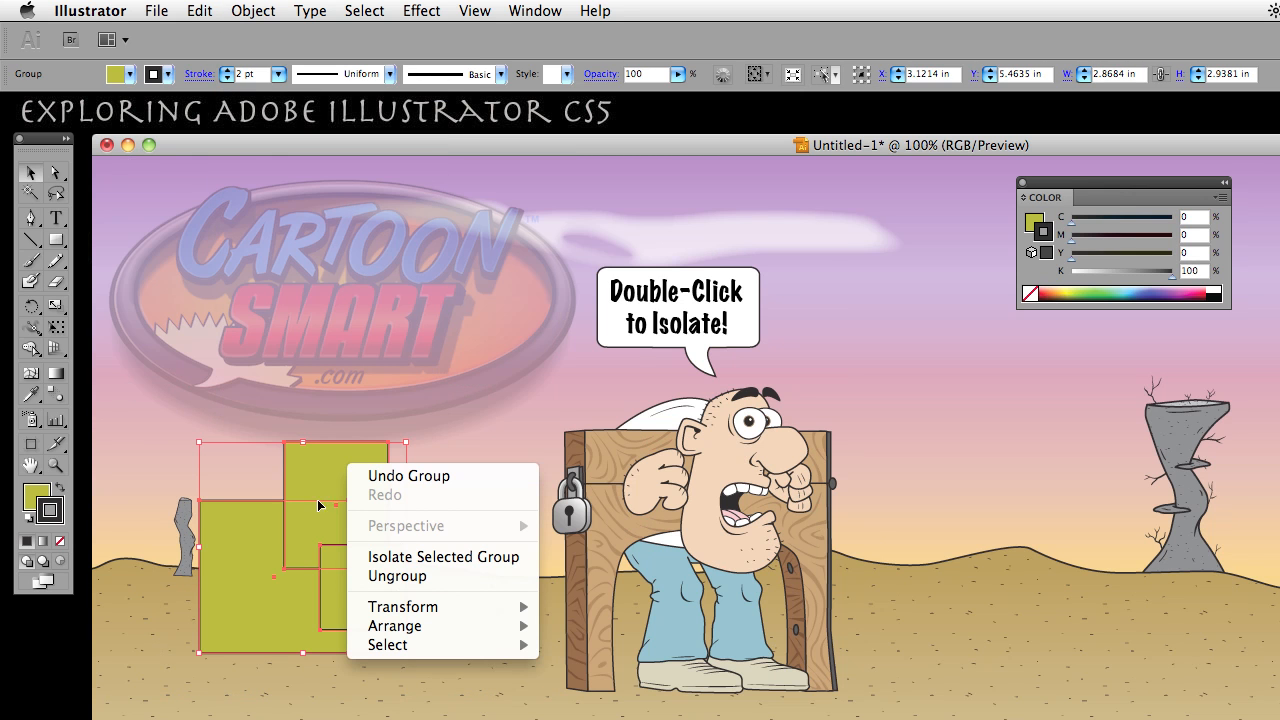
pyautogui.moveTo(402, 608)
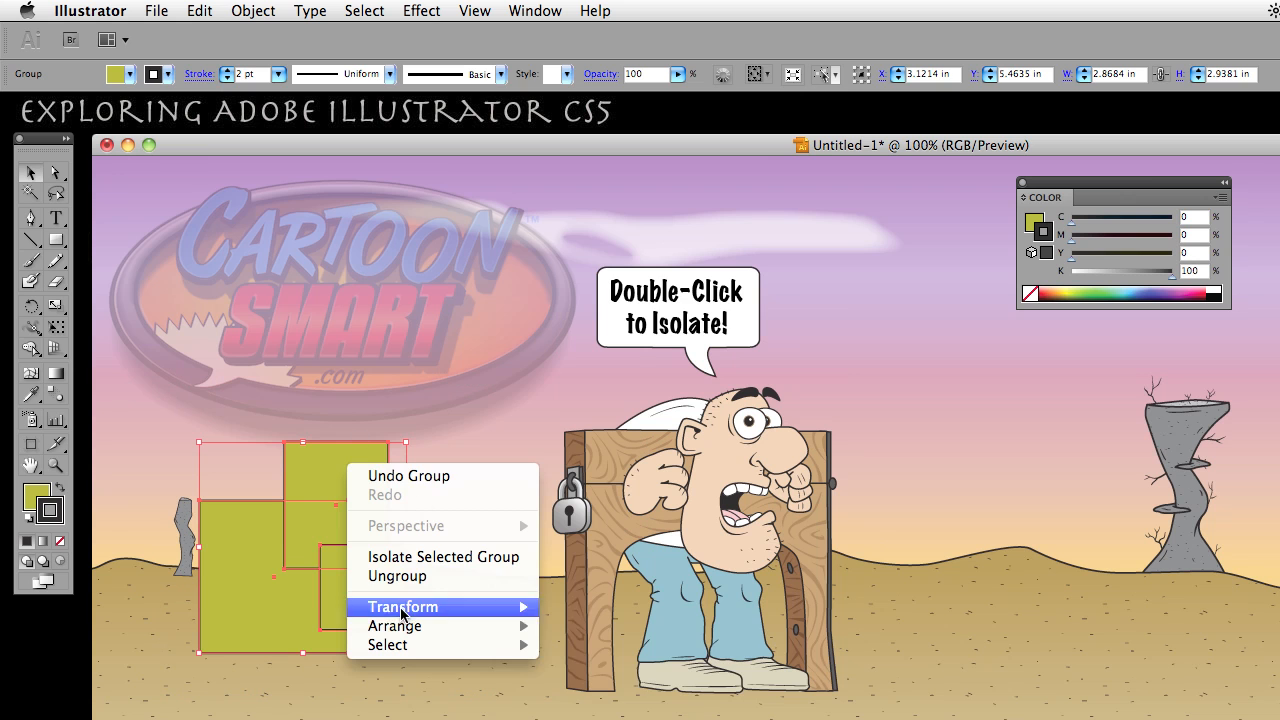
pyautogui.moveTo(408, 576)
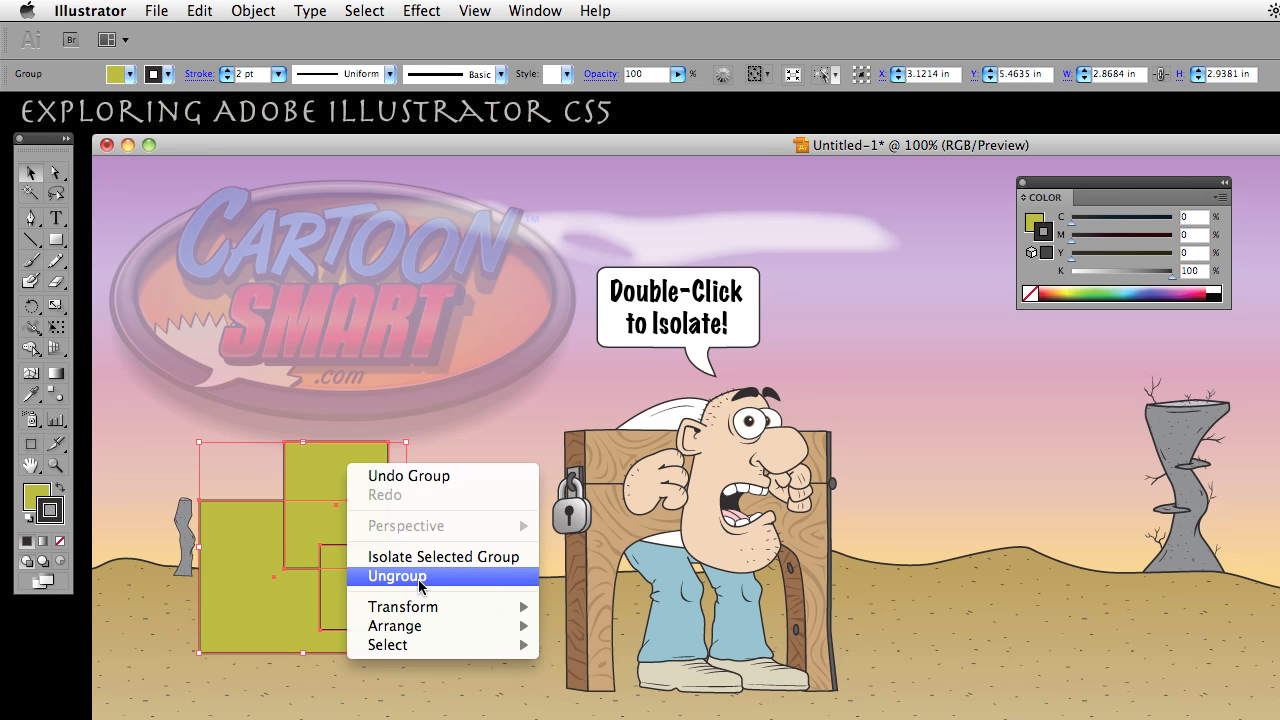
# - Keep the three rectangles grouped and isolate that group, dimming the rest of the scene
pyautogui.click(396, 576)
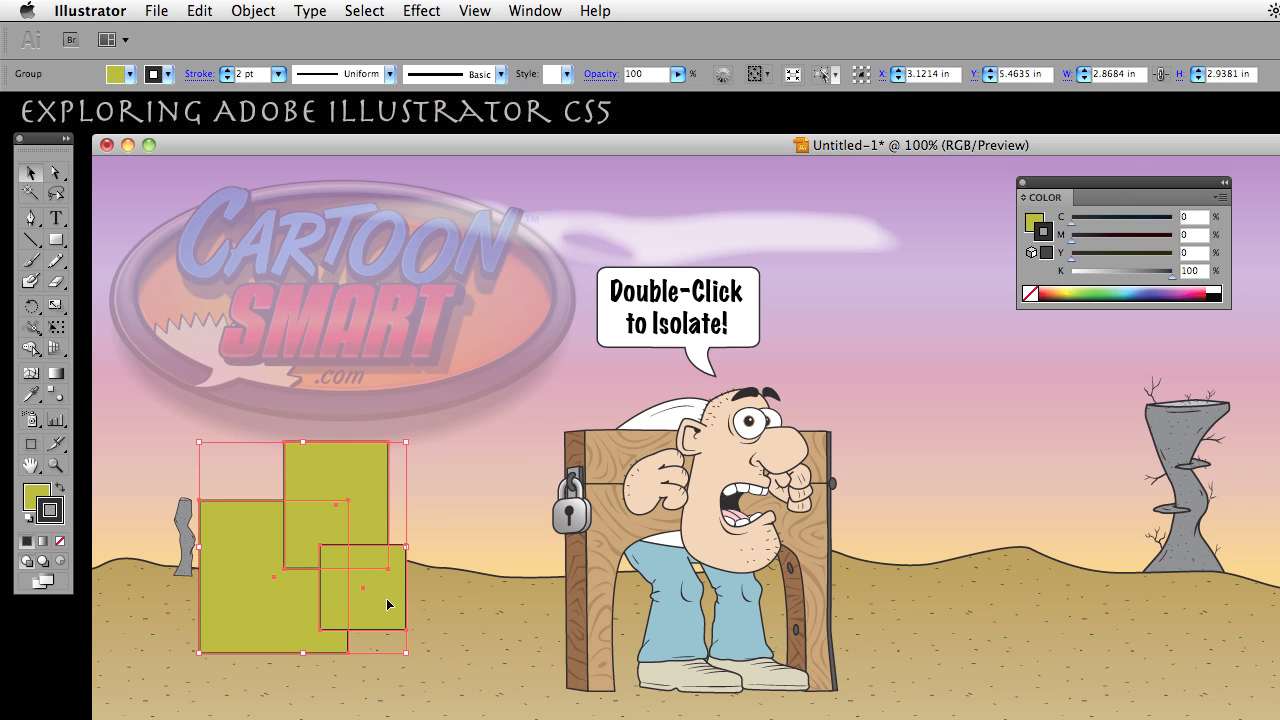
pyautogui.click(484, 652)
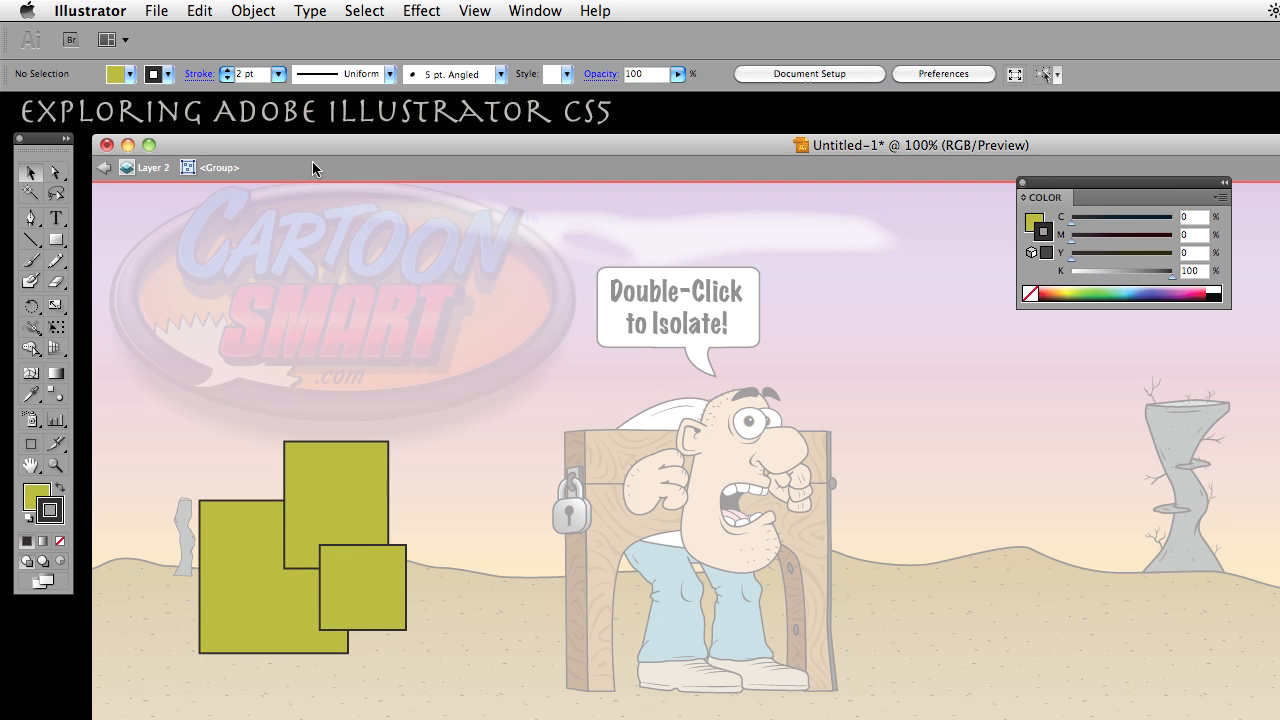
pyautogui.moveTo(452, 596)
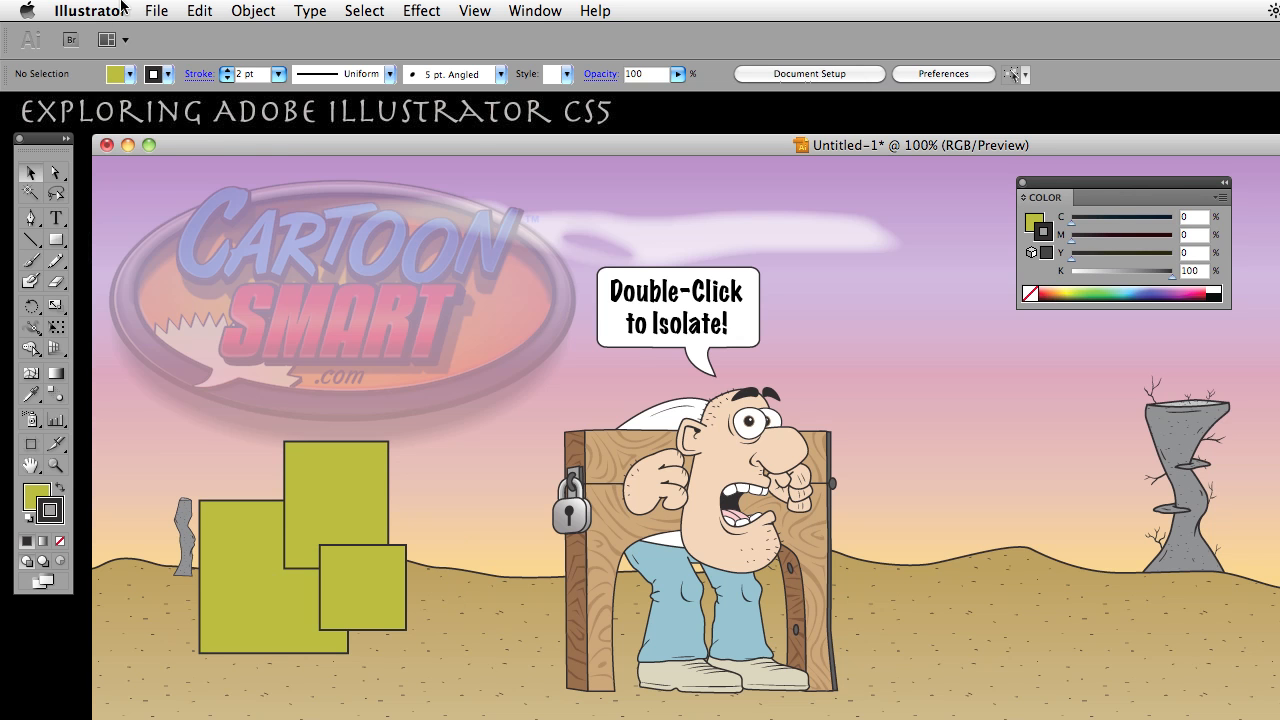
# - Uncheck Double Click To Isolate in the General preferences and confirm
pyautogui.click(940, 72)
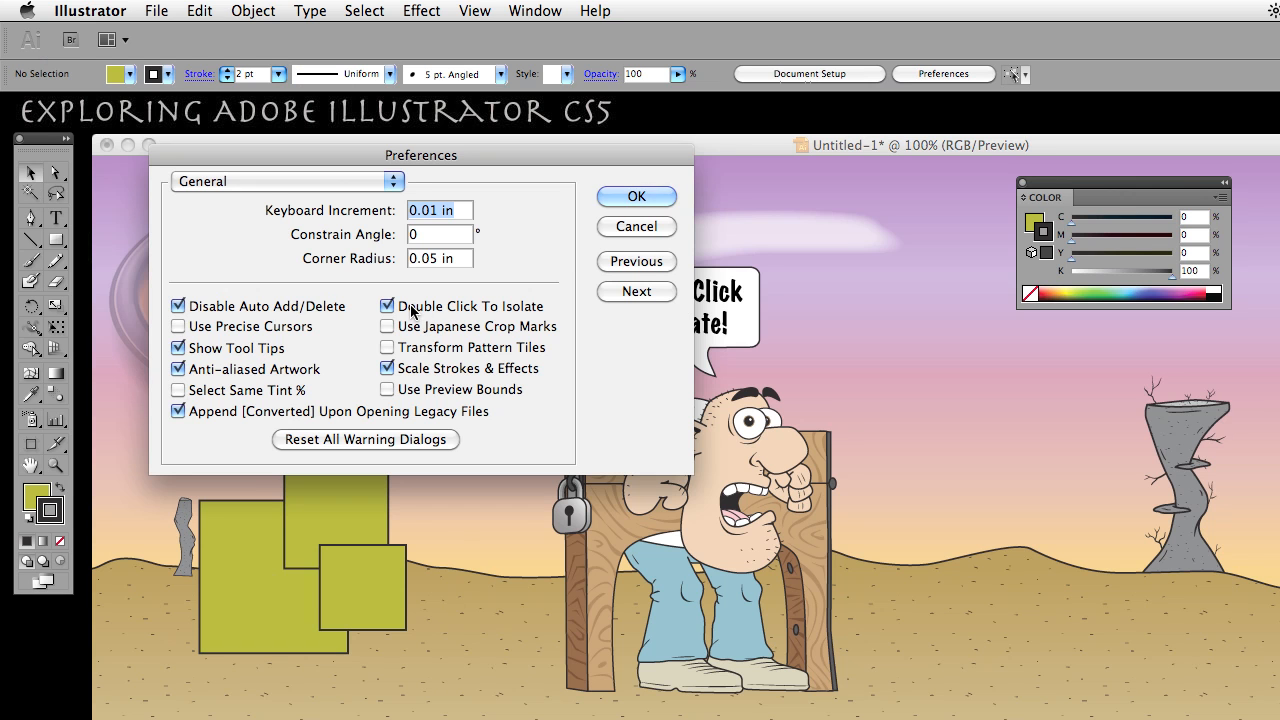
pyautogui.click(388, 306)
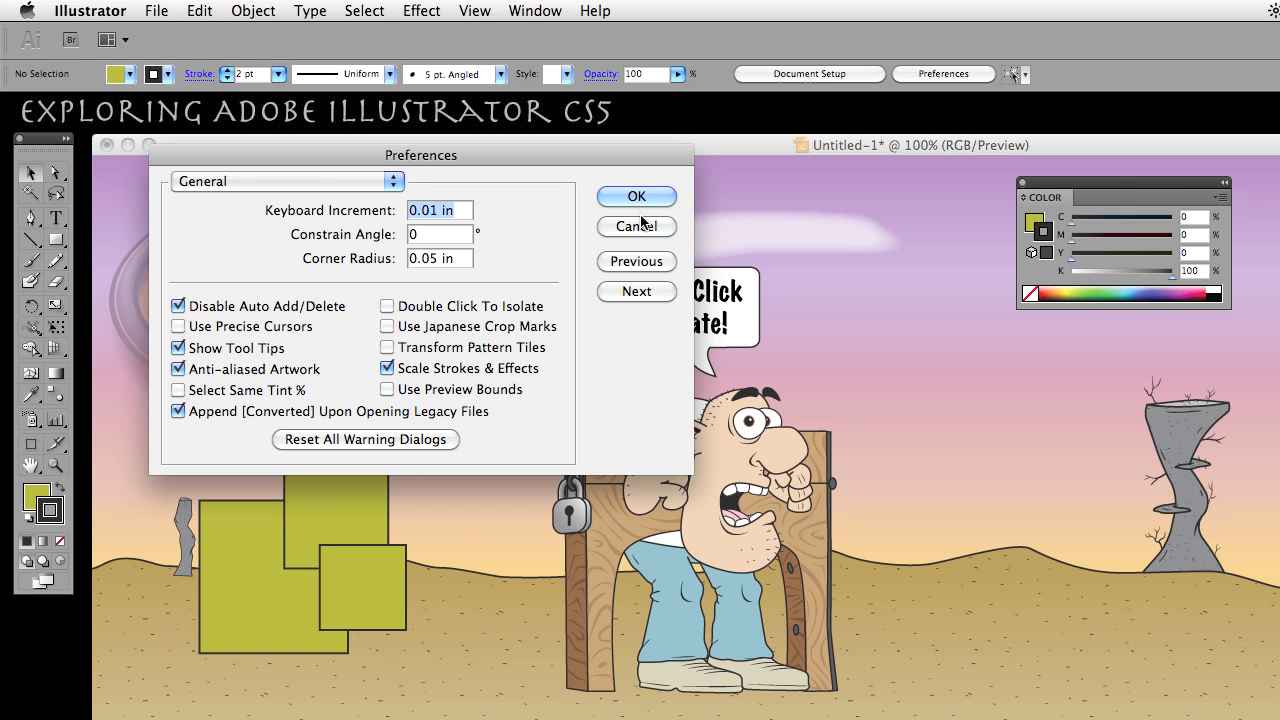
pyautogui.click(636, 196)
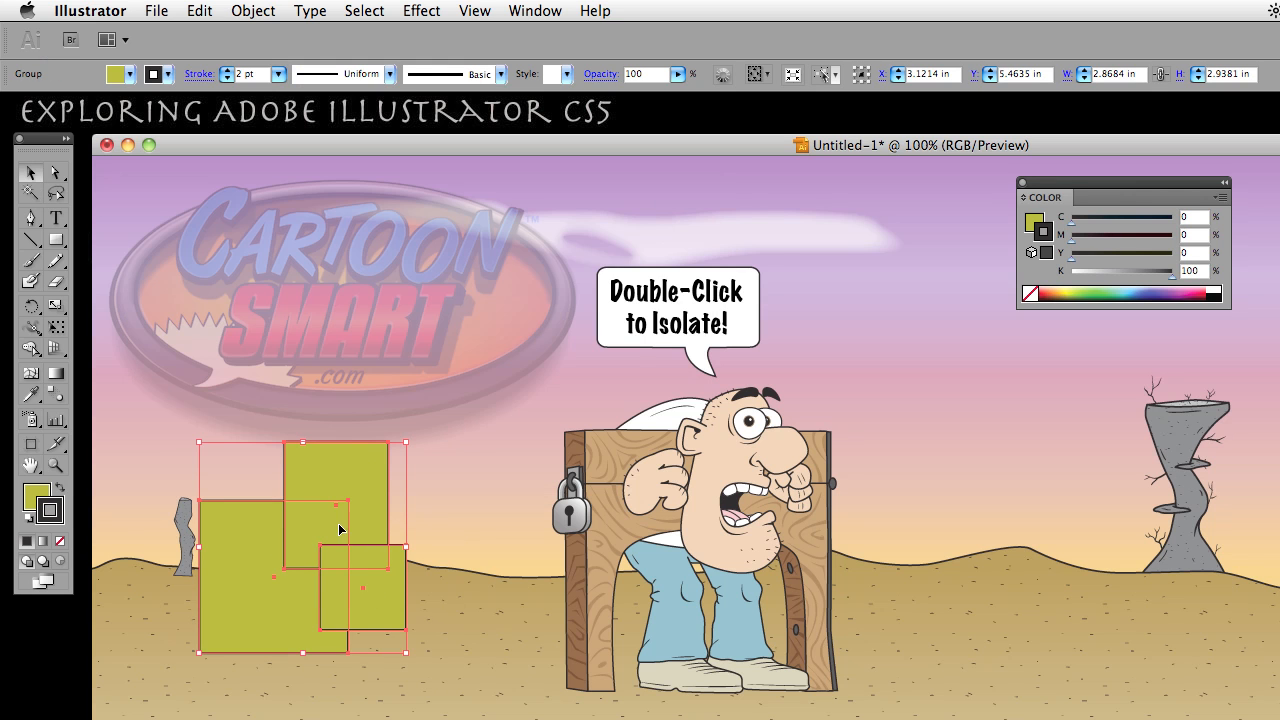
pyautogui.moveTo(368, 528)
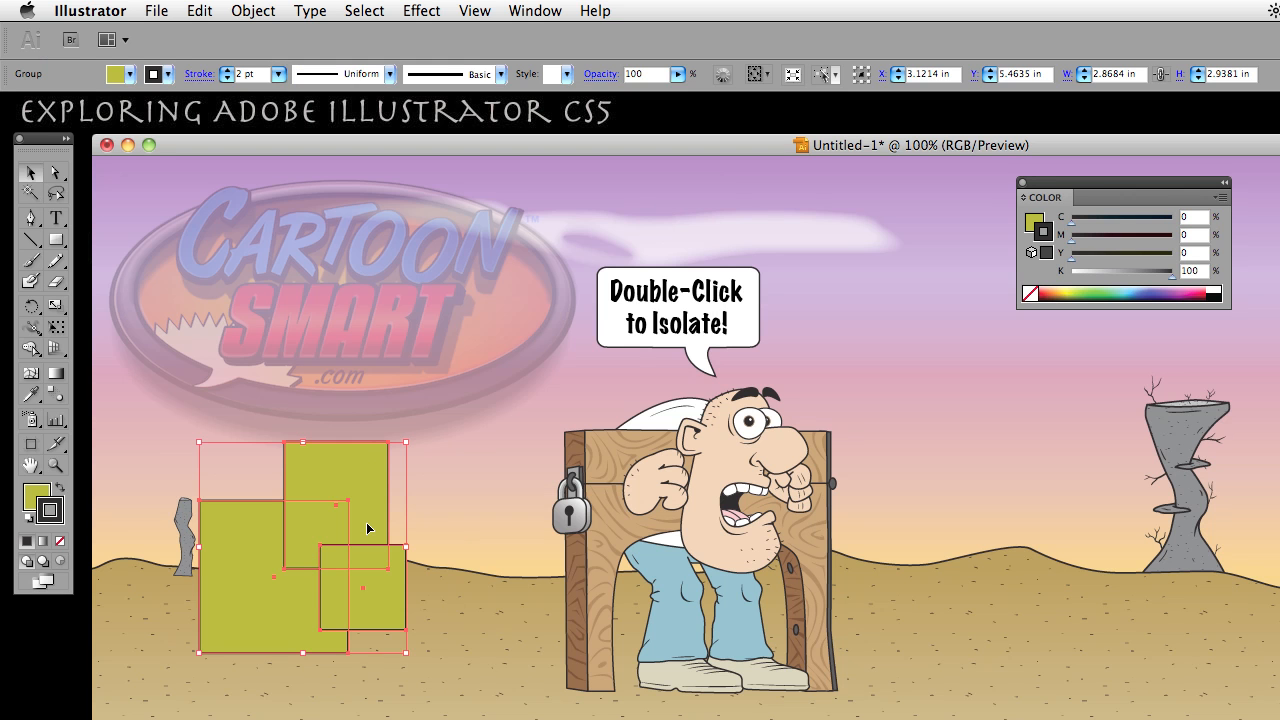
# - Deselect the rectangle group and switch to the Type tool
pyautogui.click(700, 490)
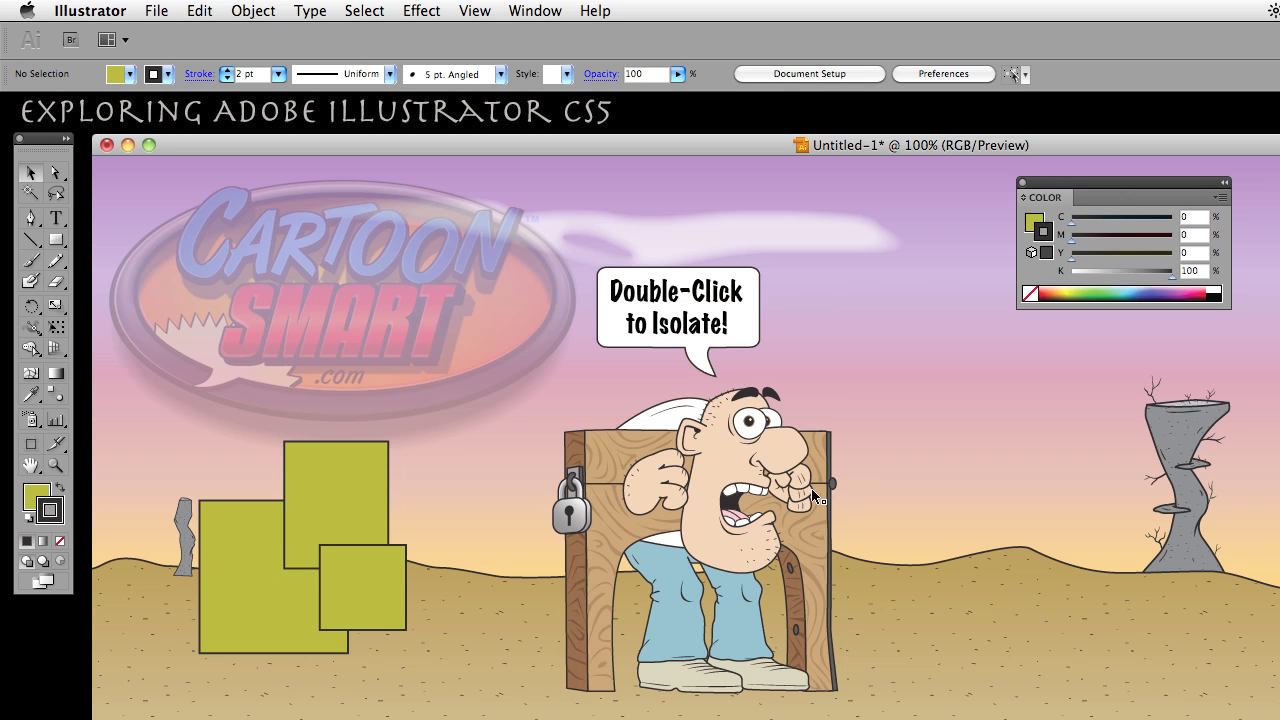
pyautogui.click(360, 520)
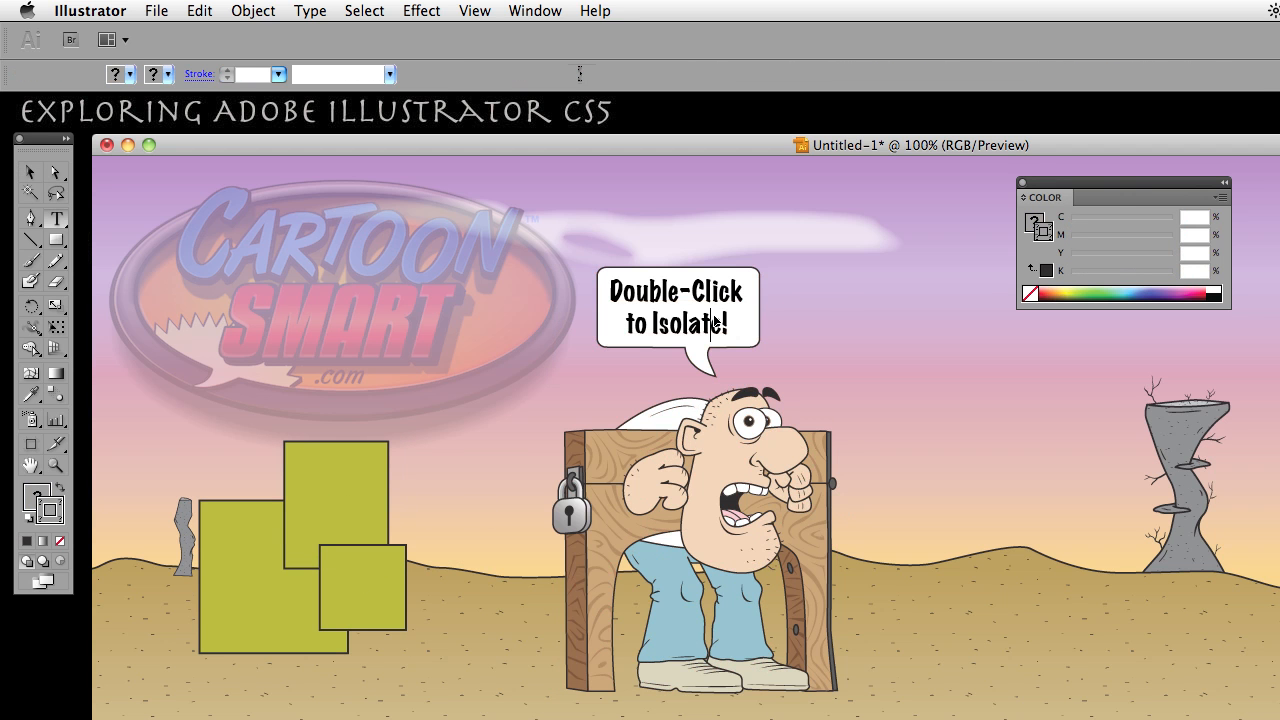
# - Select parts of the words 'Double' and 'Isolate' in the speech bubble, then the whole character group
pyautogui.click(56, 218)
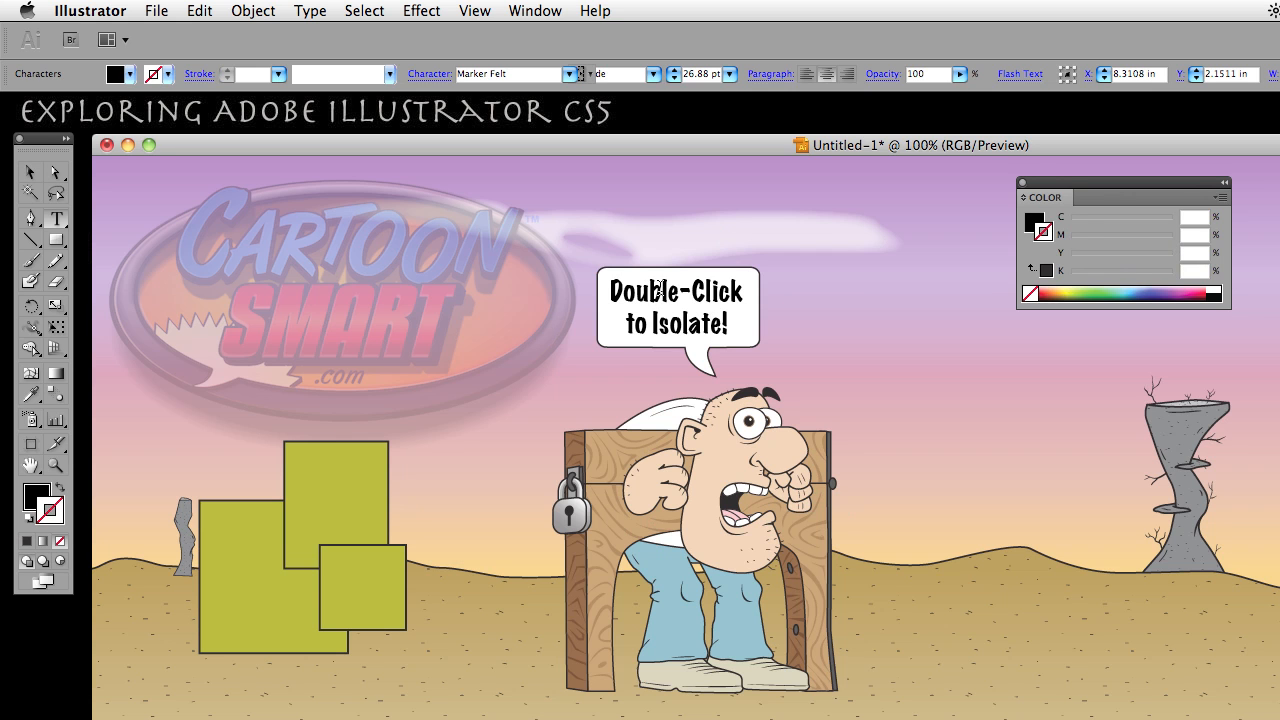
pyautogui.doubleClick(678, 292)
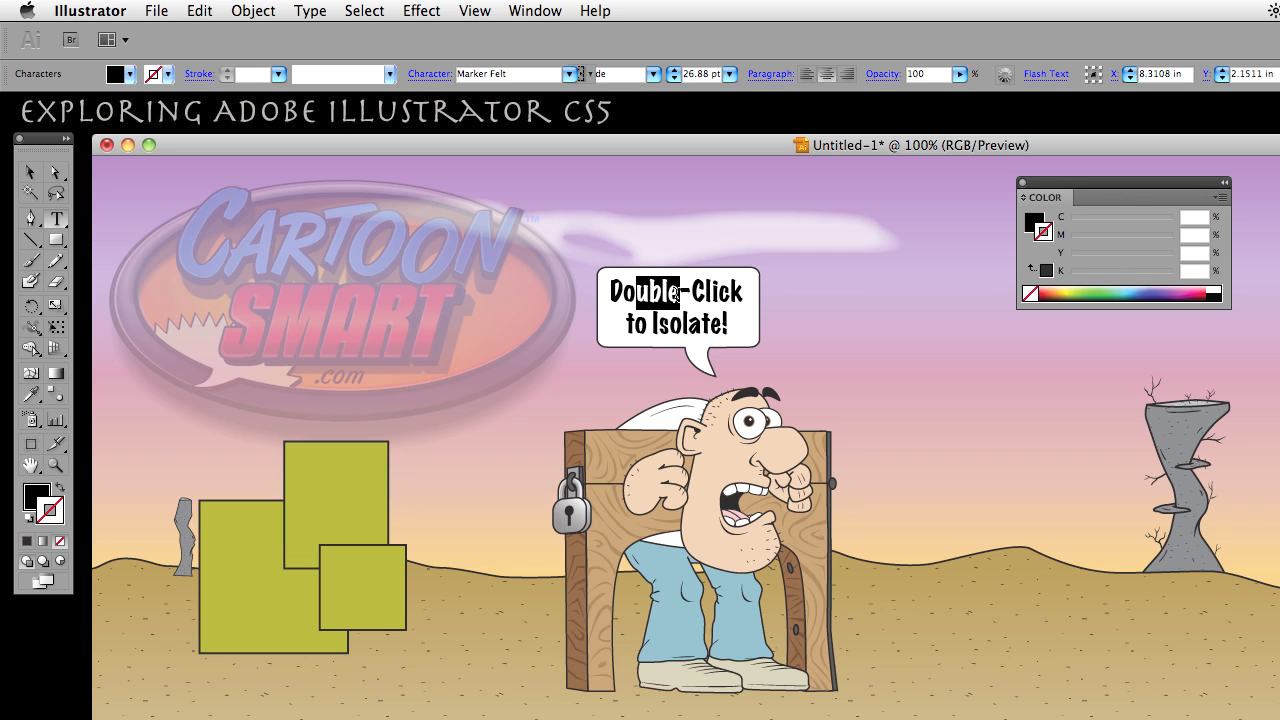
pyautogui.doubleClick(666, 326)
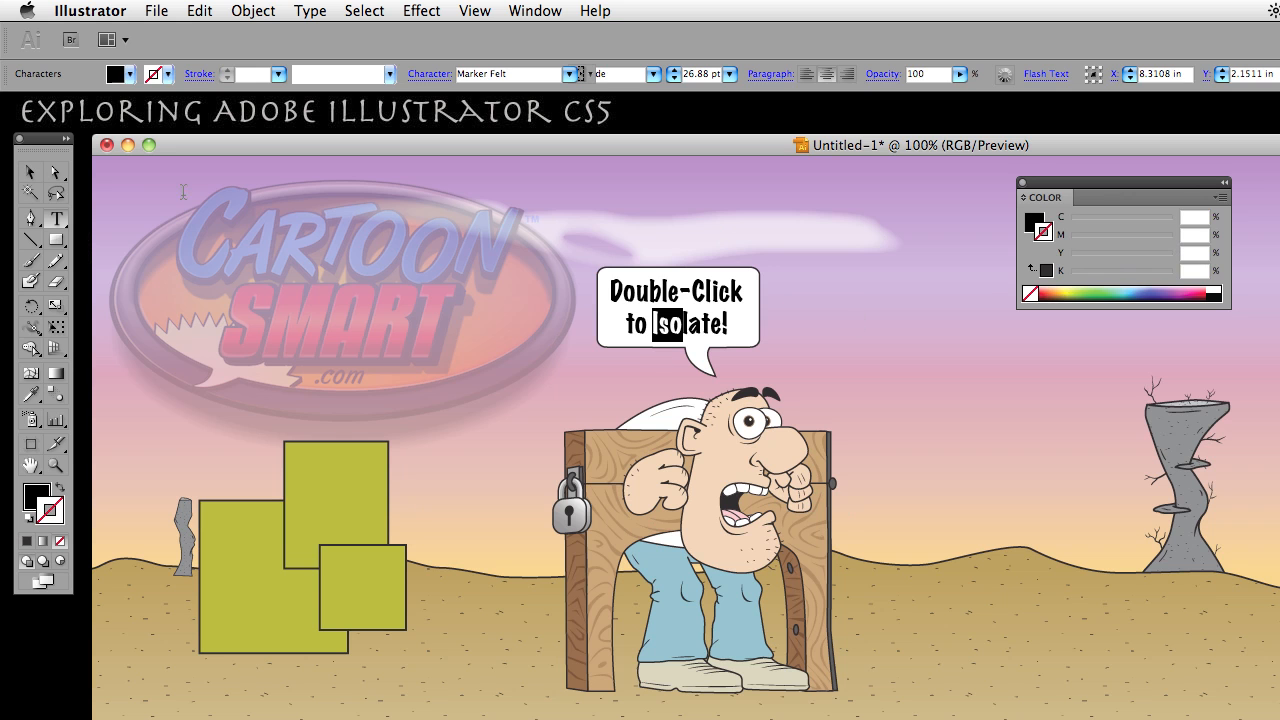
pyautogui.moveTo(736, 330)
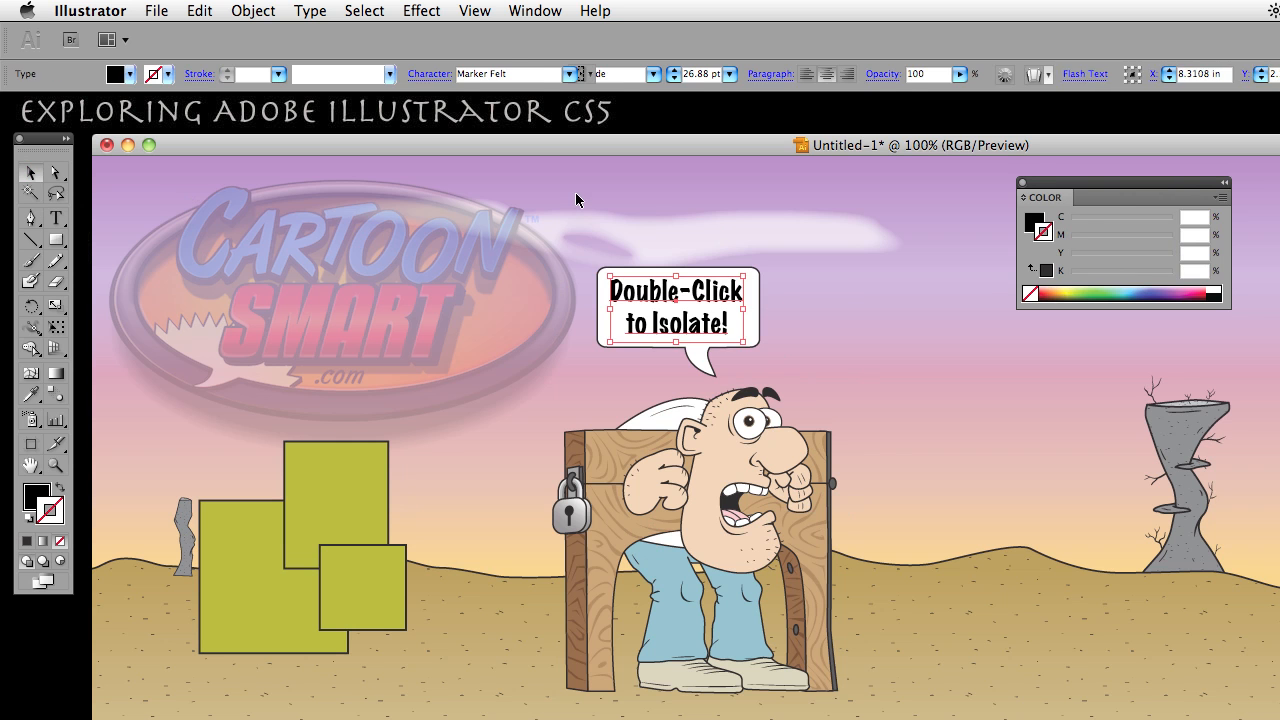
pyautogui.click(700, 500)
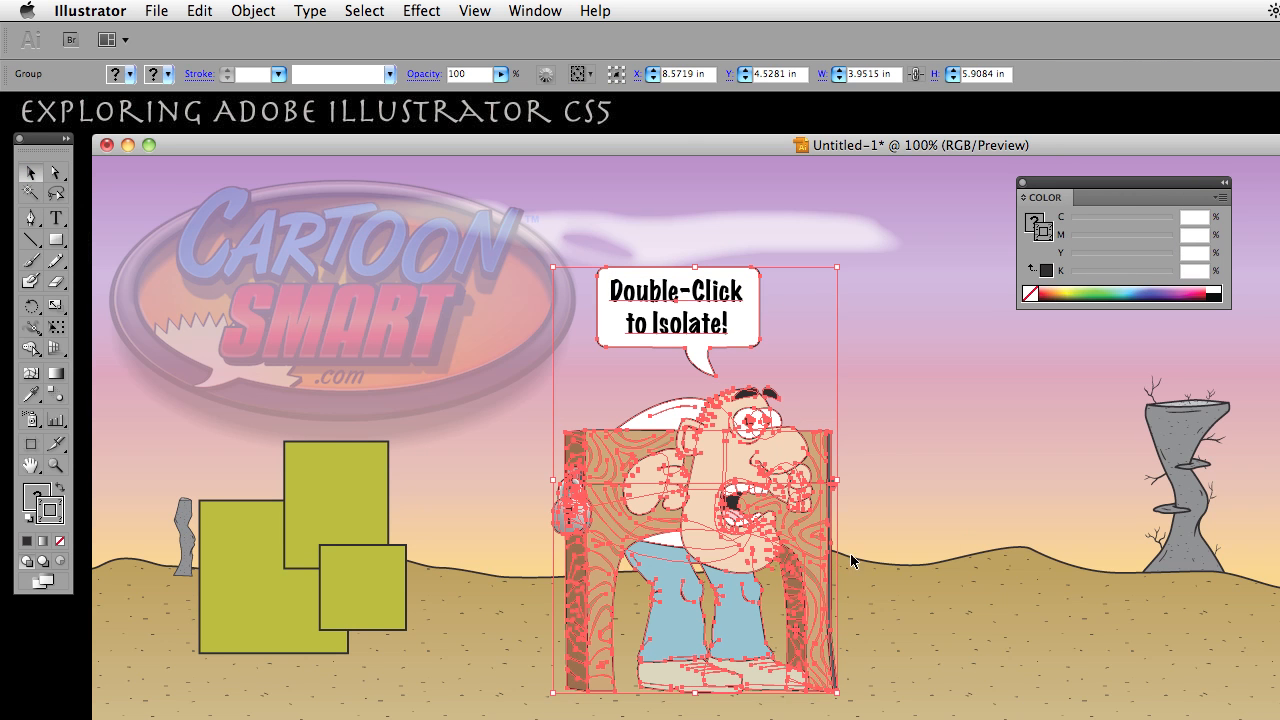
pyautogui.moveTo(748, 476)
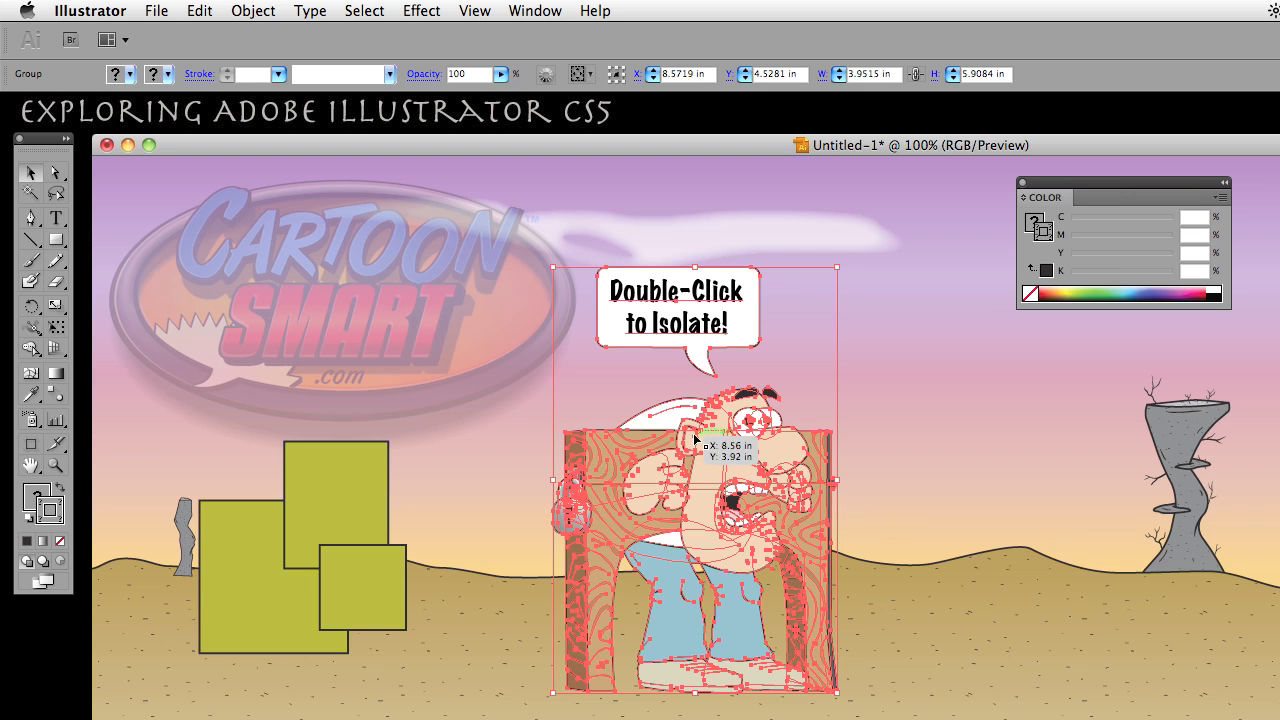
pyautogui.moveTo(712, 470)
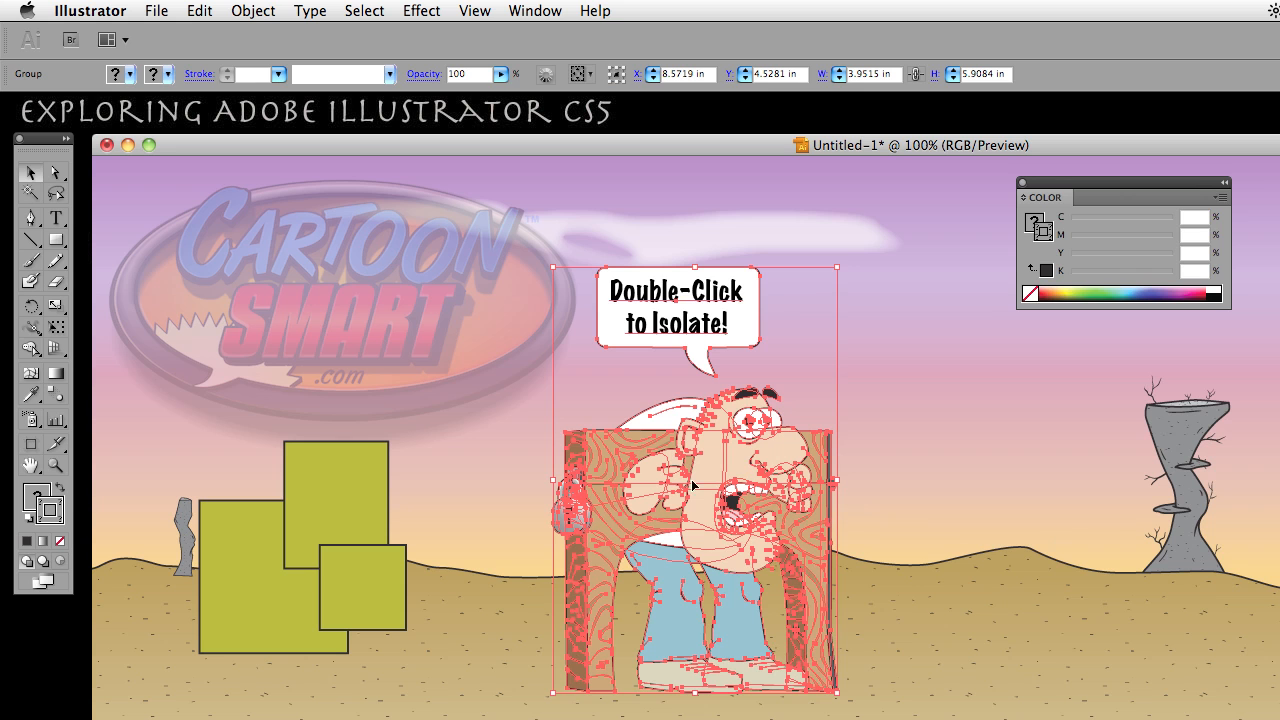
# - Isolate the cartoon character group via the context menu's Isolate Selected Group
pyautogui.rightClick(694, 486)
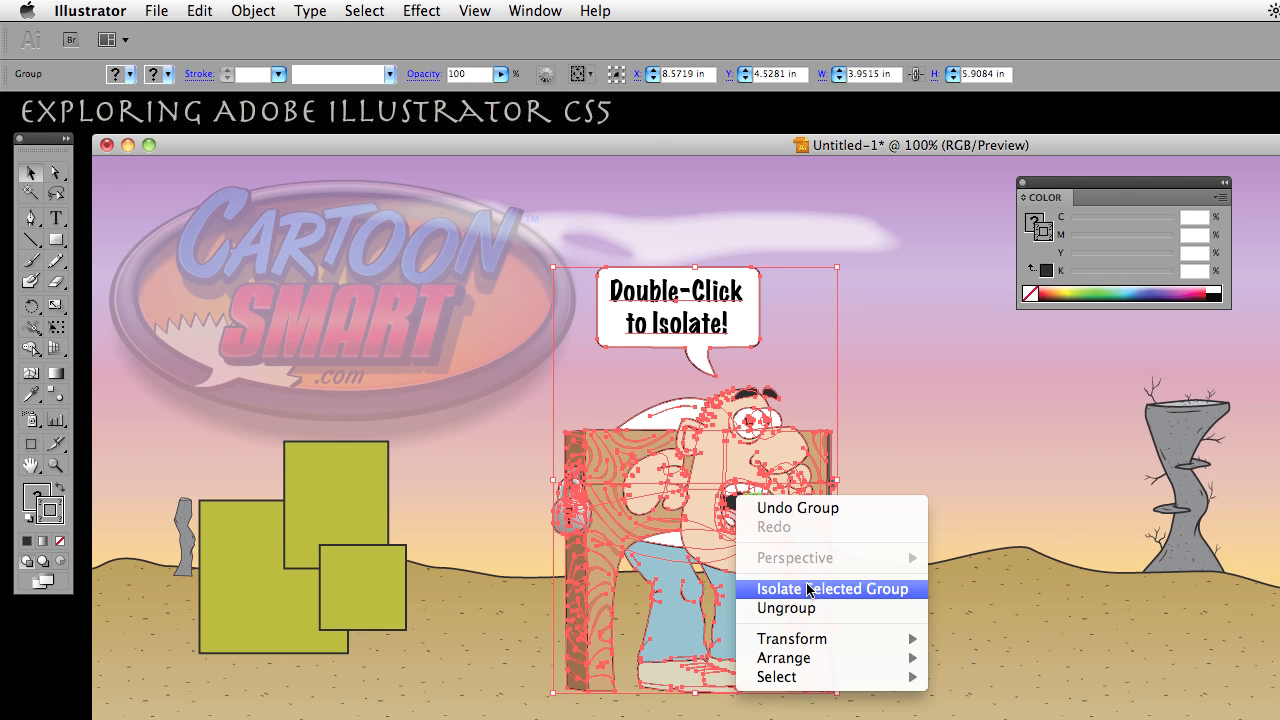
pyautogui.click(832, 588)
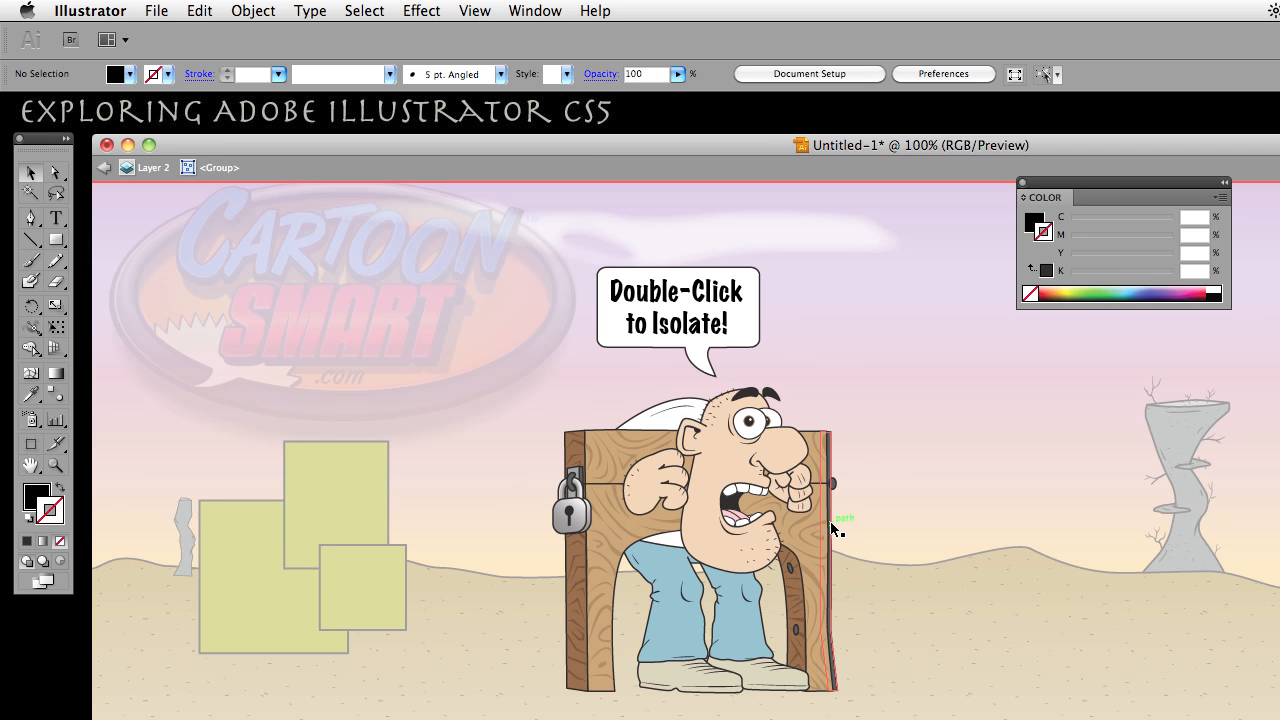
# - Isolate the speech bubble group one level deeper, then exit isolation back to the full artwork
pyautogui.rightClick(836, 524)
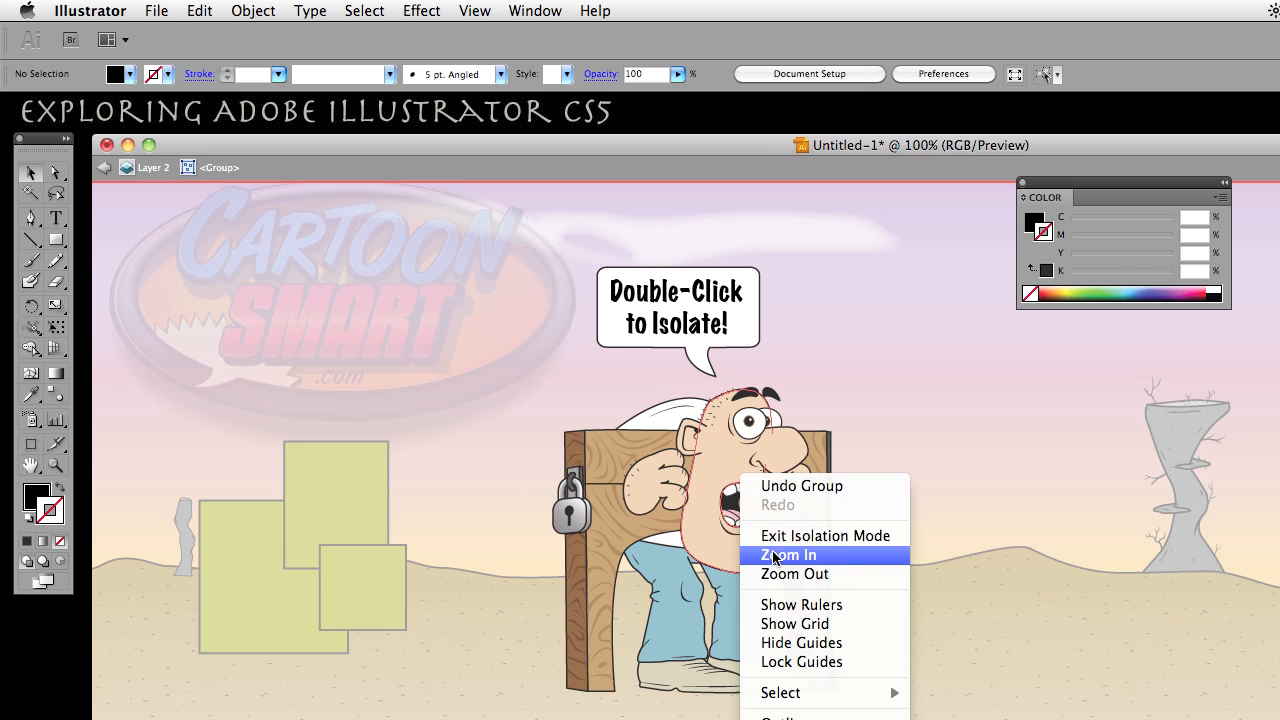
pyautogui.moveTo(800, 536)
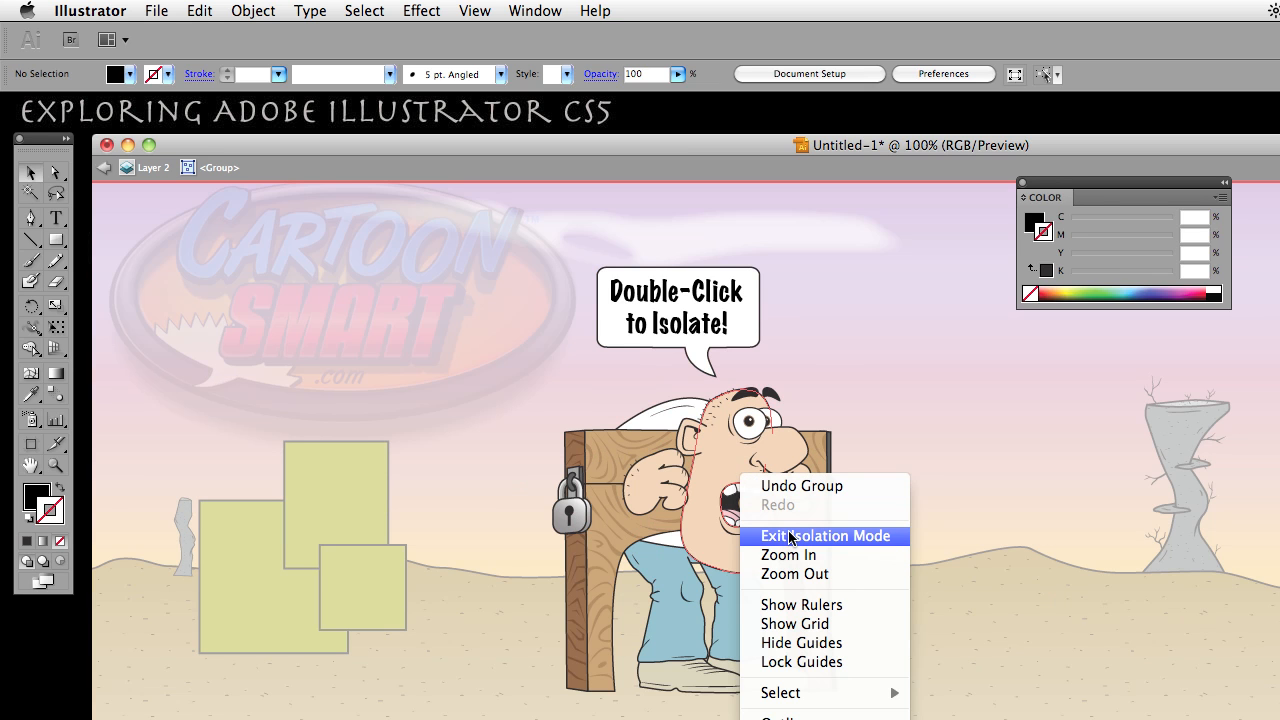
pyautogui.moveTo(762, 532)
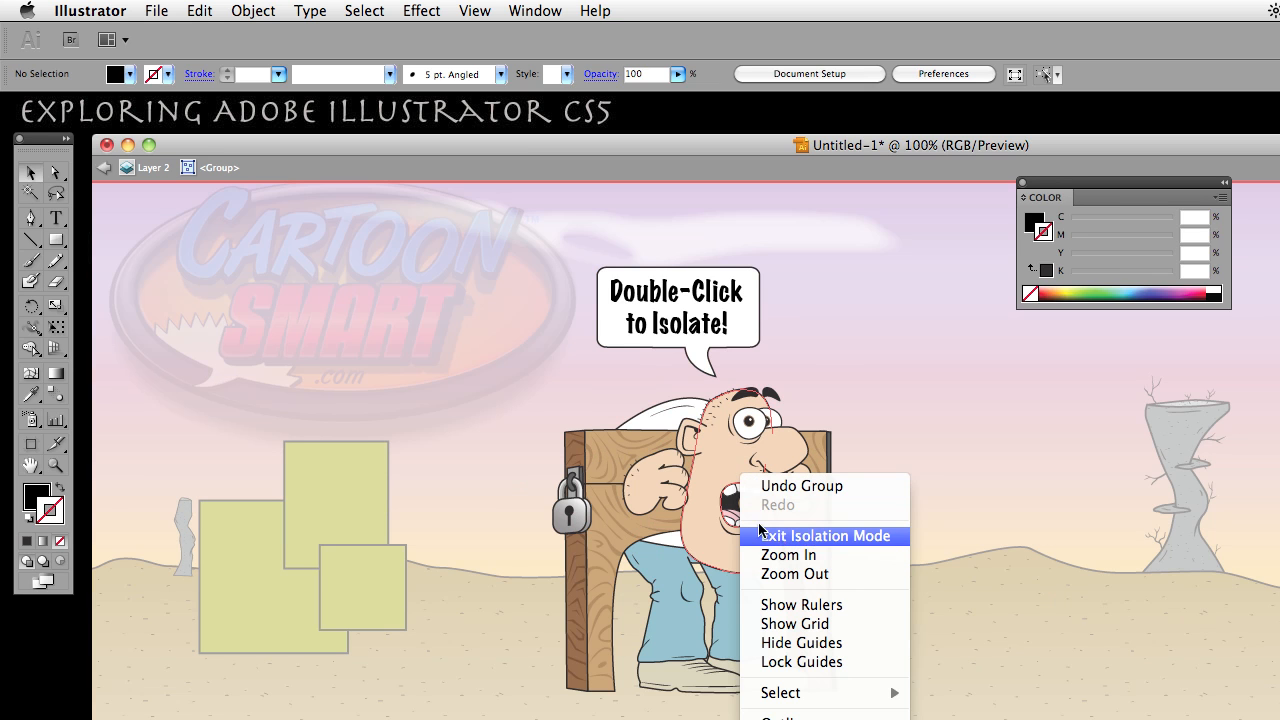
pyautogui.click(824, 536)
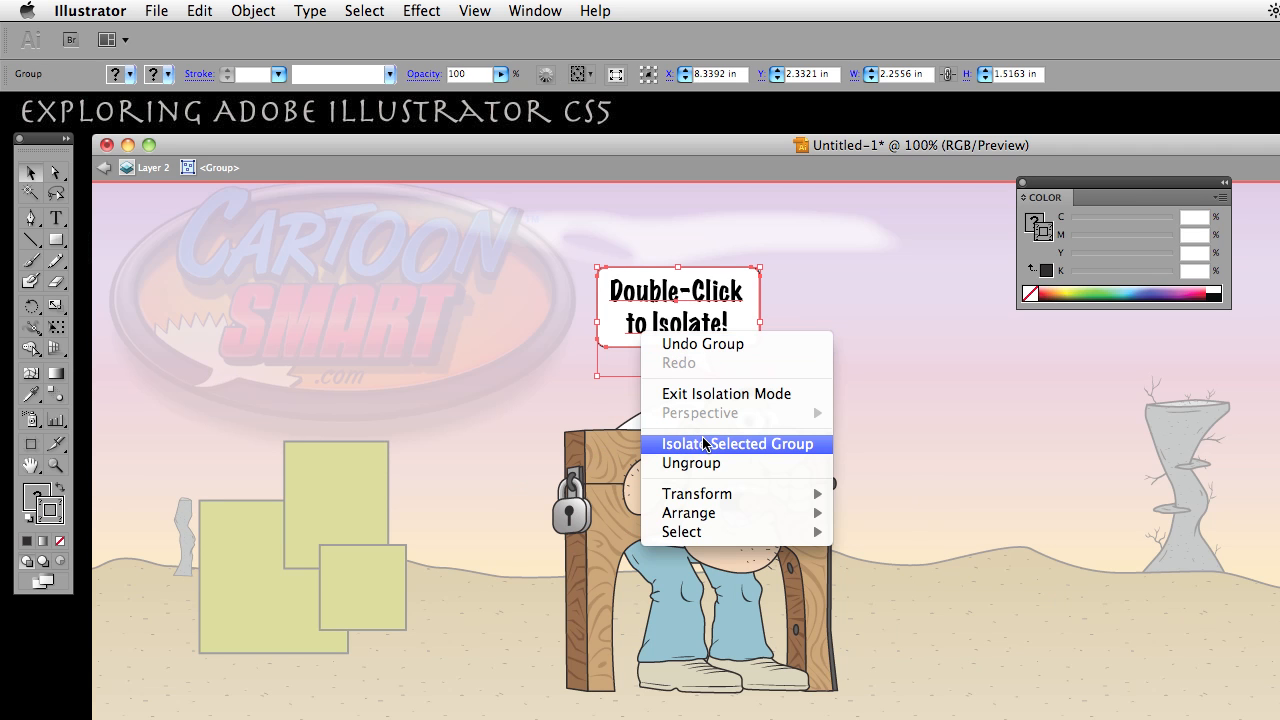
pyautogui.click(740, 444)
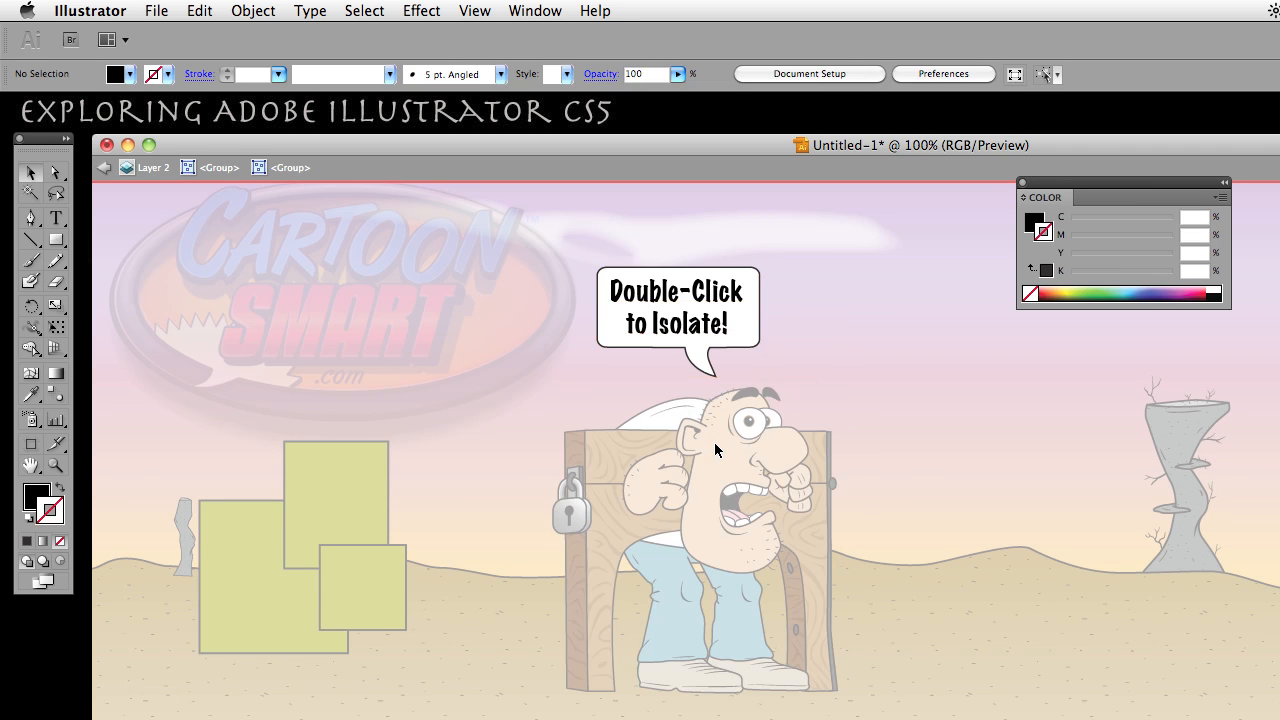
pyautogui.moveTo(804, 336)
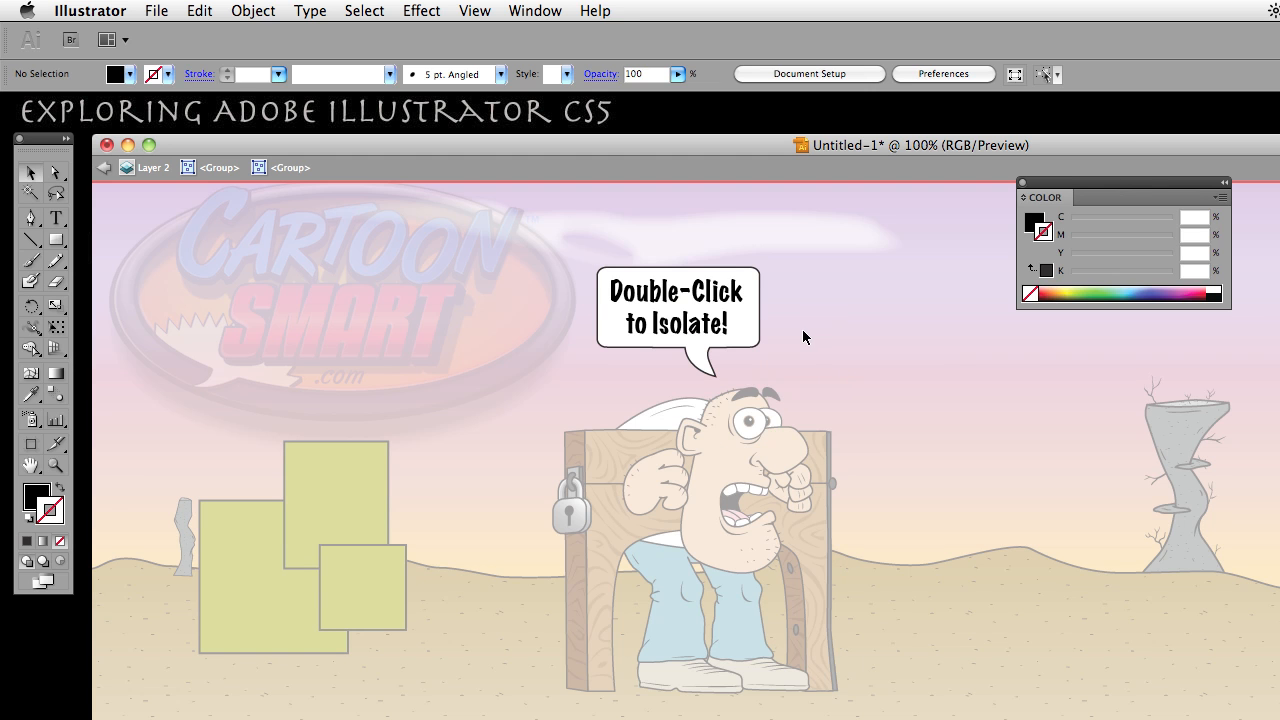
pyautogui.rightClick(804, 336)
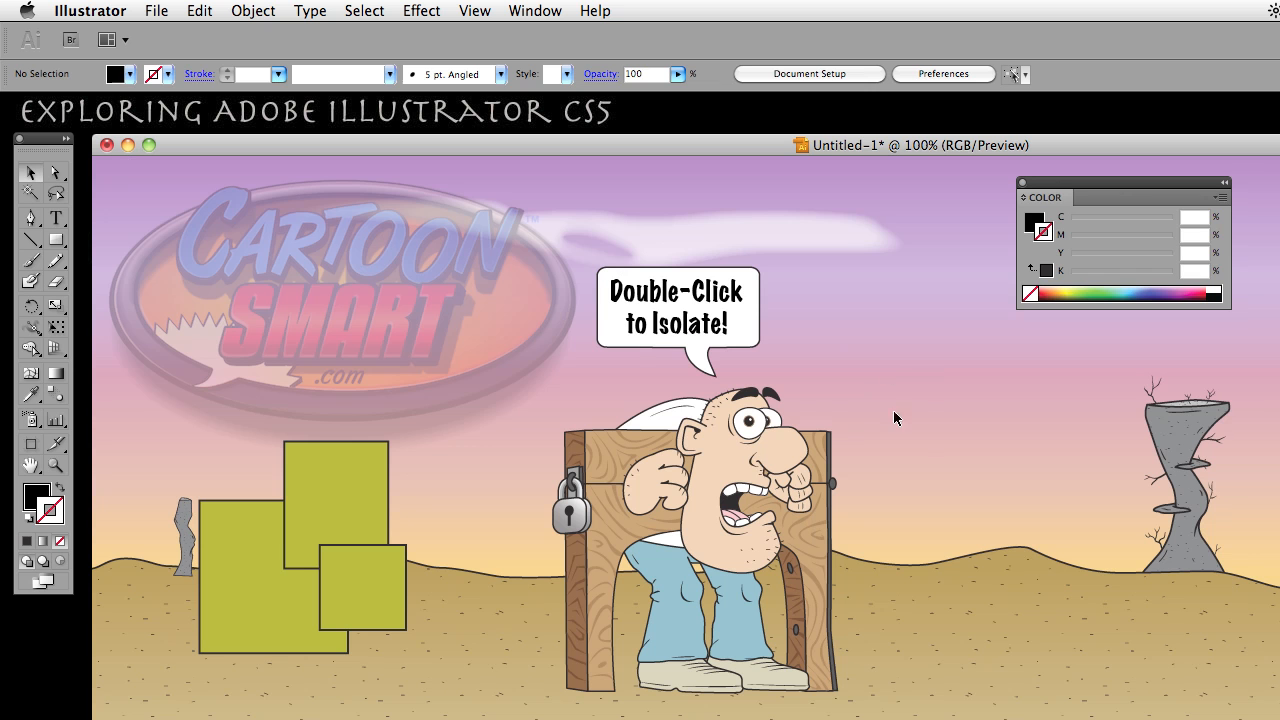
pyautogui.moveTo(738, 512)
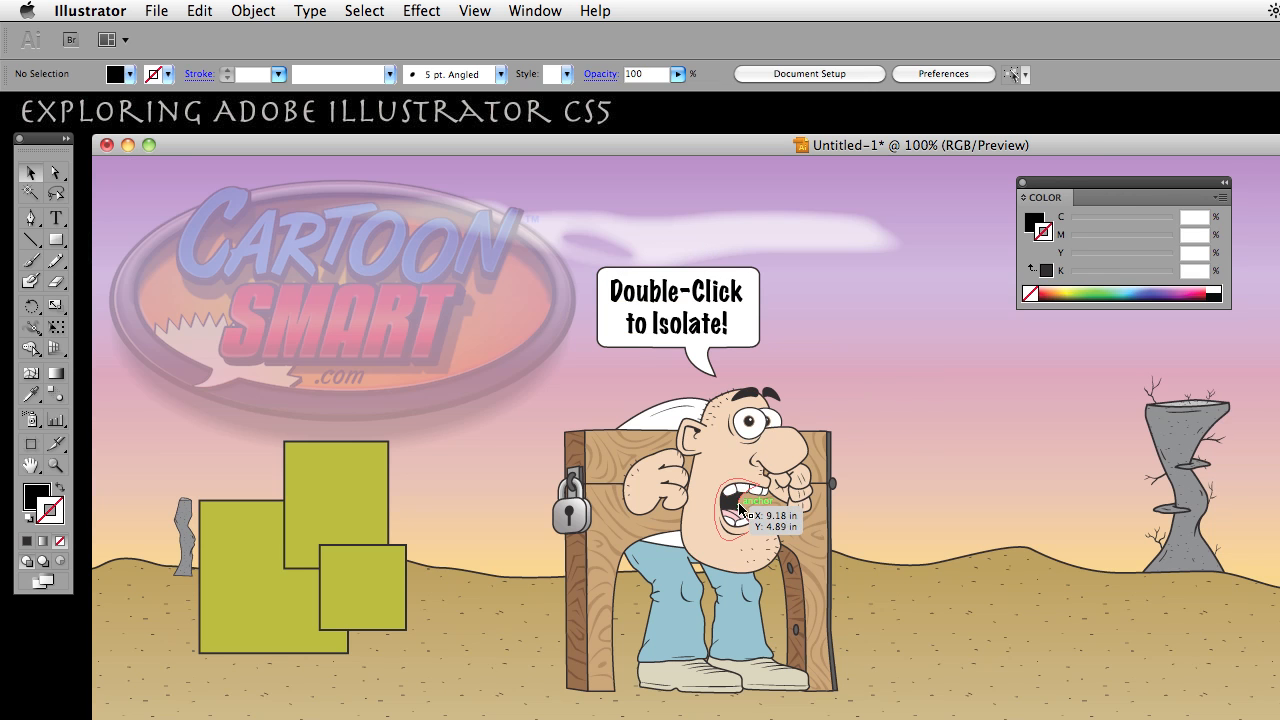
pyautogui.moveTo(690, 360)
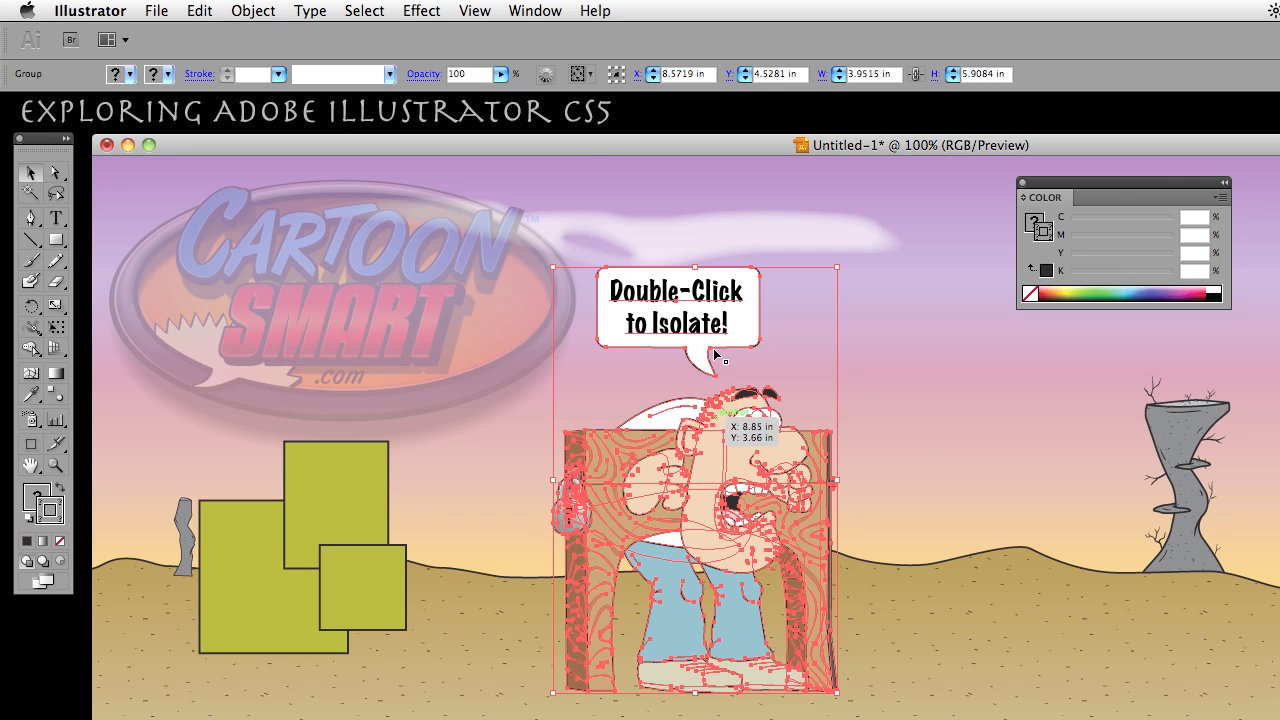
pyautogui.moveTo(624, 76)
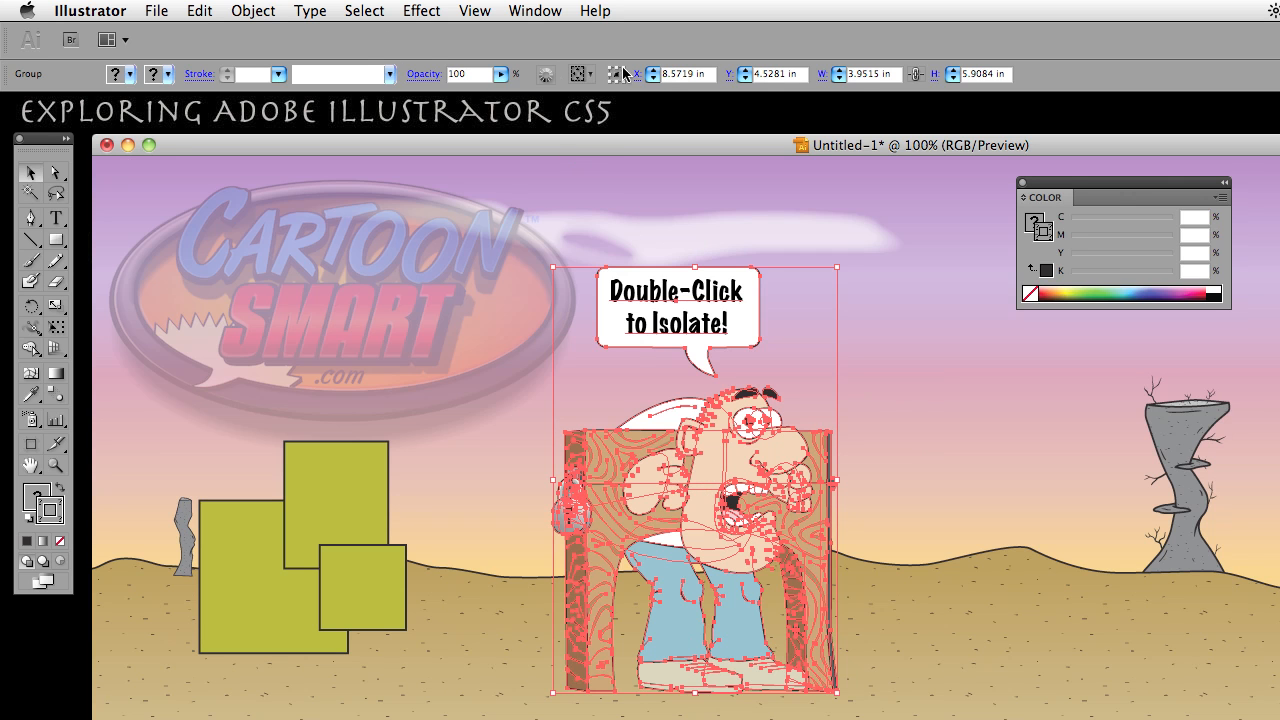
pyautogui.moveTo(764, 68)
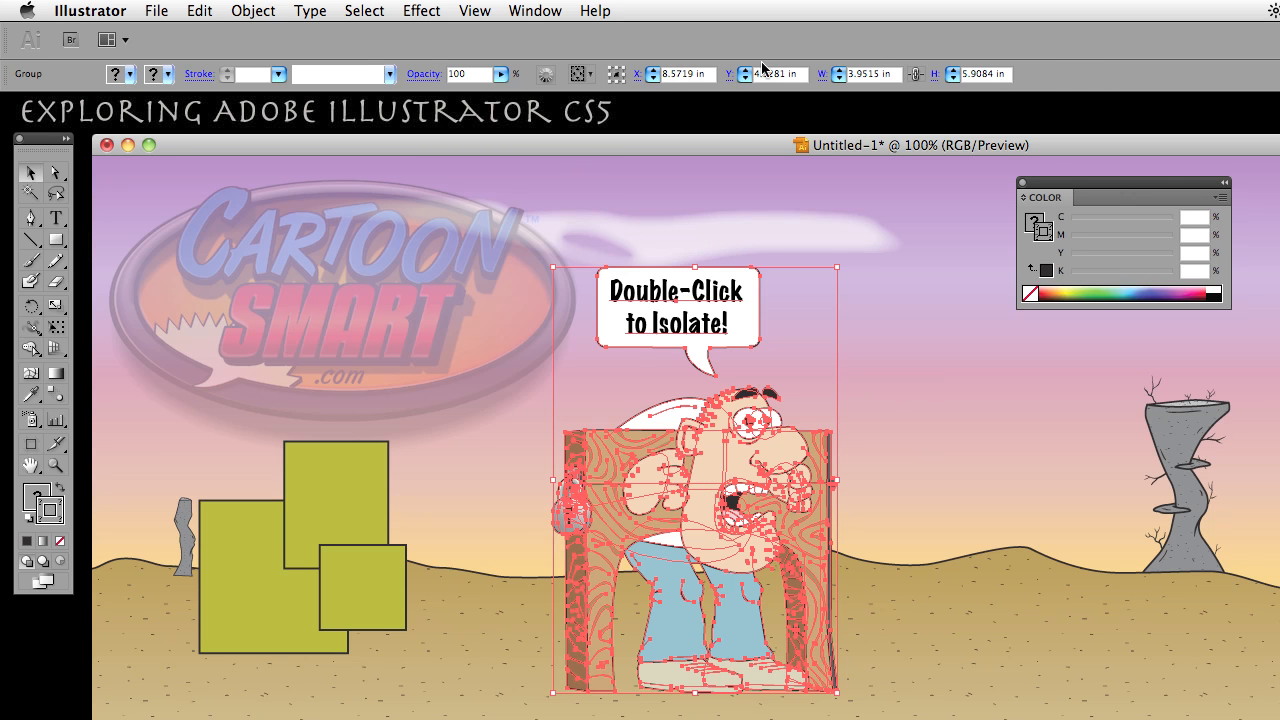
pyautogui.moveTo(672, 432)
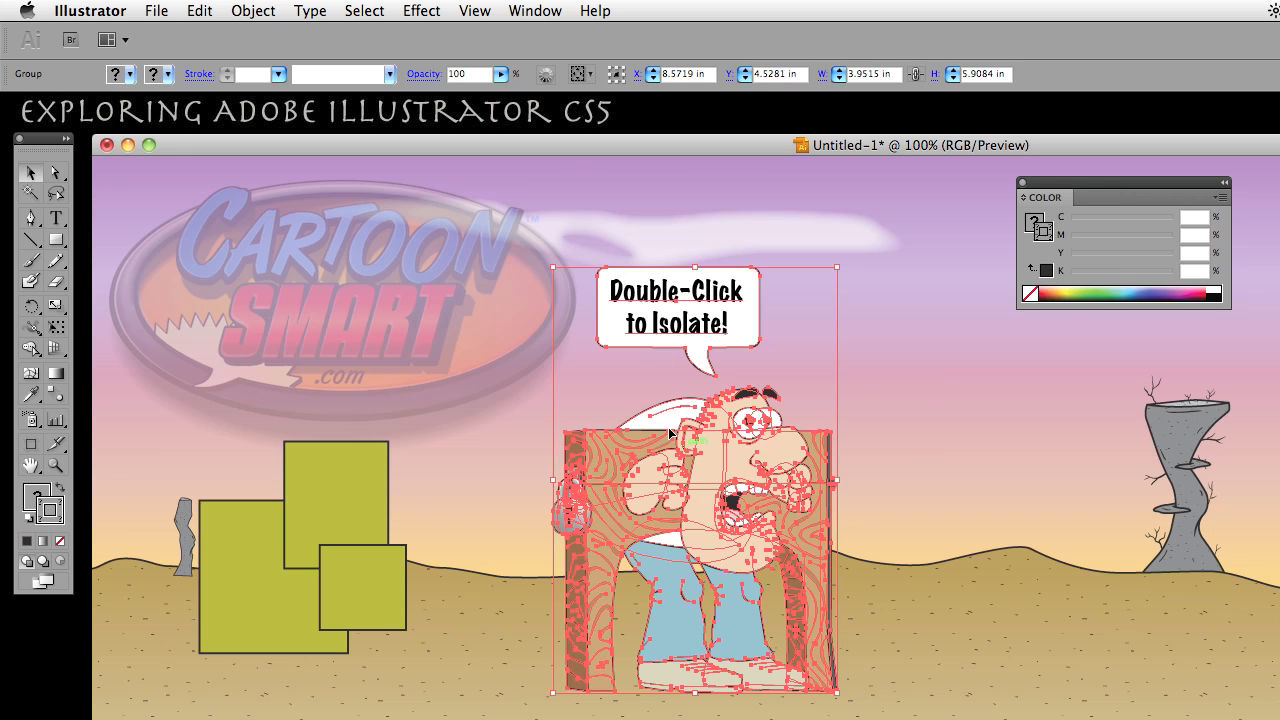
pyautogui.moveTo(684, 486)
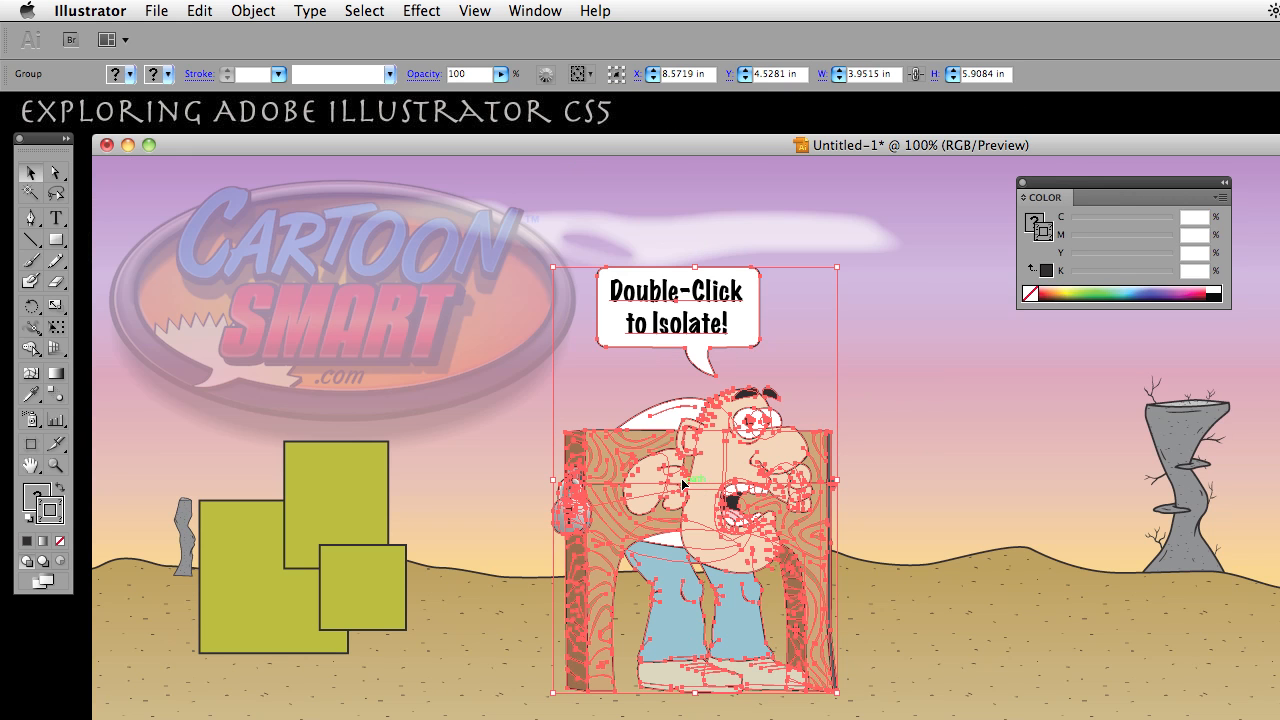
pyautogui.moveTo(1056, 78)
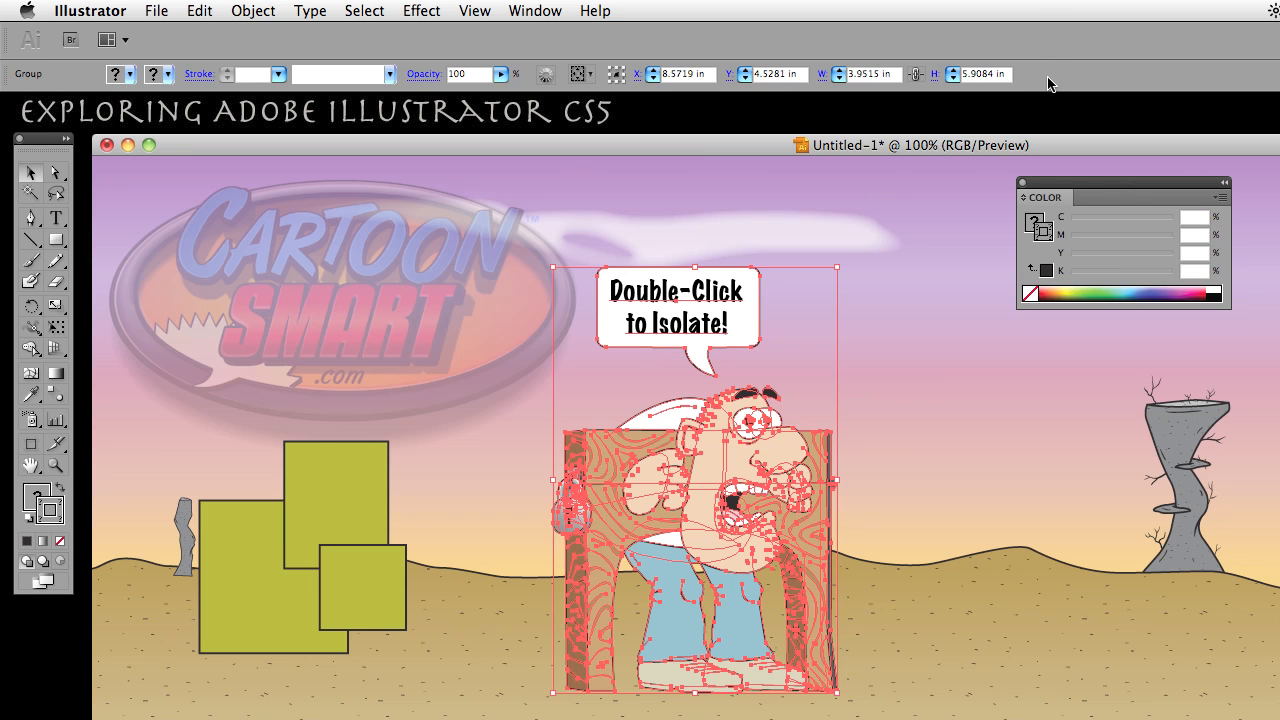
pyautogui.moveTo(1092, 110)
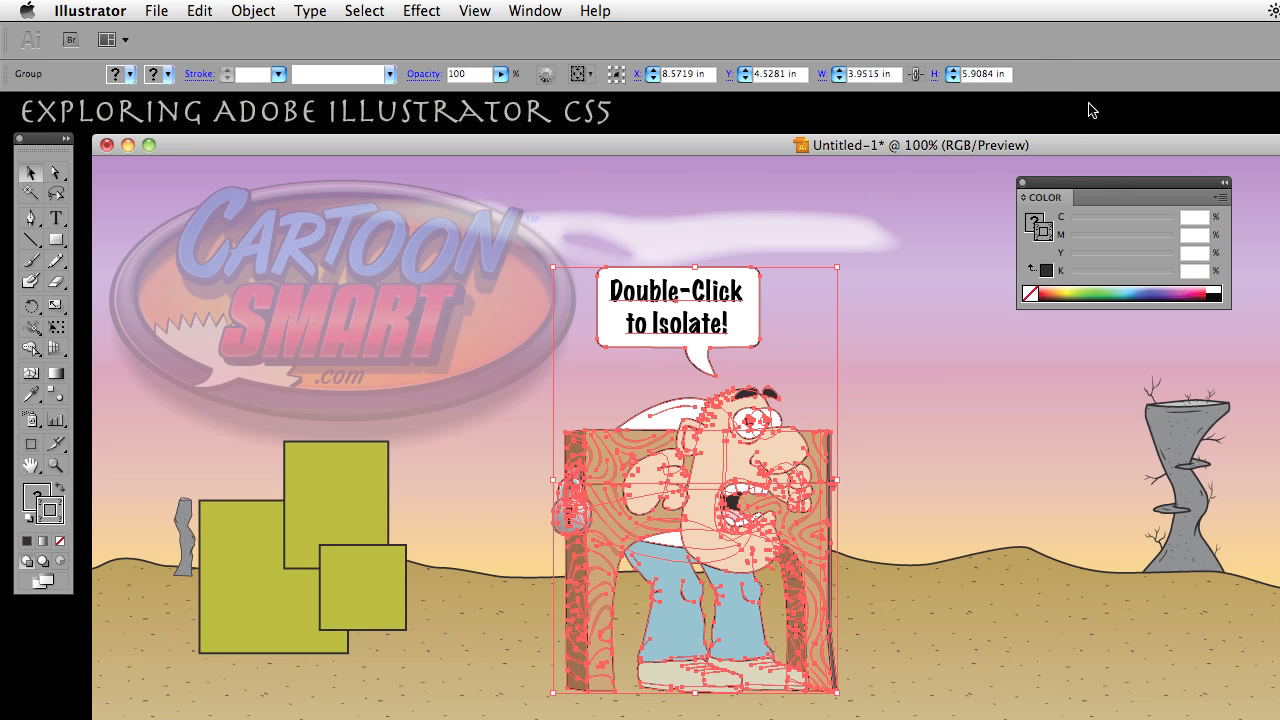
pyautogui.moveTo(744, 448)
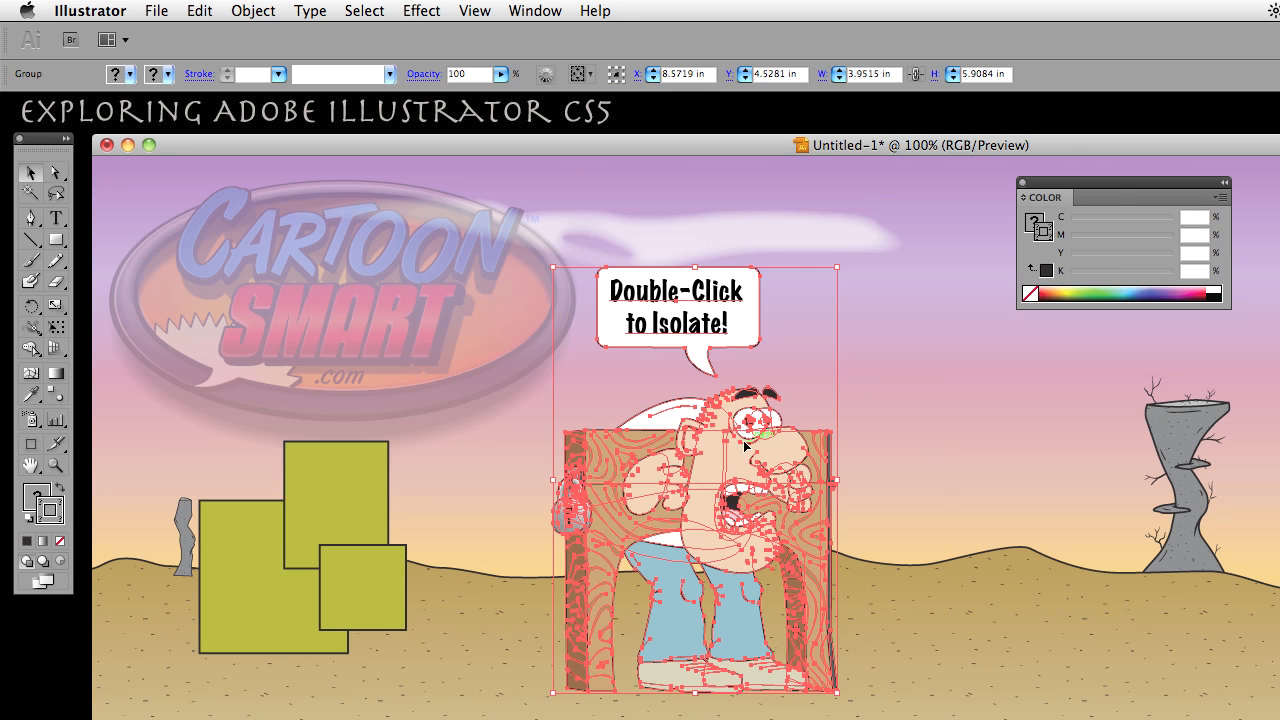
# - Bring up the context menu for the selected character group in isolation mode
pyautogui.rightClick(744, 448)
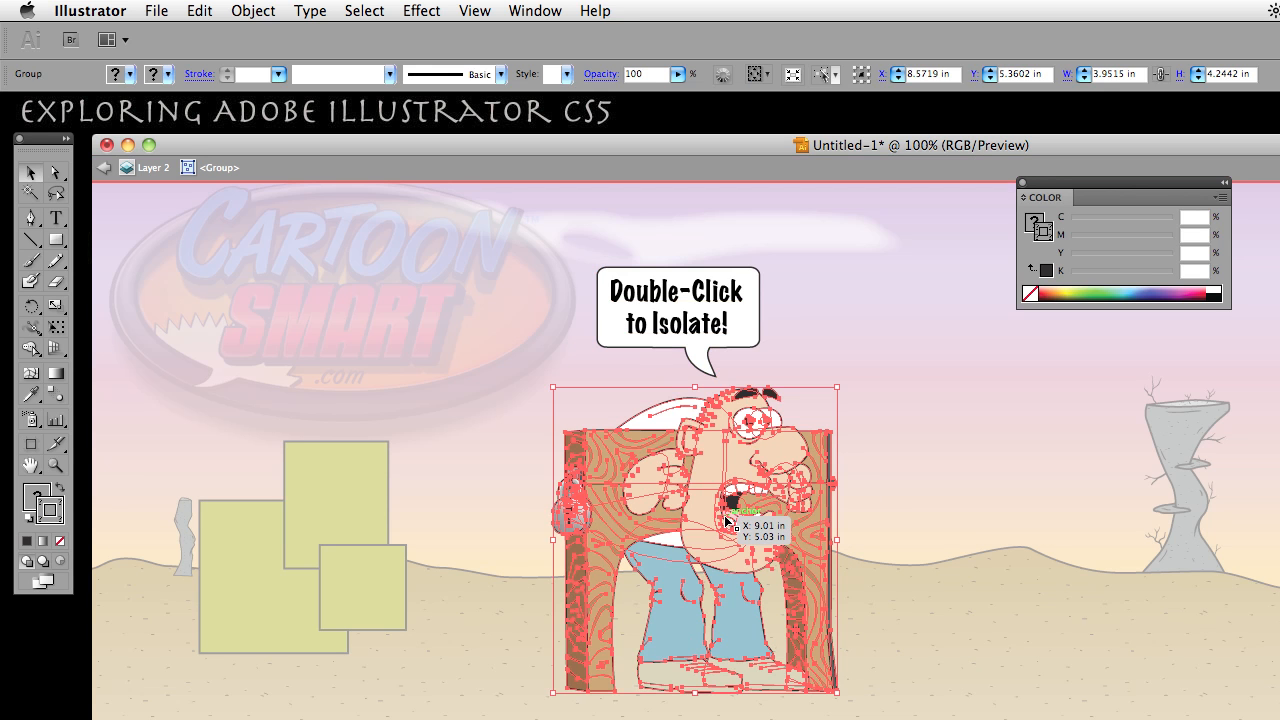
pyautogui.moveTo(700, 74)
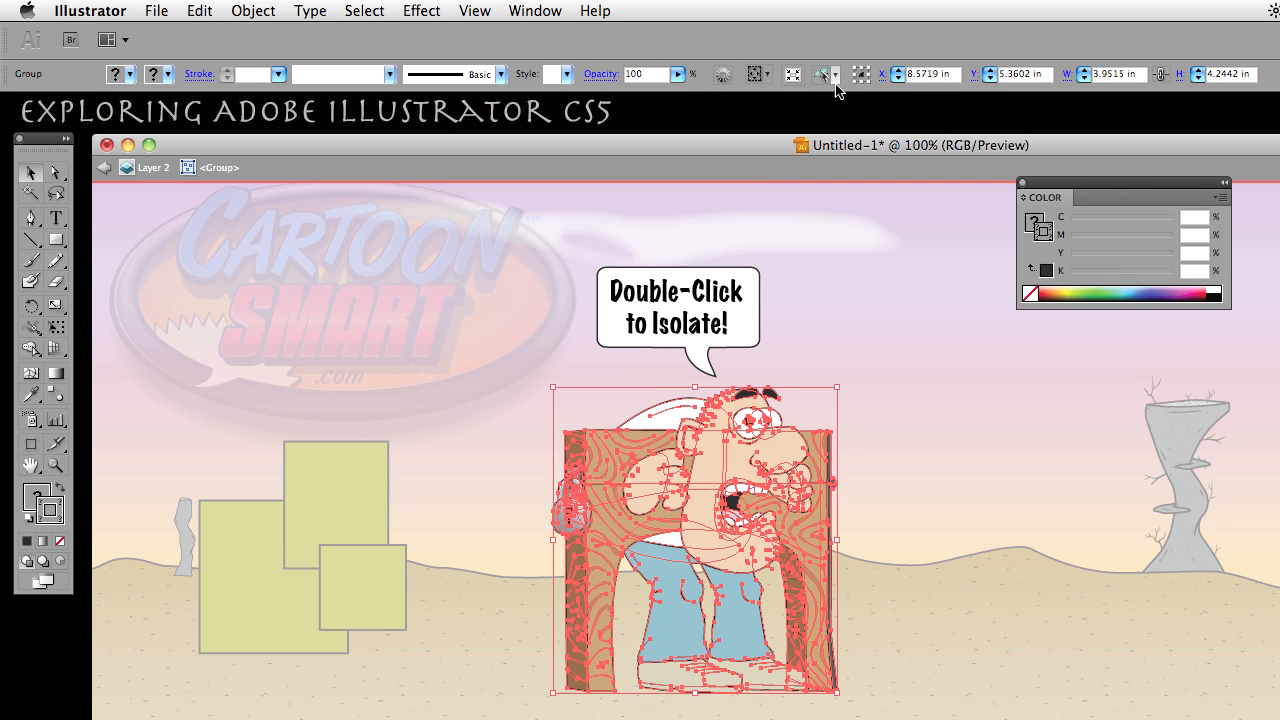
pyautogui.moveTo(794, 76)
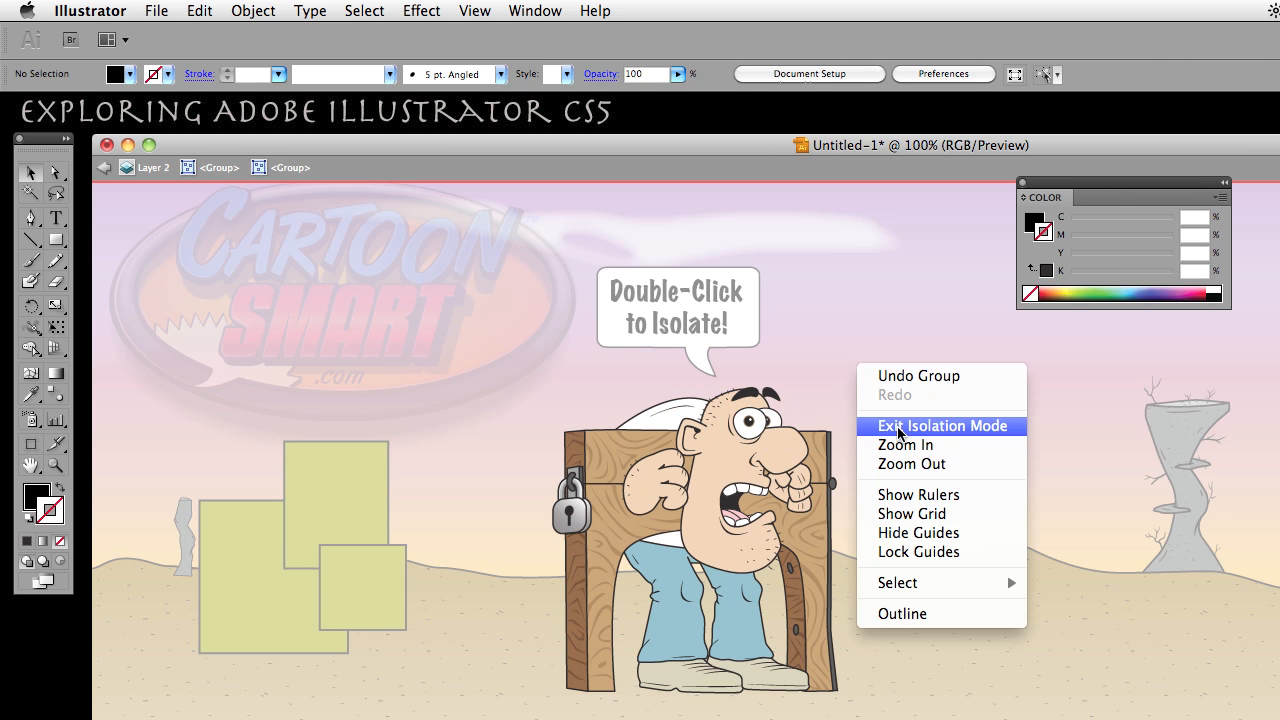
# - Exit isolation, isolate the character group again, then exit isolation to the full artwork
pyautogui.click(940, 426)
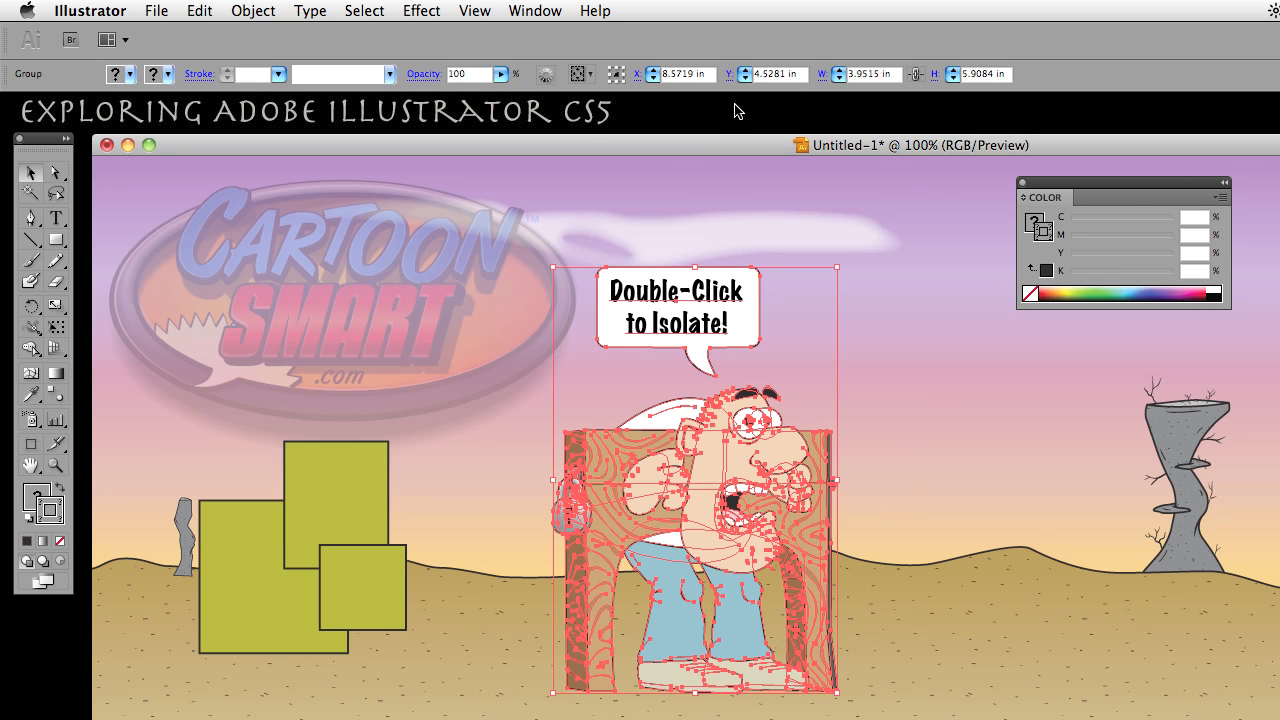
pyautogui.moveTo(604, 132)
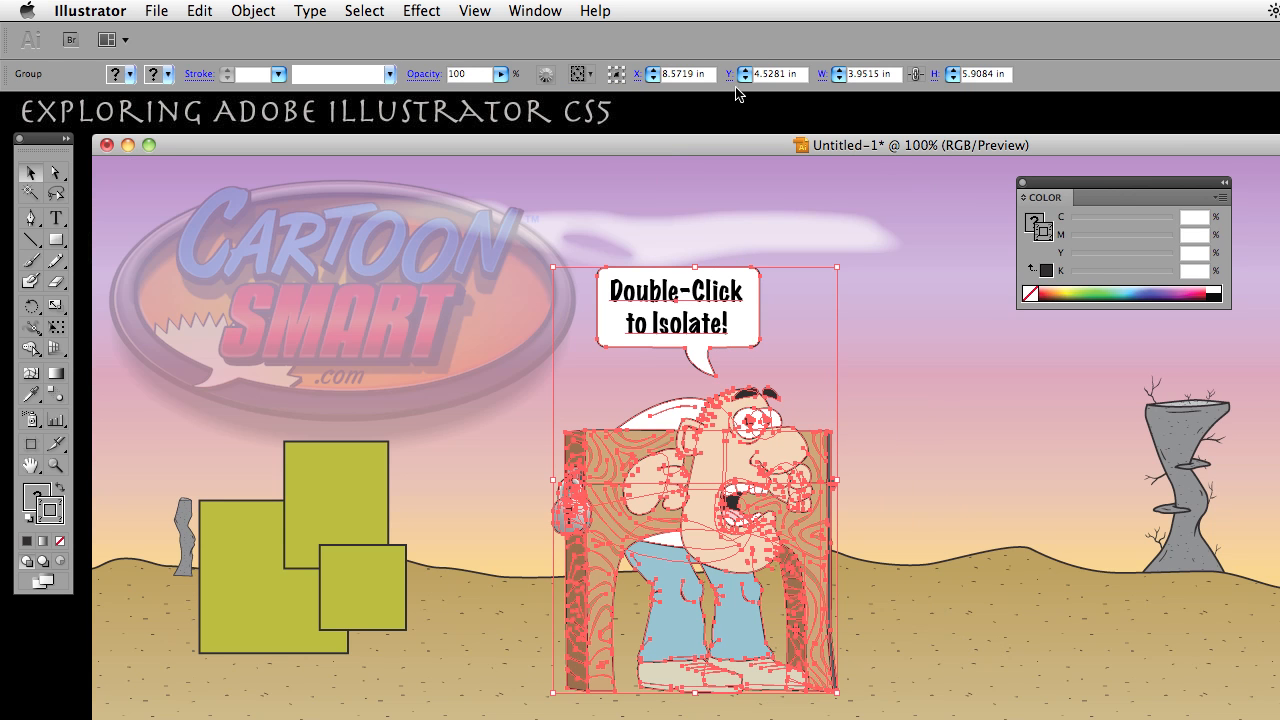
pyautogui.moveTo(700, 104)
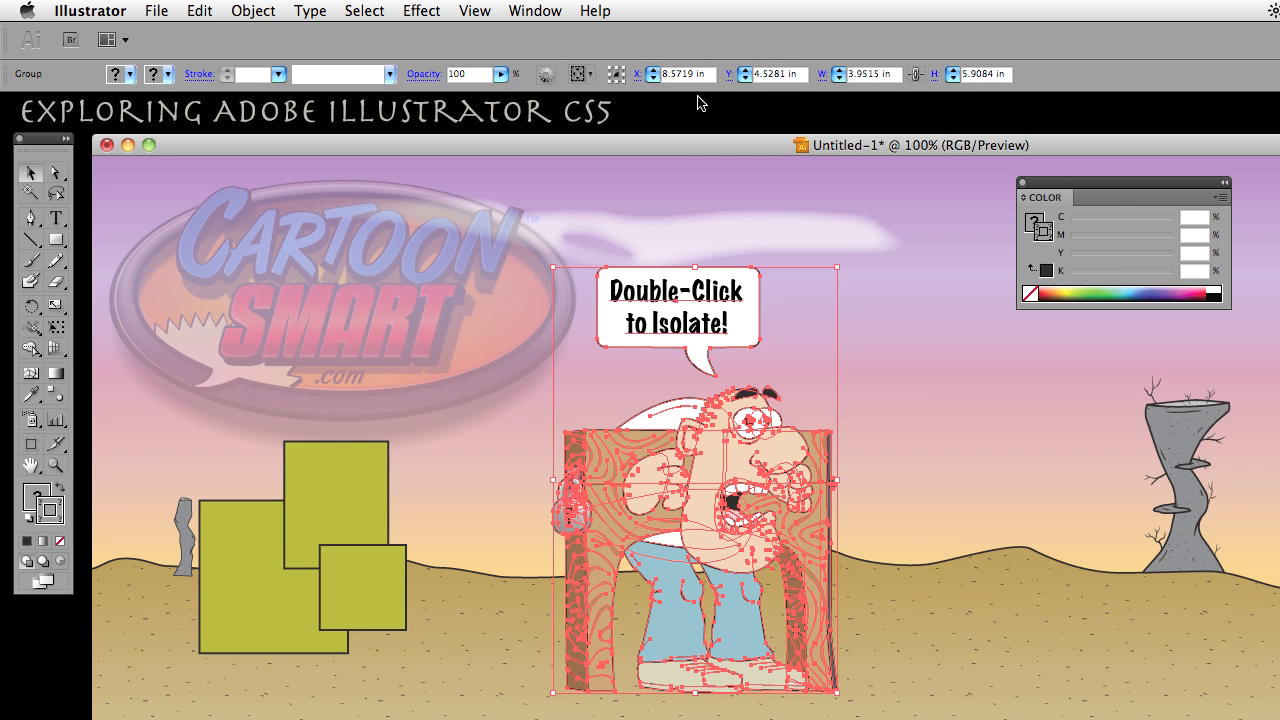
pyautogui.moveTo(668, 148)
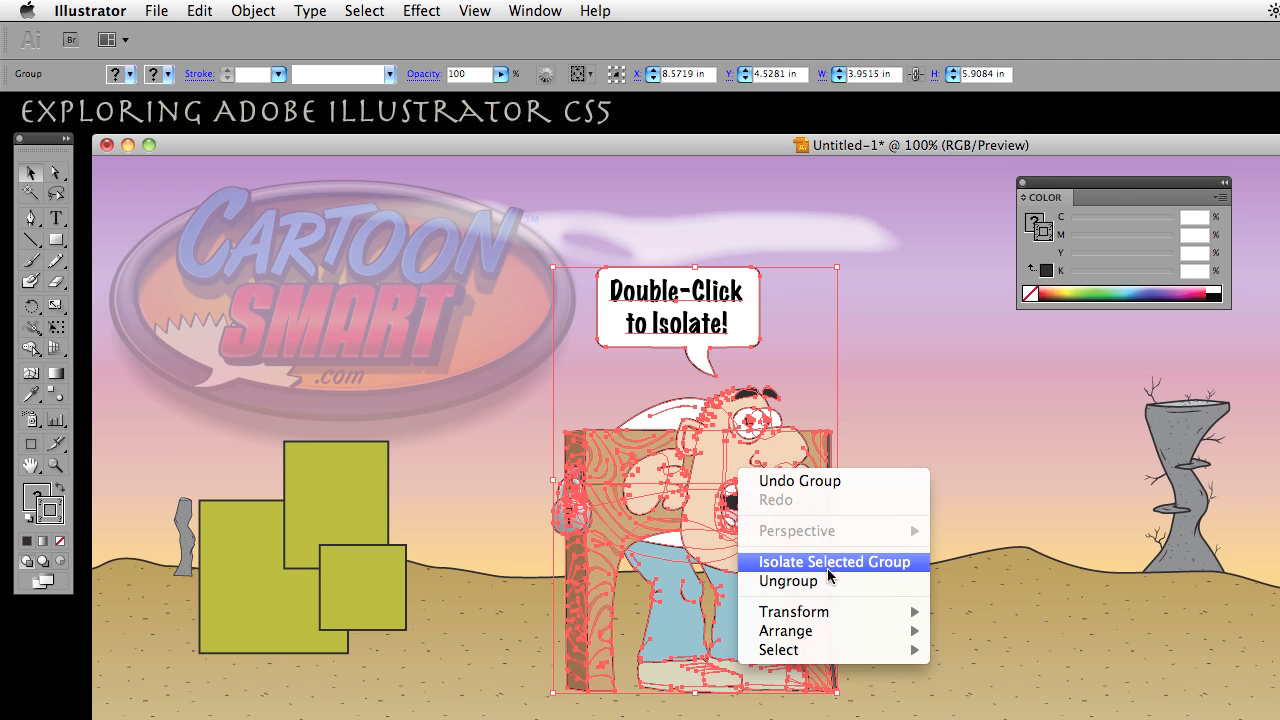
pyautogui.moveTo(832, 562)
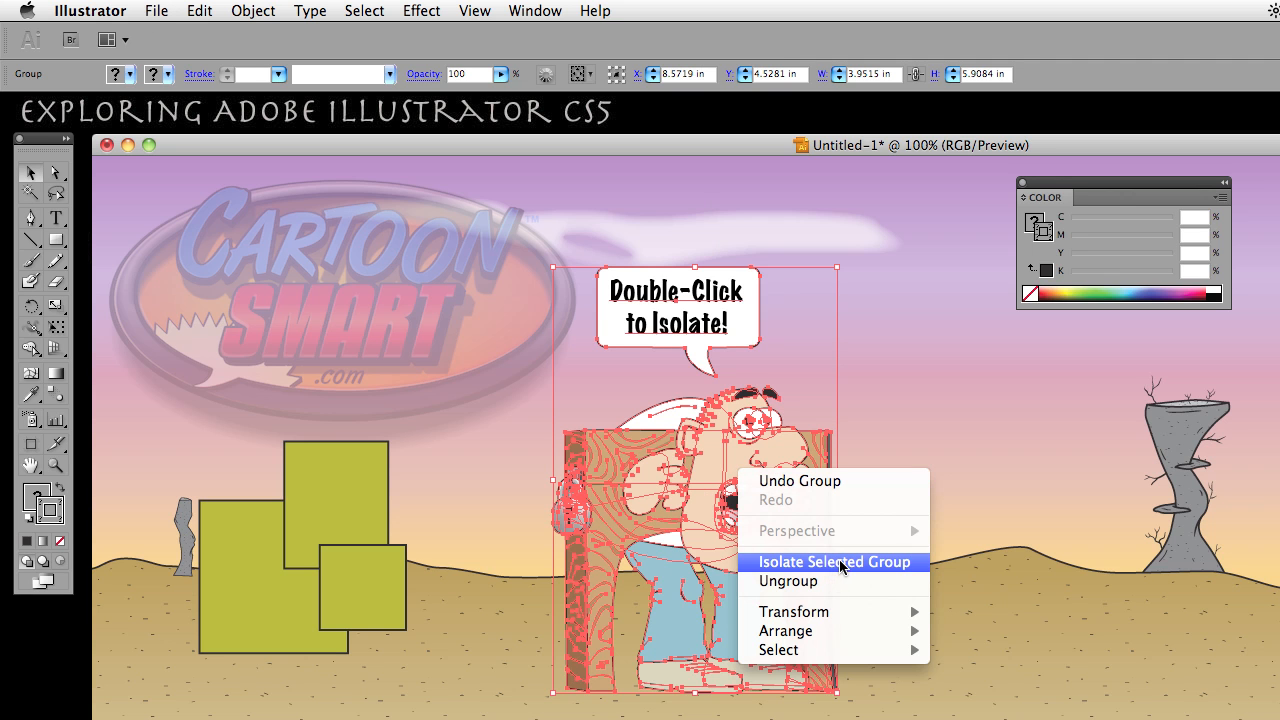
pyautogui.click(832, 560)
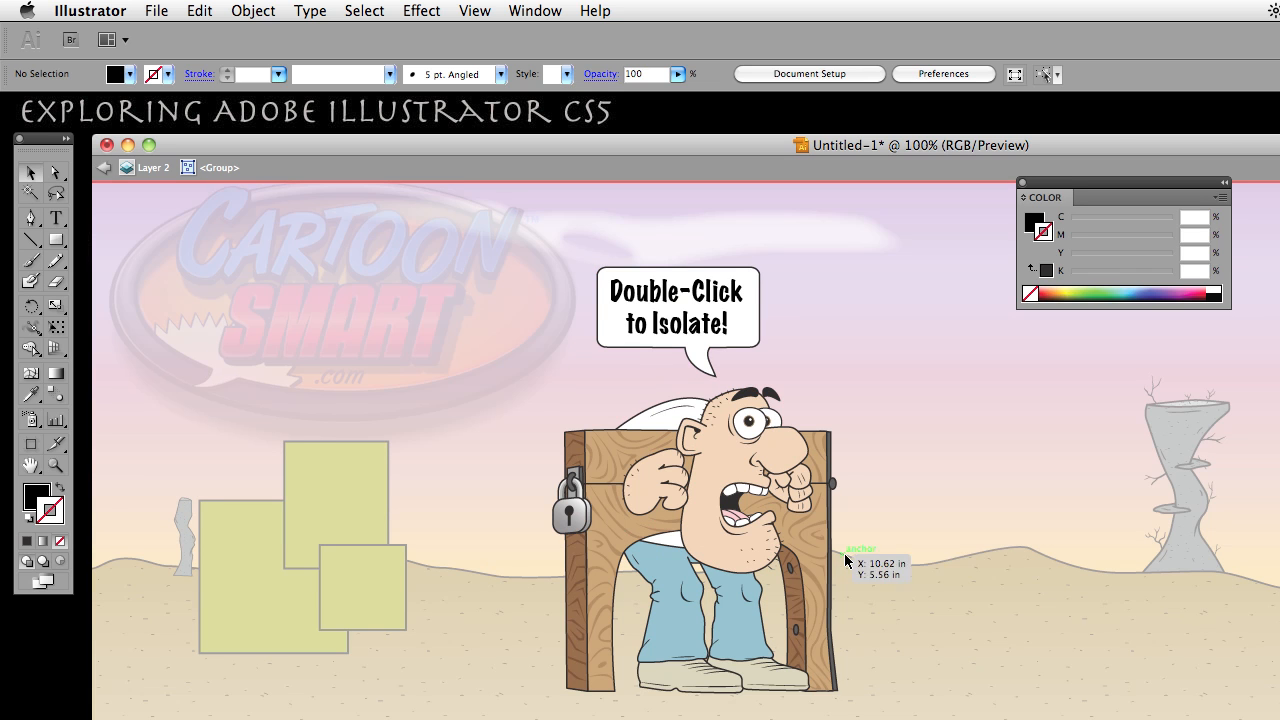
pyautogui.moveTo(972, 458)
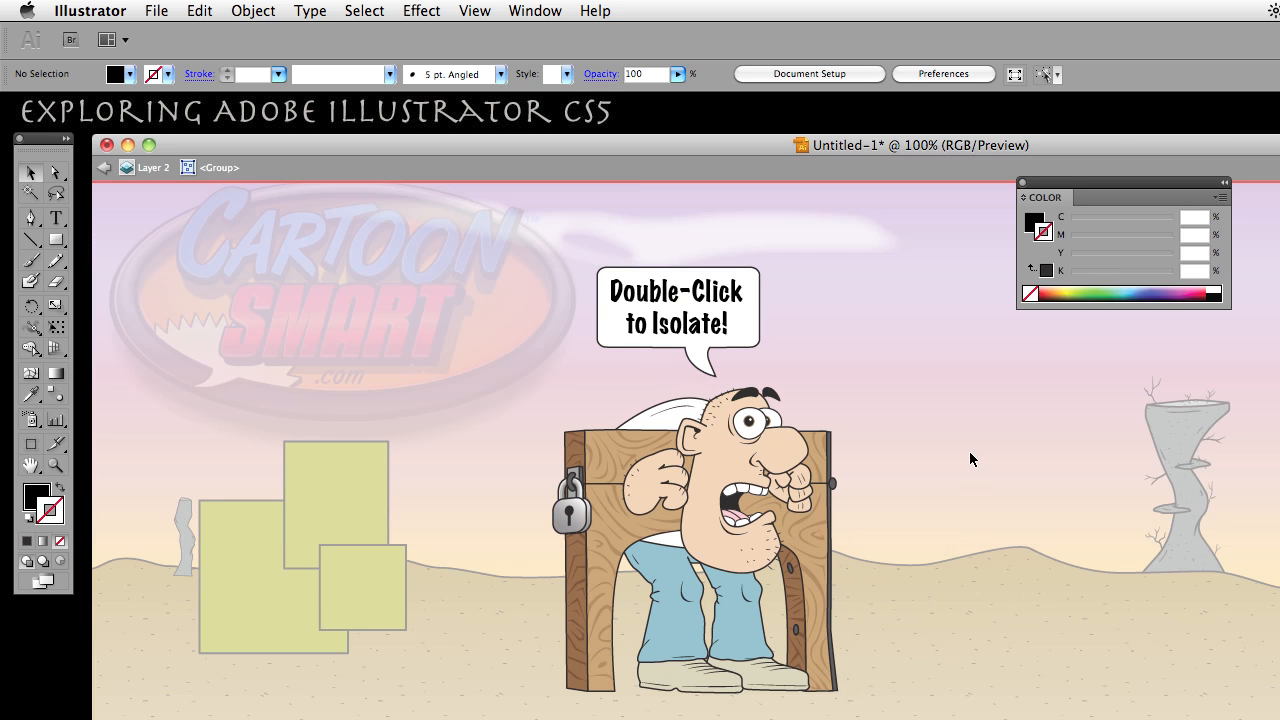
pyautogui.moveTo(904, 492)
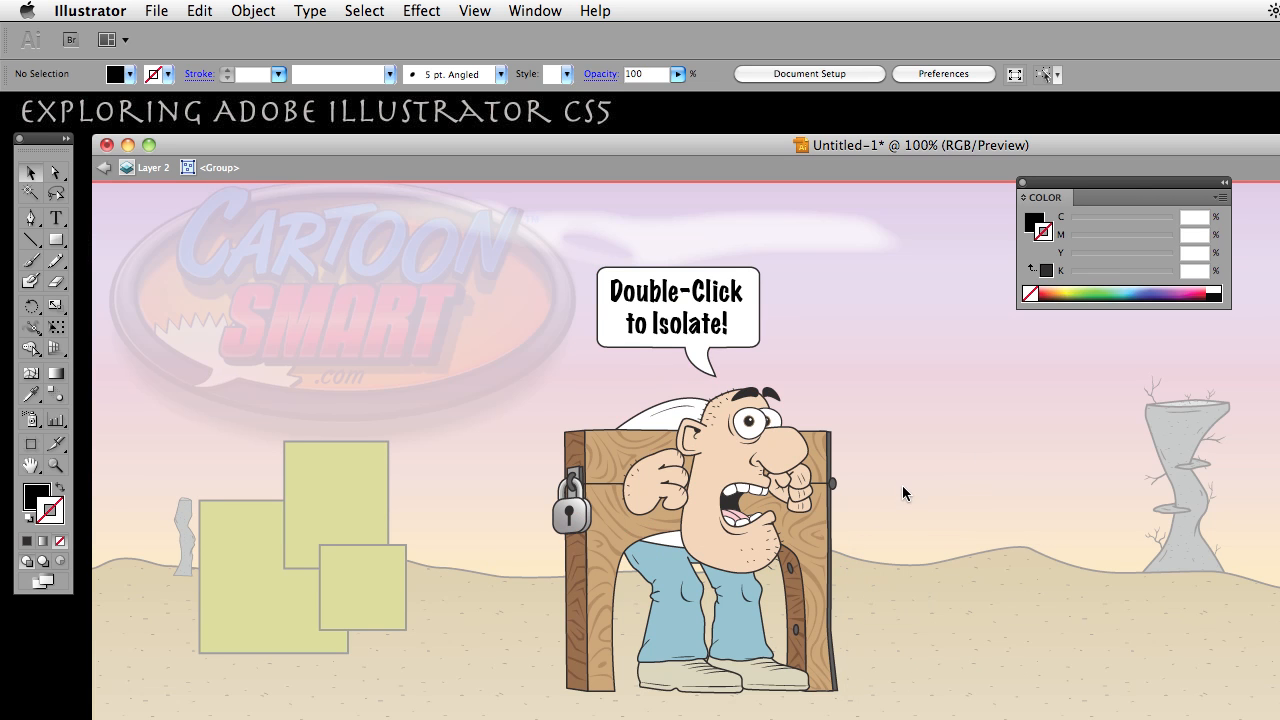
pyautogui.rightClick(904, 492)
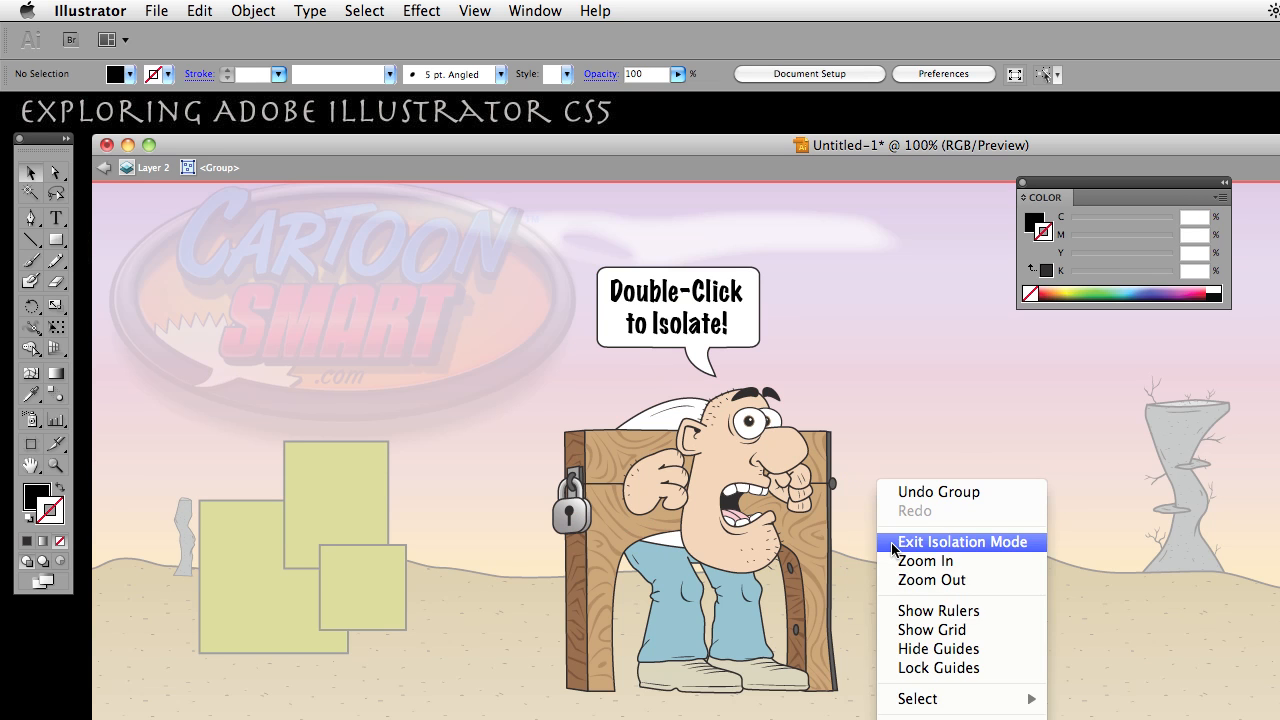
pyautogui.click(90, 12)
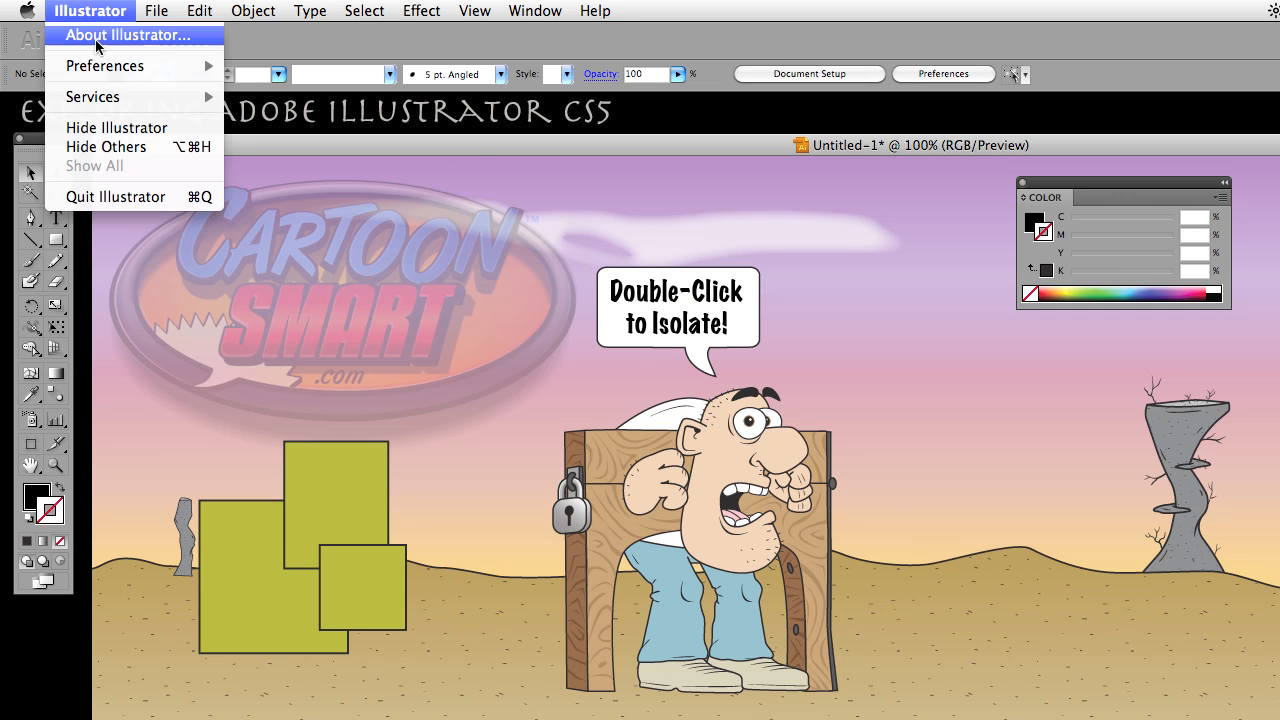
# - Enable Double Click To Isolate in the General preferences and confirm with OK
pyautogui.click(104, 66)
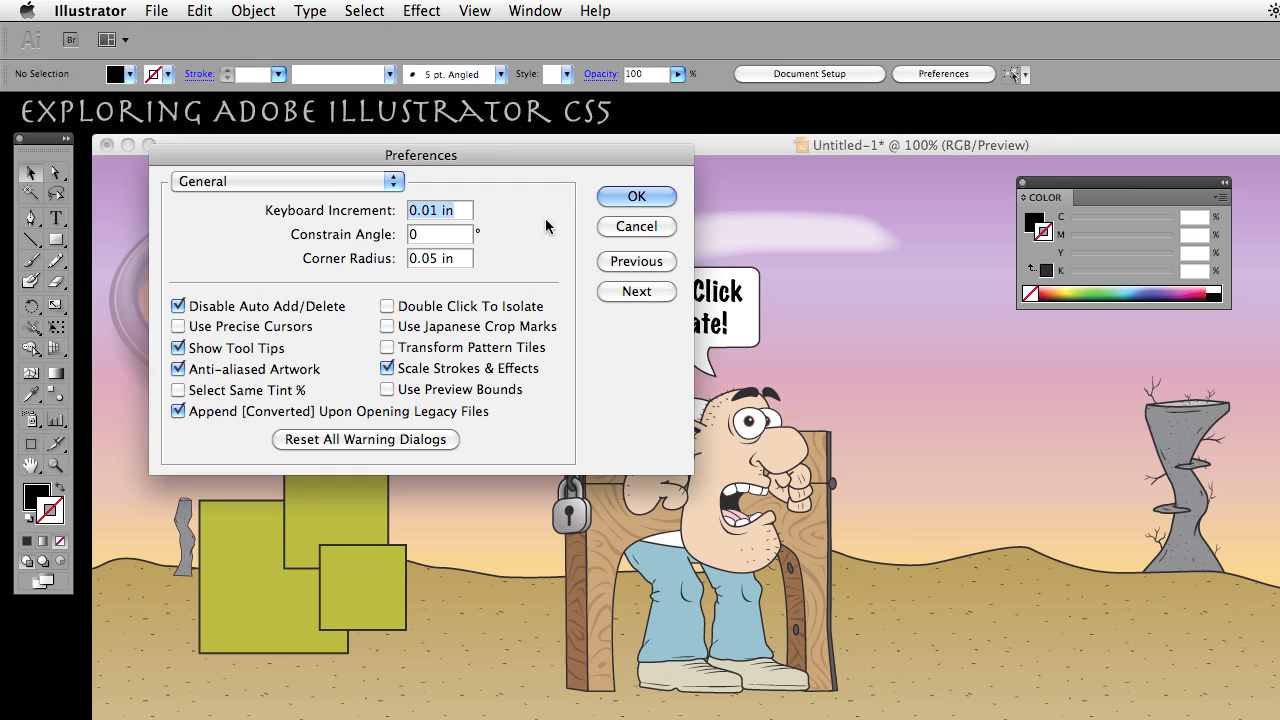
pyautogui.click(386, 304)
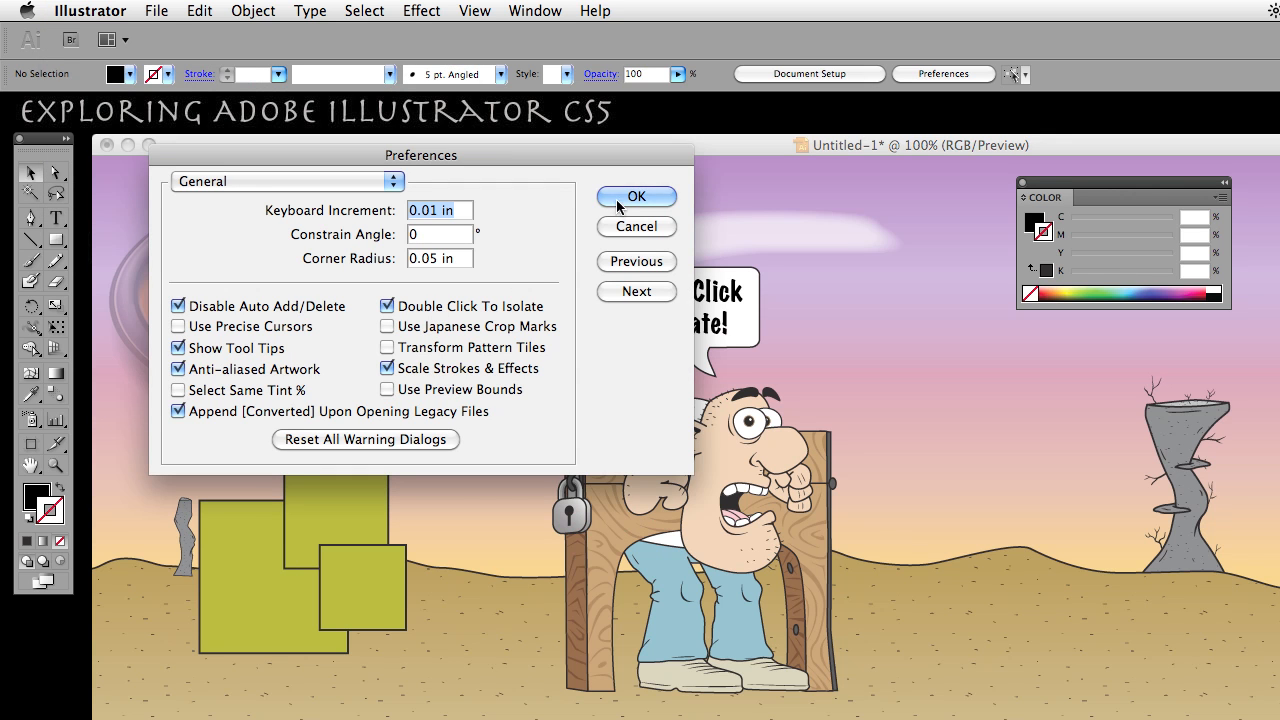
pyautogui.click(636, 196)
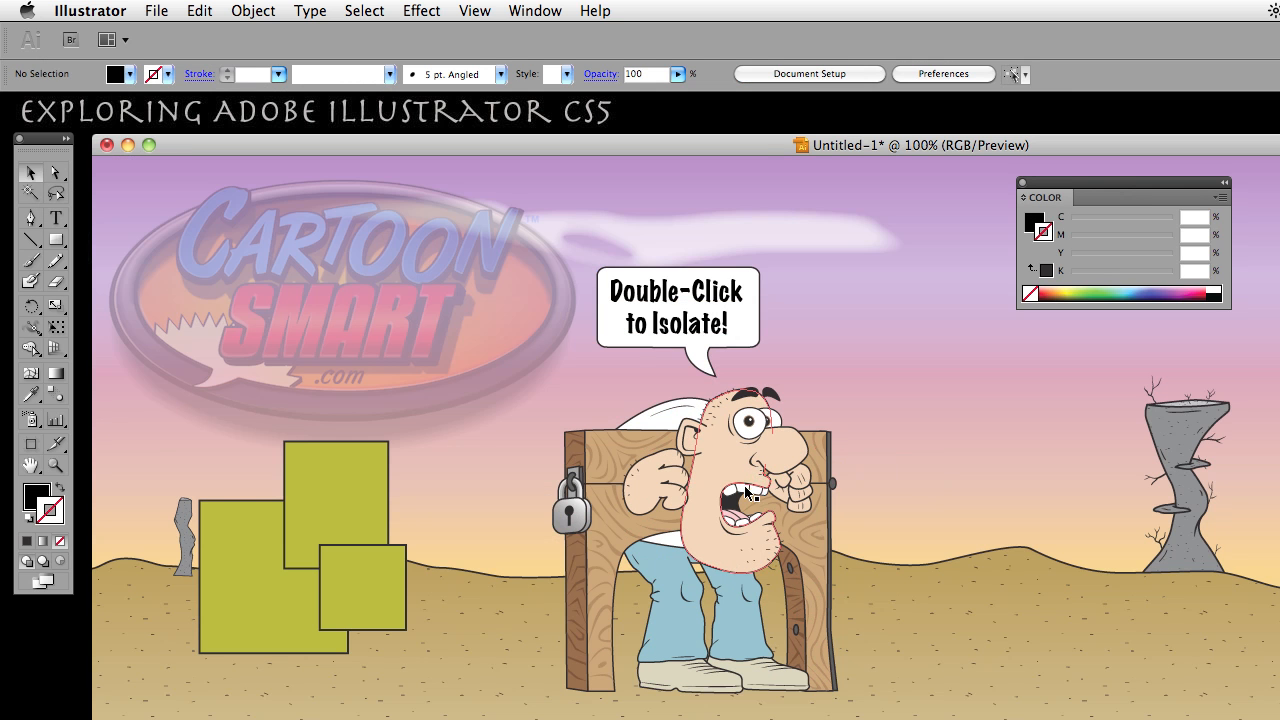
# - Double-click the character, then select the group of yellow-green rectangles
pyautogui.doubleClick(744, 492)
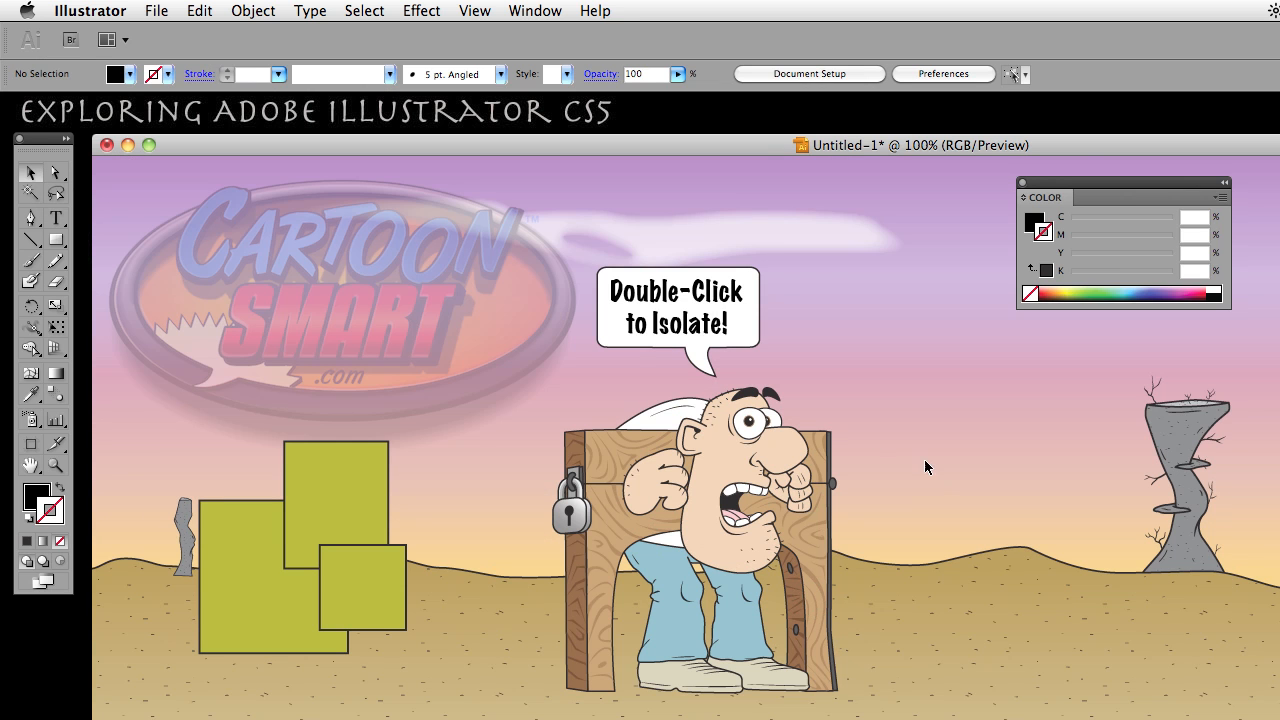
pyautogui.moveTo(938, 446)
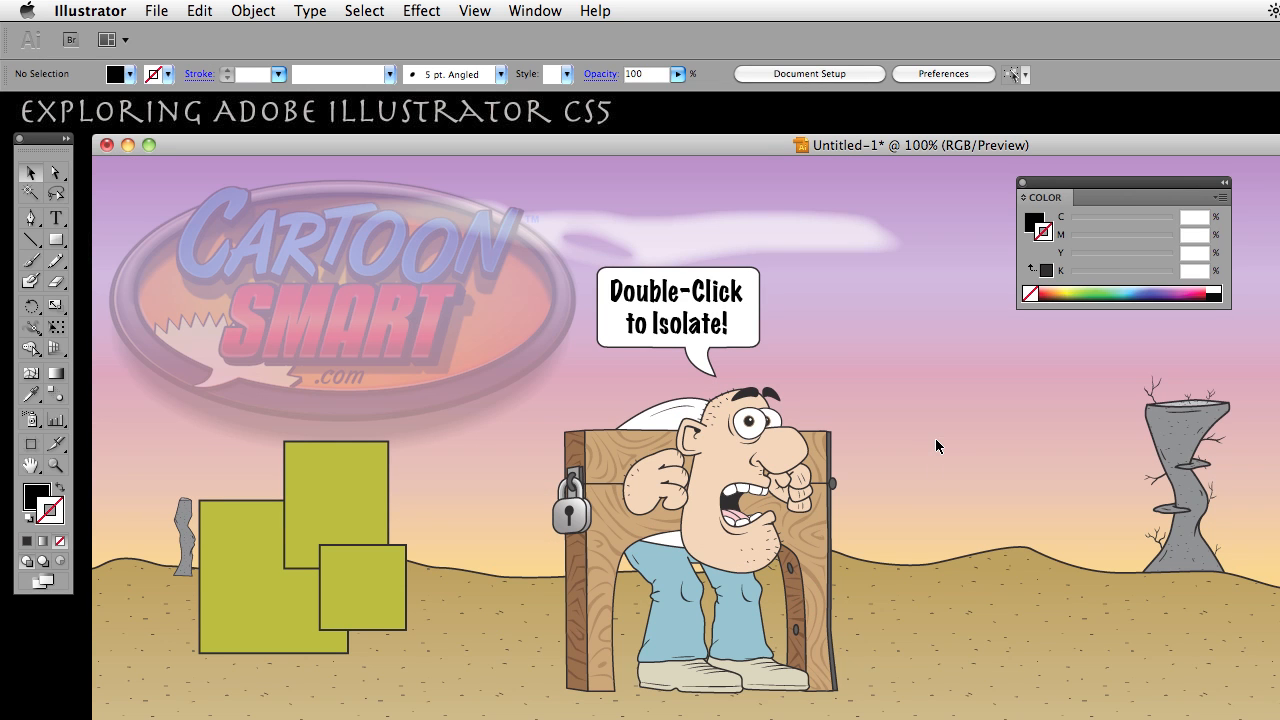
pyautogui.click(272, 578)
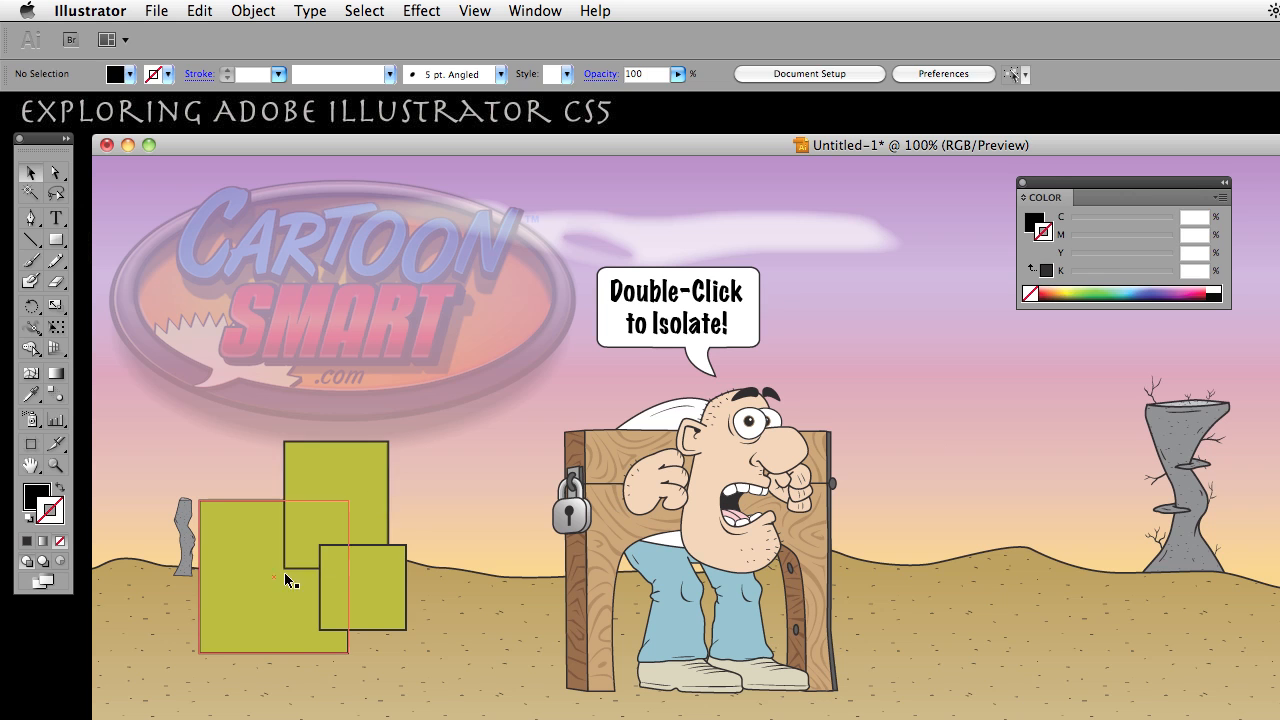
pyautogui.click(290, 580)
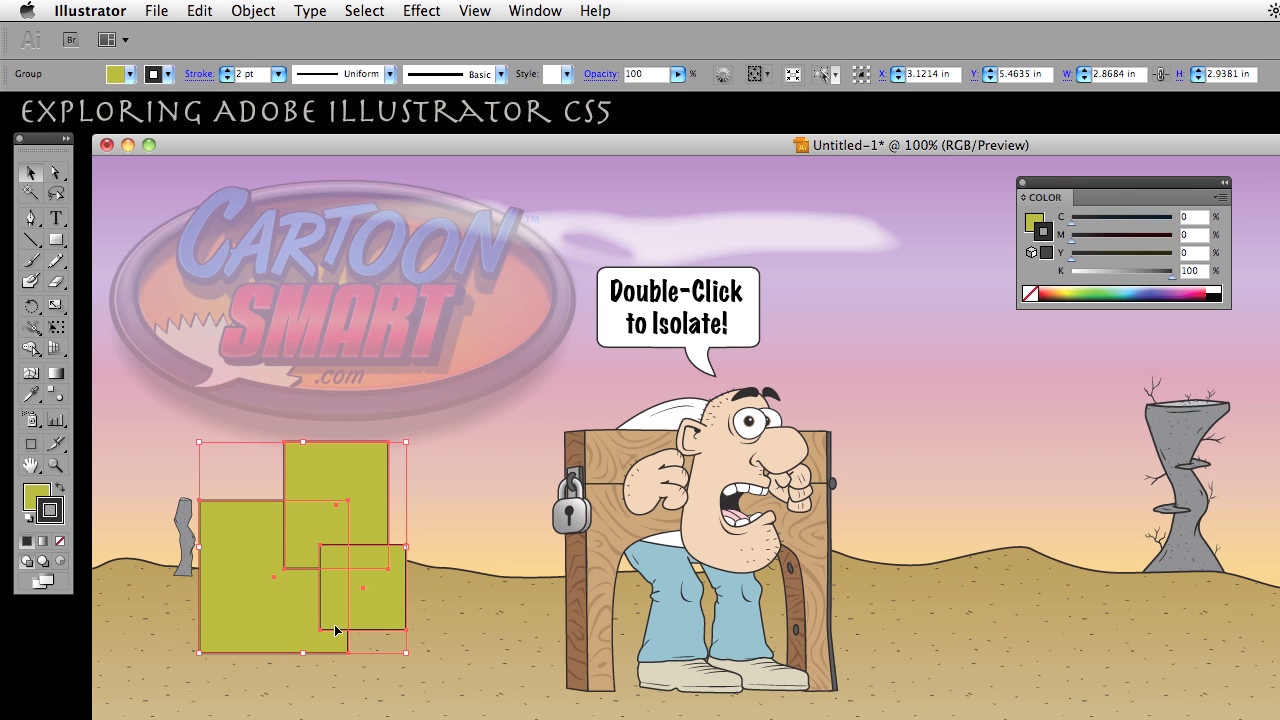
pyautogui.moveTo(688, 324)
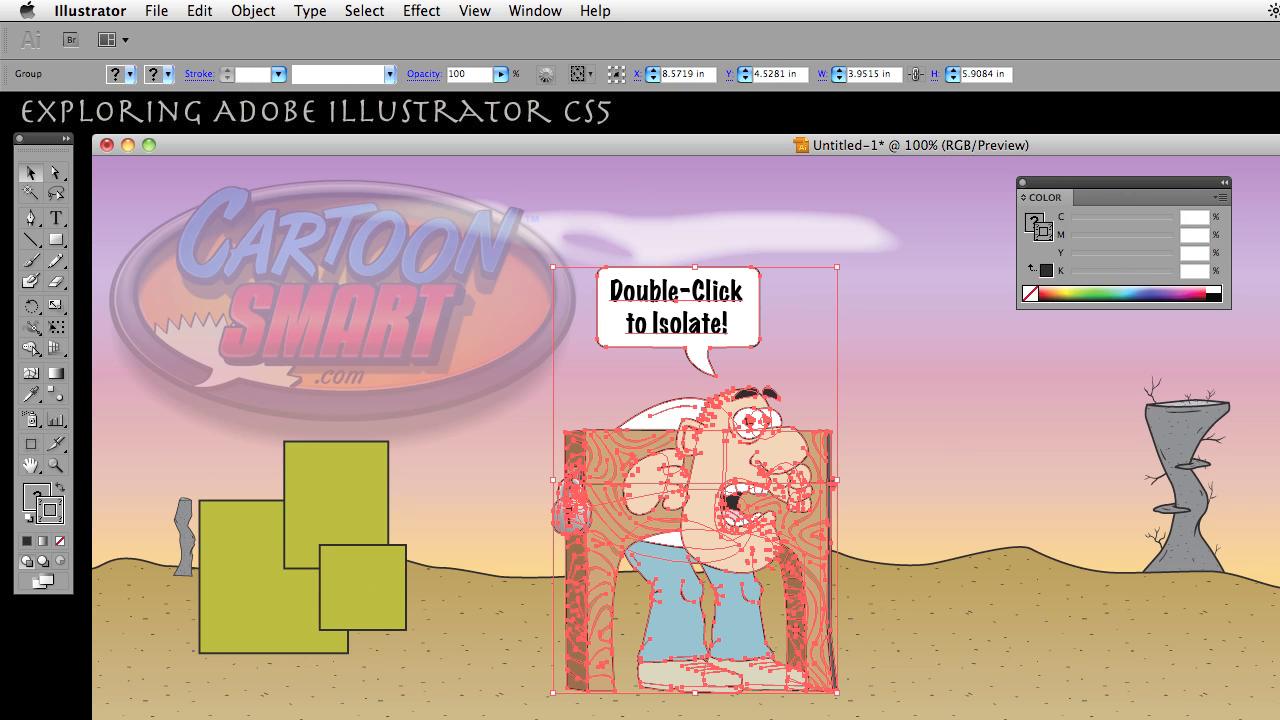
pyautogui.moveTo(612, 236)
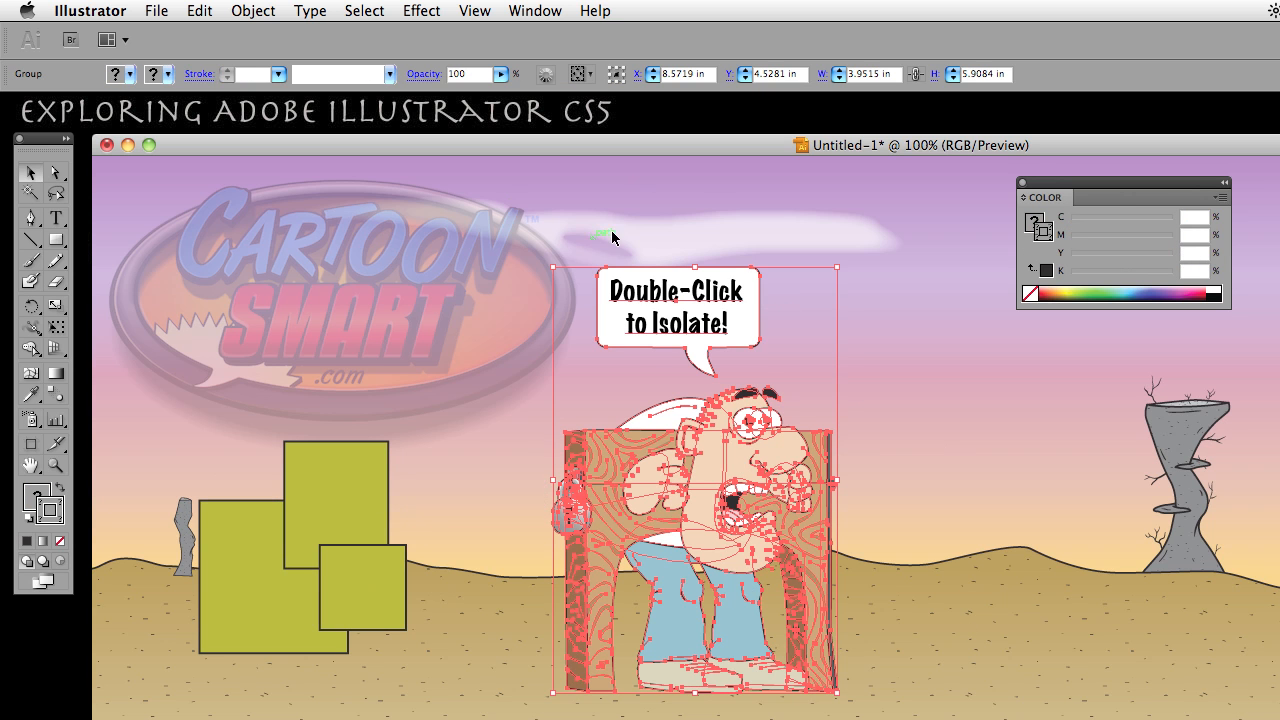
pyautogui.moveTo(850, 492)
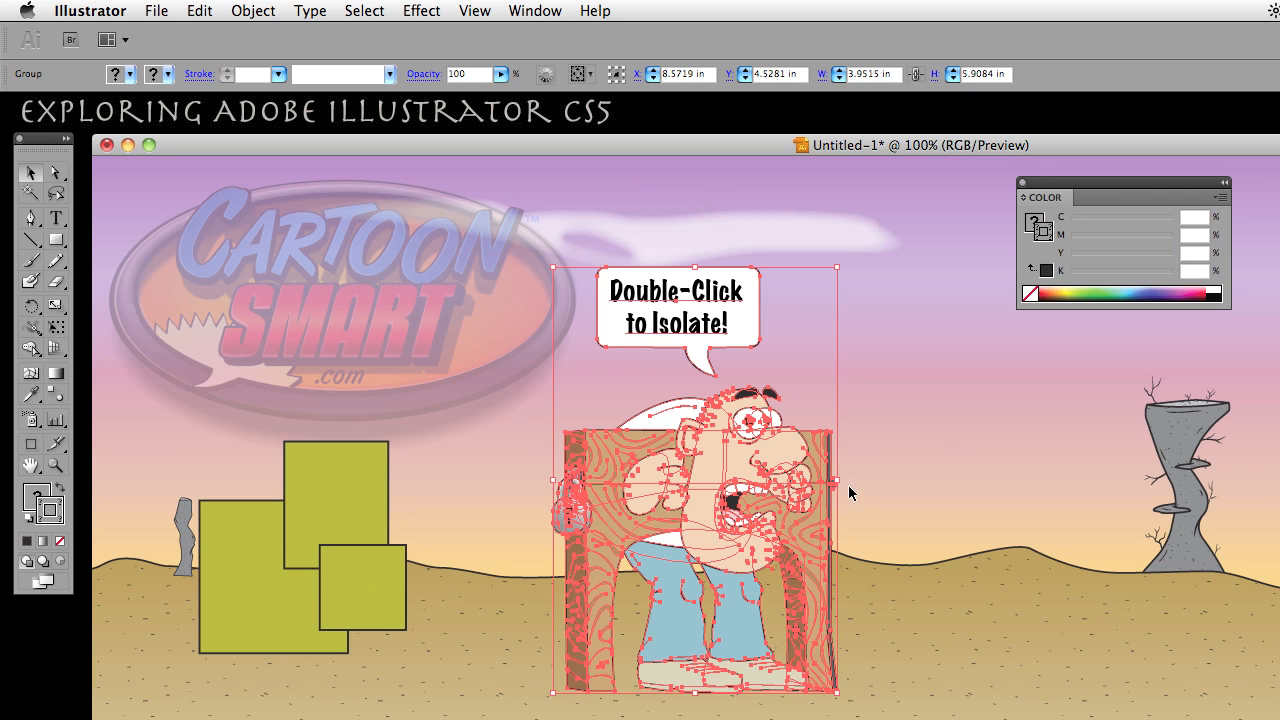
pyautogui.moveTo(888, 492)
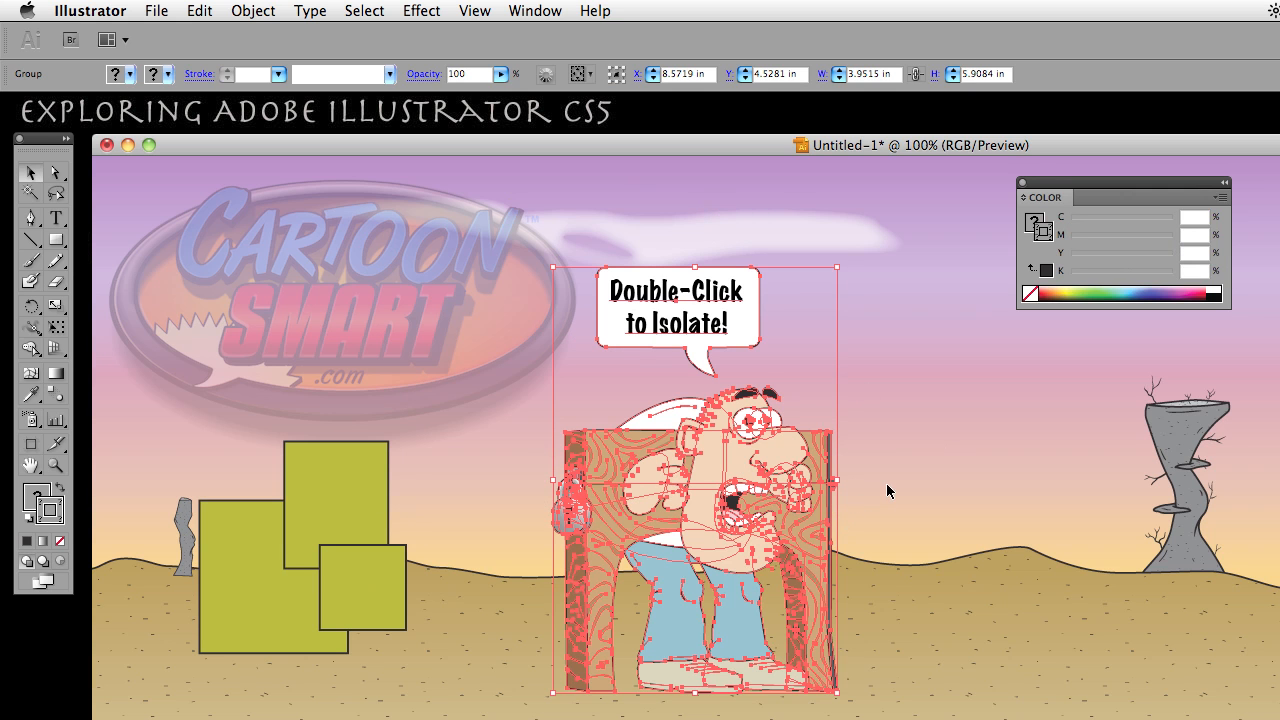
pyautogui.click(900, 480)
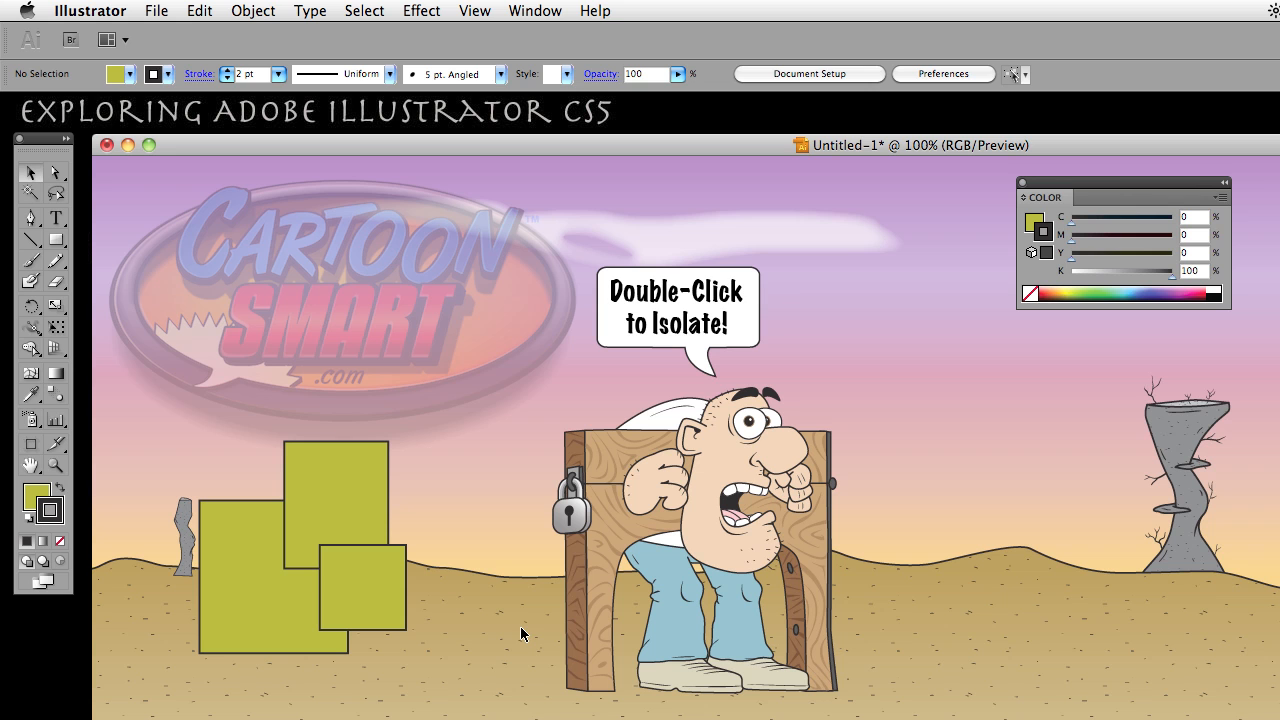
pyautogui.moveTo(940, 430)
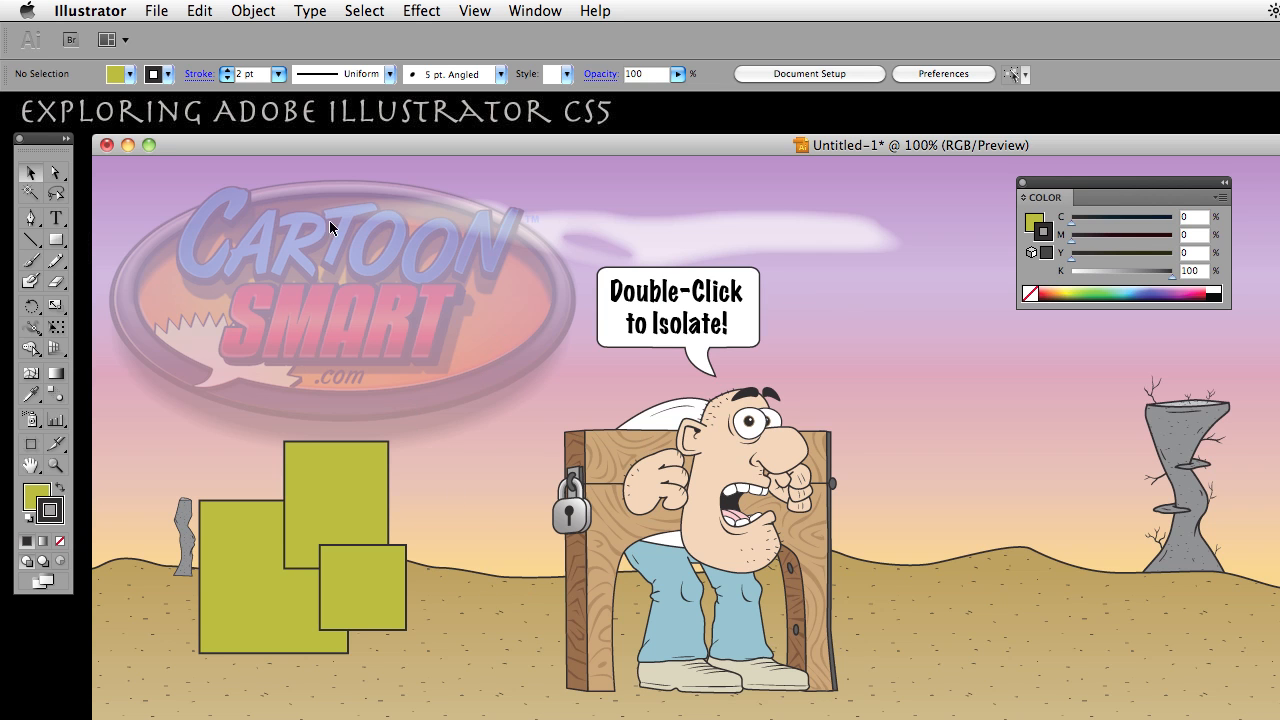
pyautogui.moveTo(530, 502)
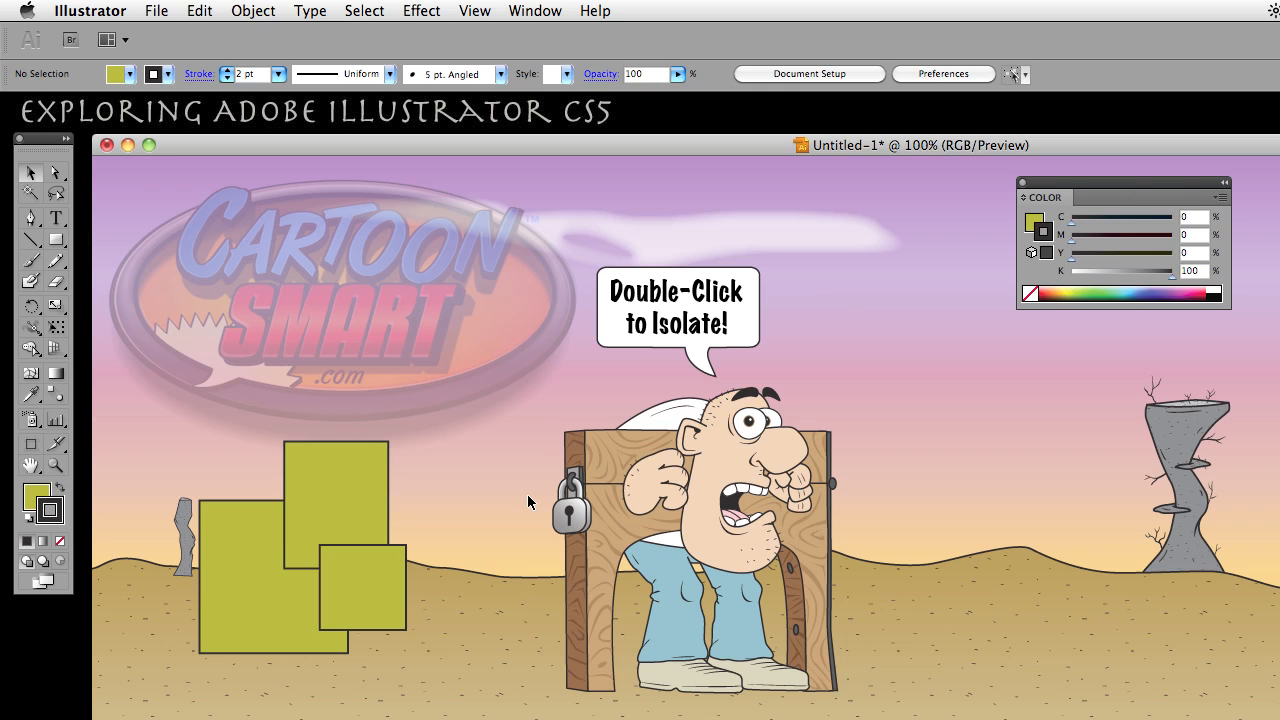